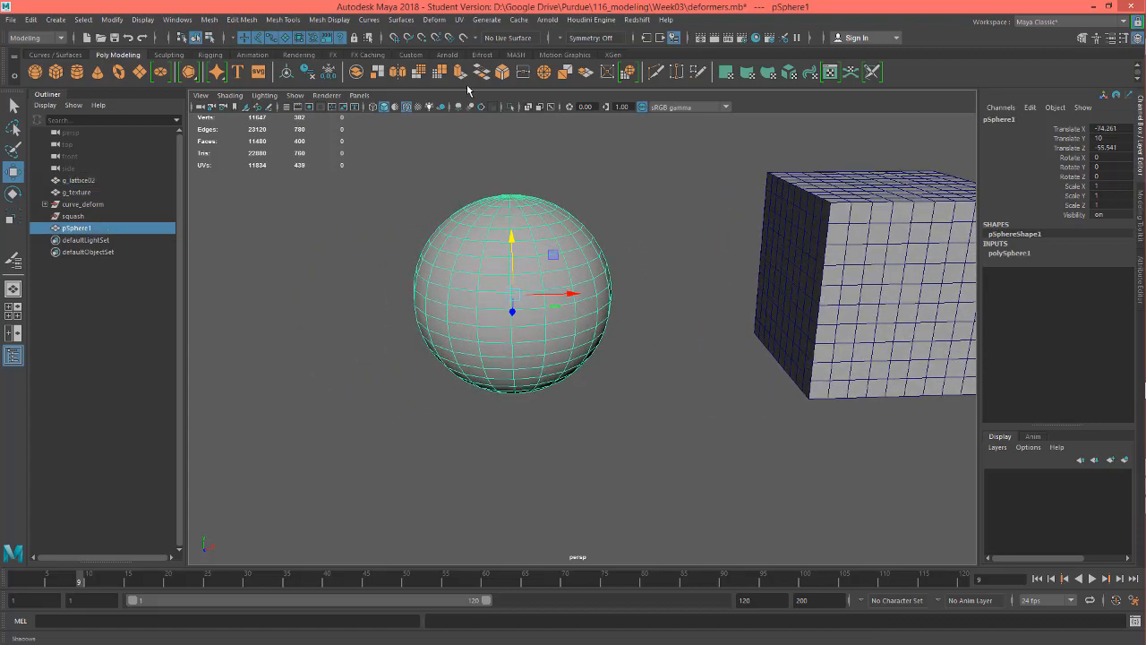
- Create a lattice deformer around pSphere1 via Deform > Lattice and show its Lattice Options
{"action": "left_click", "coordinate": [433, 20]}
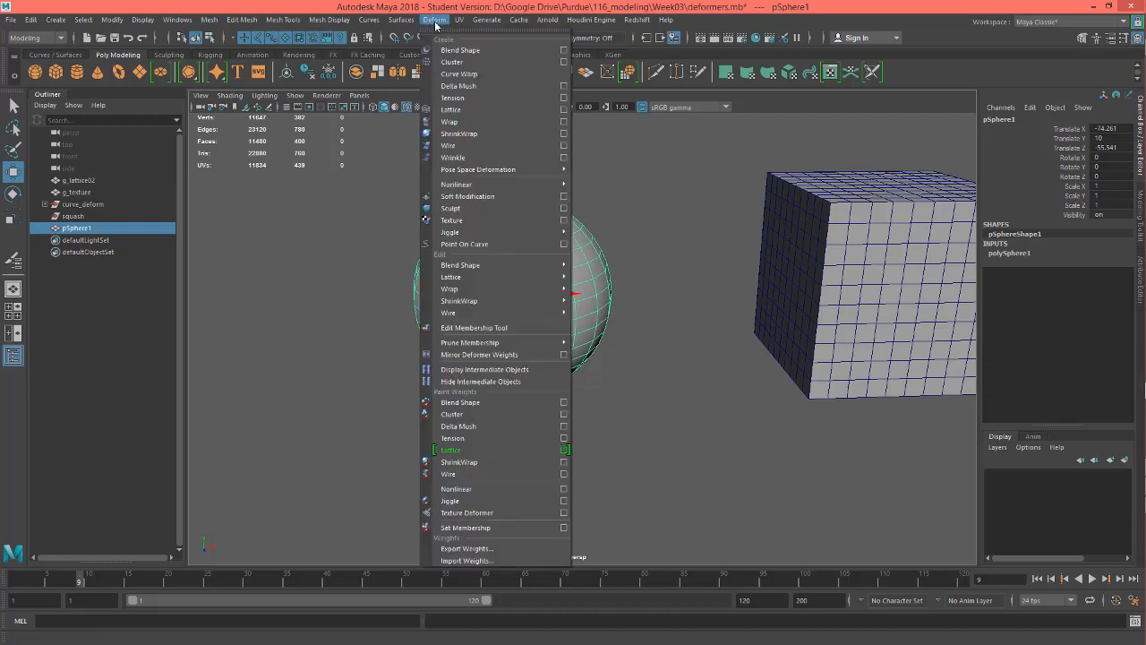
{"action": "left_click", "coordinate": [451, 450]}
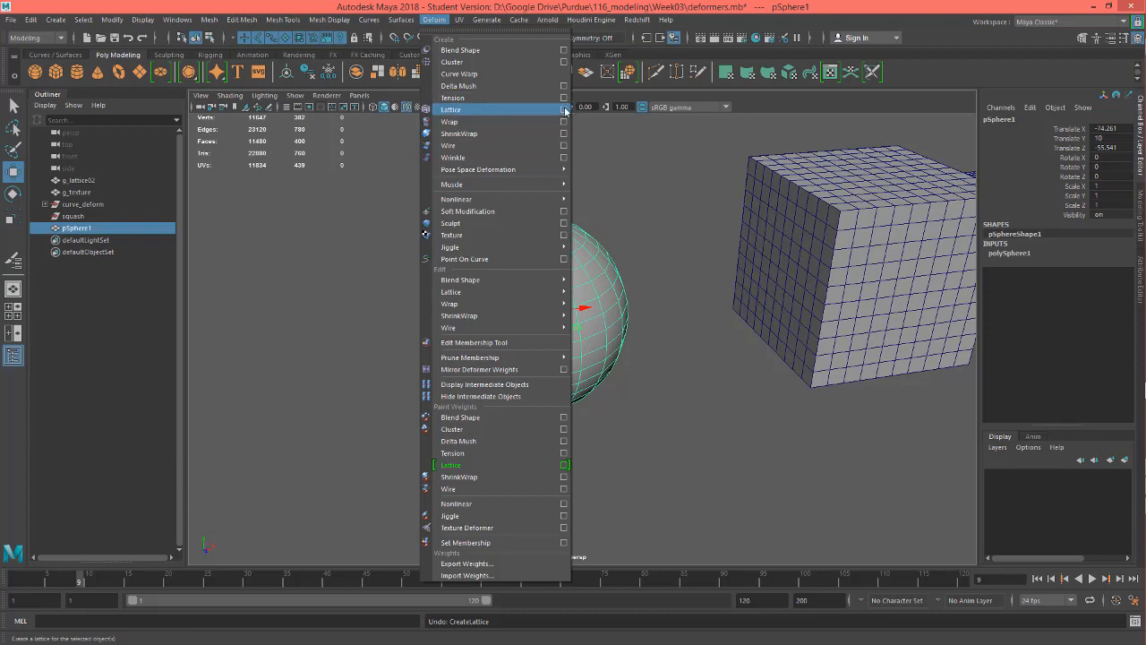
{"action": "left_click", "coordinate": [564, 109]}
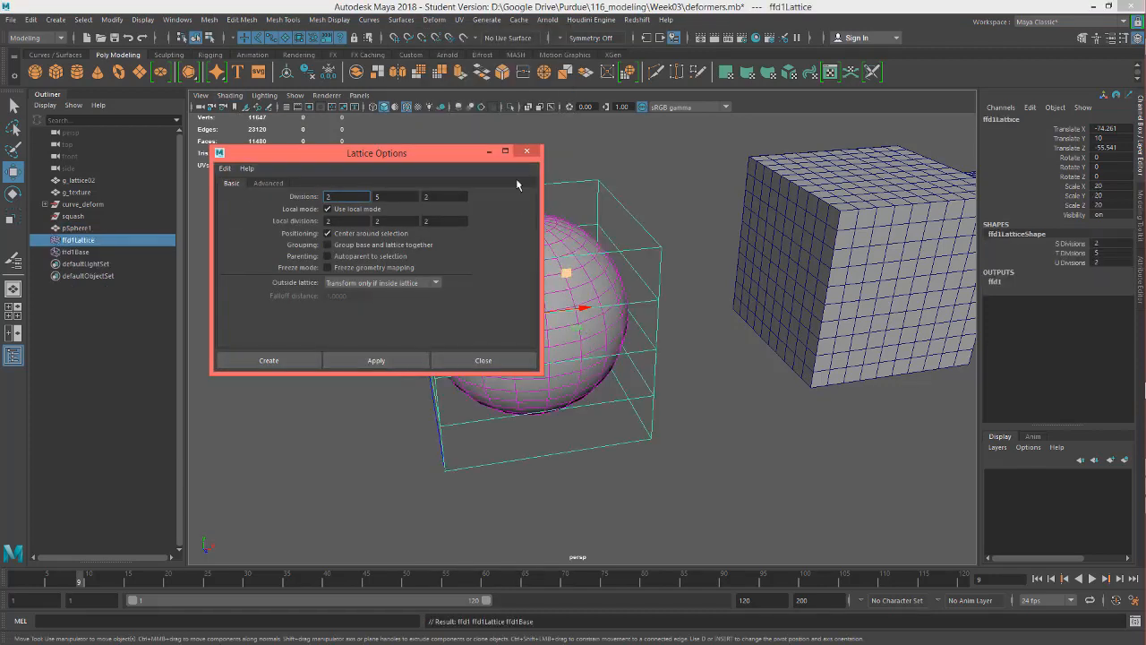
- Close the Lattice Options window, keeping the lattice around the sphere
{"action": "left_click", "coordinate": [484, 360]}
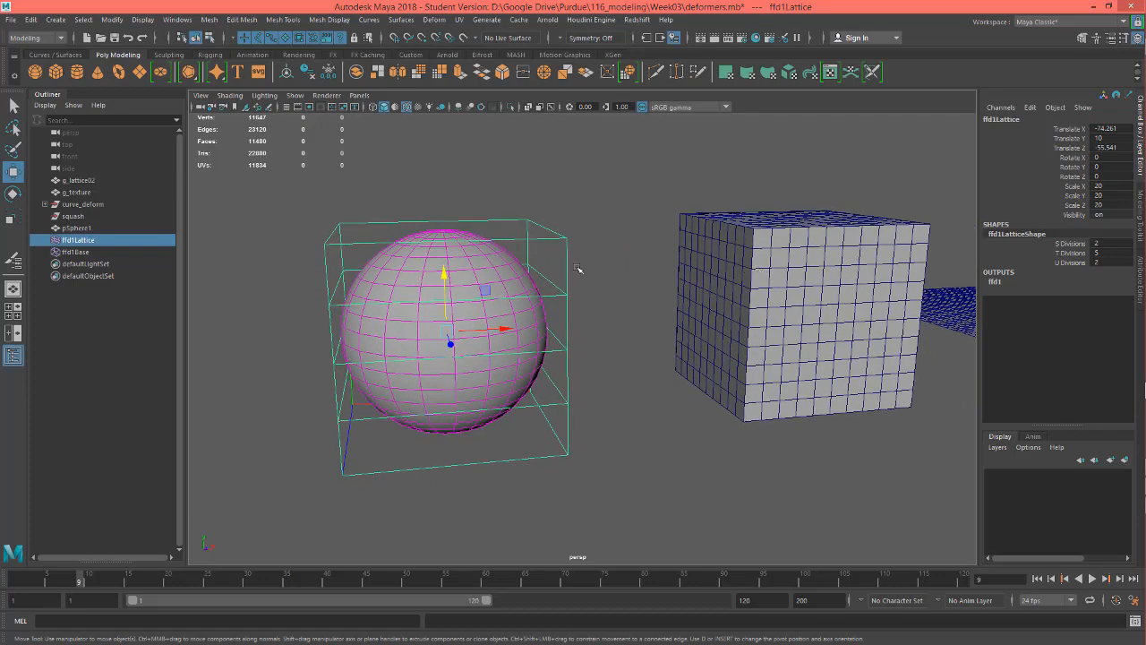
{"action": "mouse_move", "coordinate": [609, 279]}
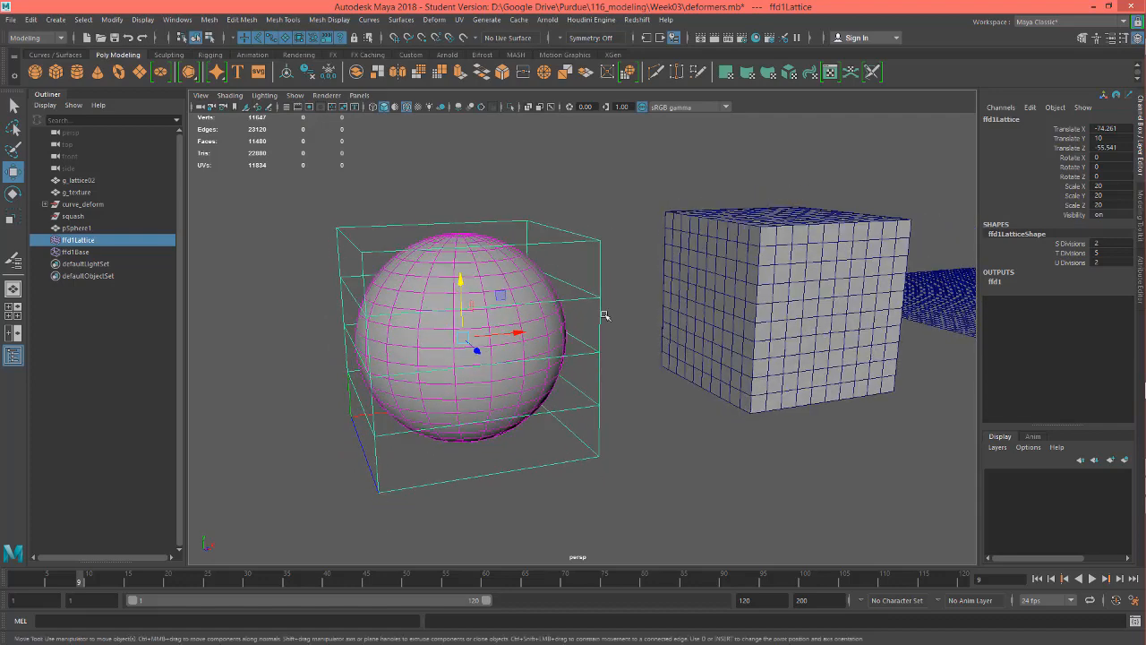
{"action": "mouse_move", "coordinate": [639, 271]}
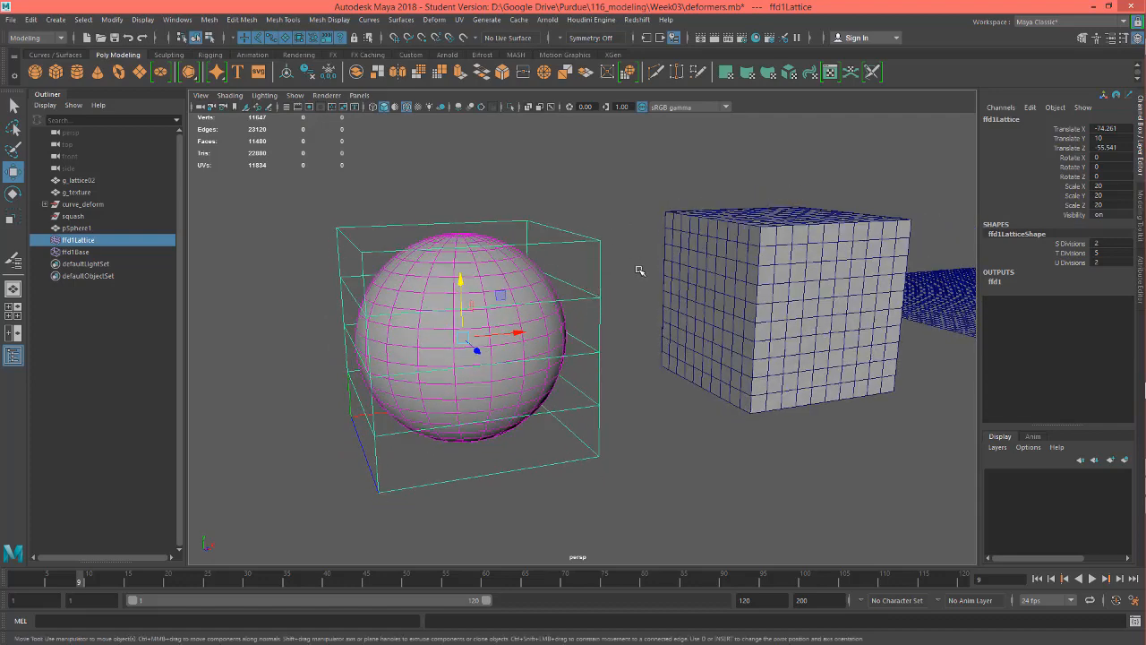
{"action": "mouse_move", "coordinate": [437, 144]}
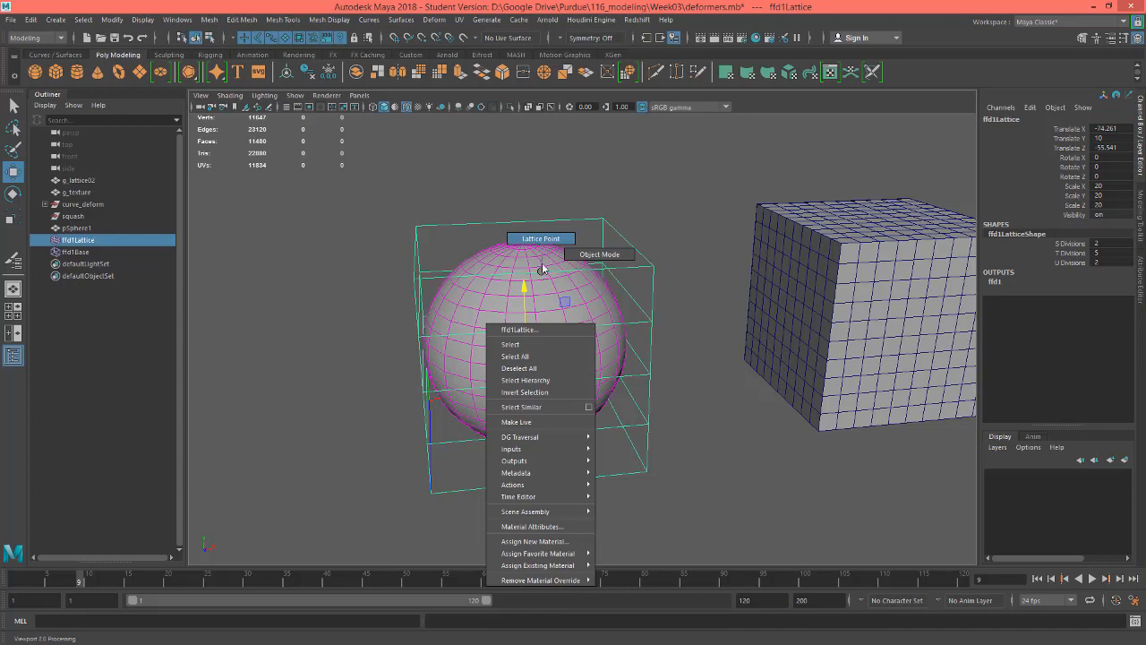
{"action": "left_click", "coordinate": [362, 246]}
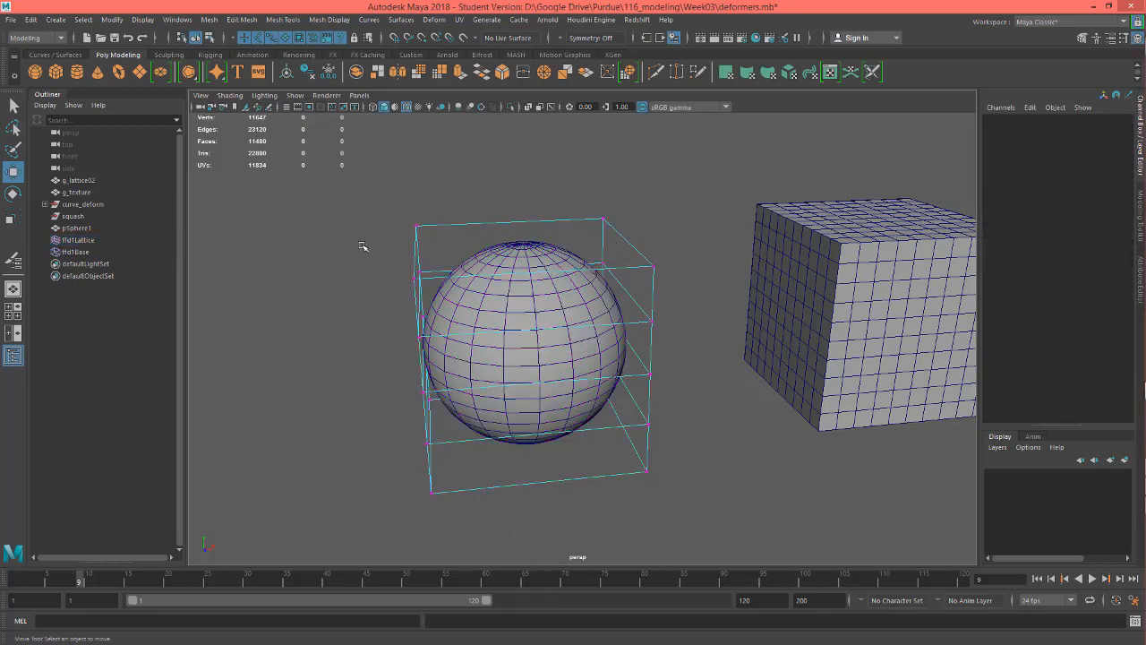
{"action": "right_click", "coordinate": [538, 349]}
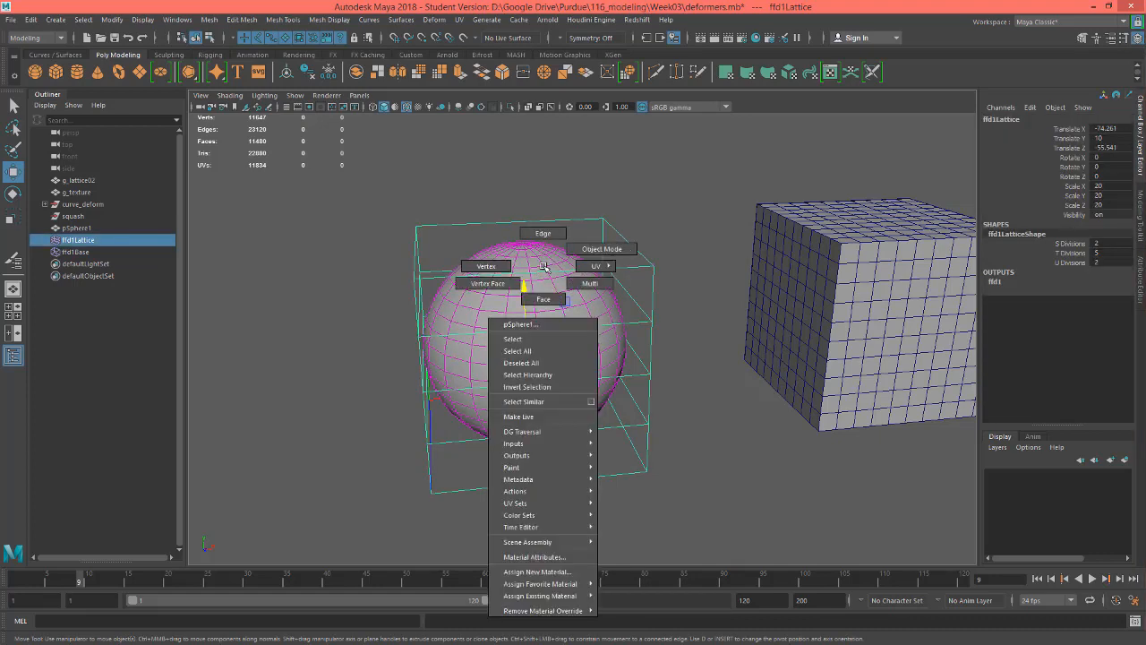
{"action": "mouse_move", "coordinate": [544, 298]}
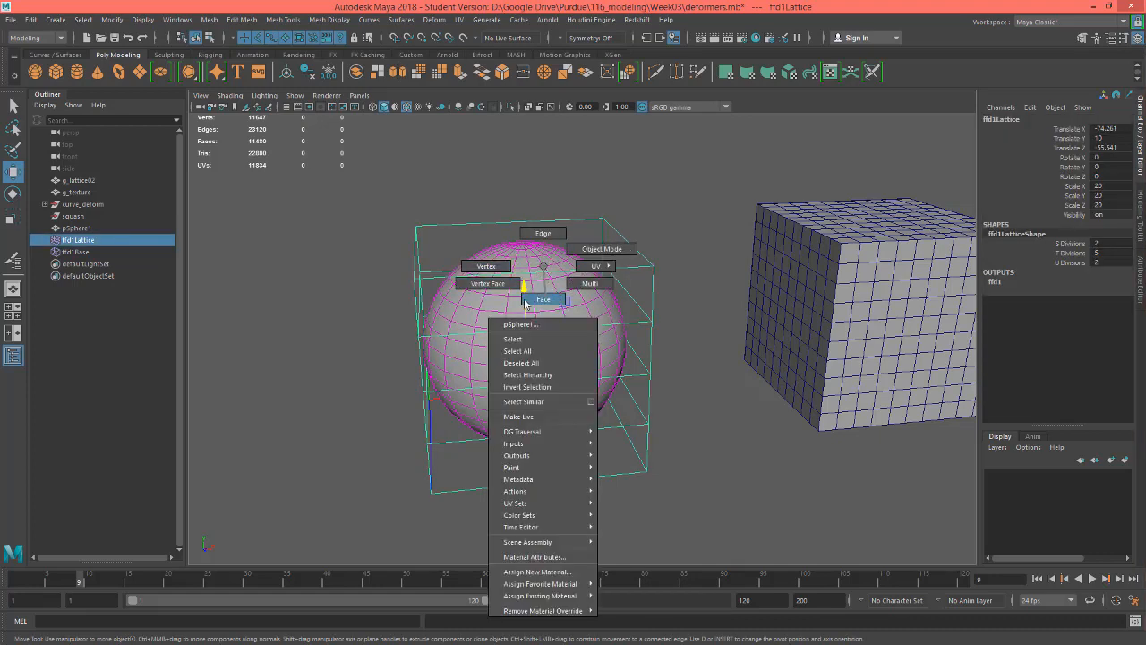
{"action": "mouse_move", "coordinate": [485, 265]}
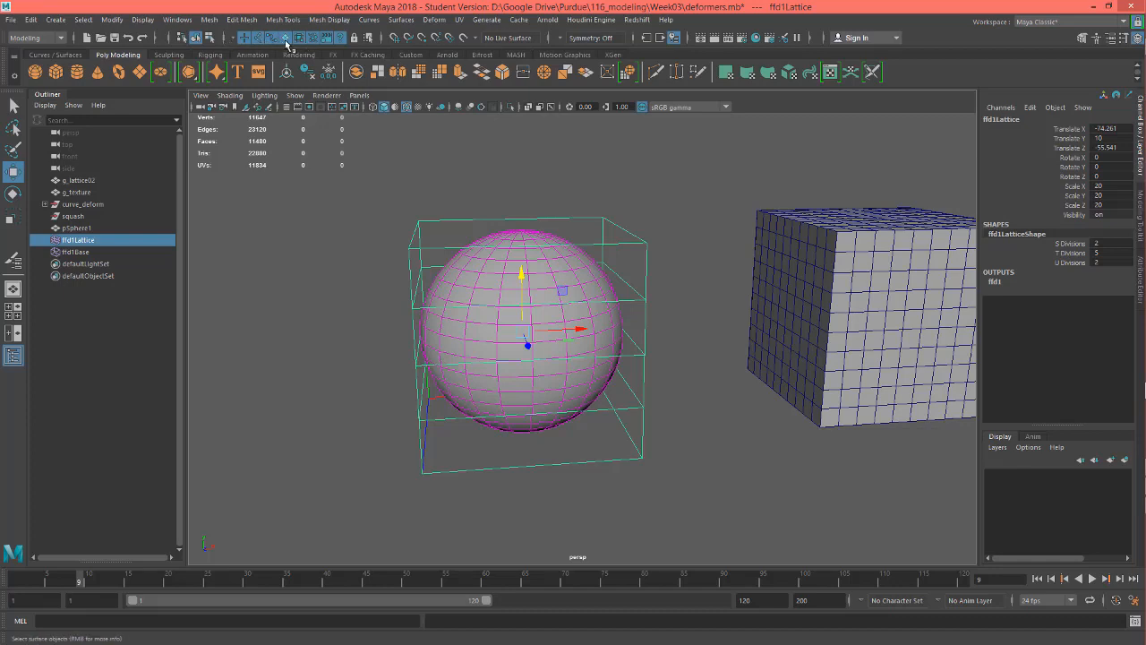
{"action": "mouse_move", "coordinate": [287, 38]}
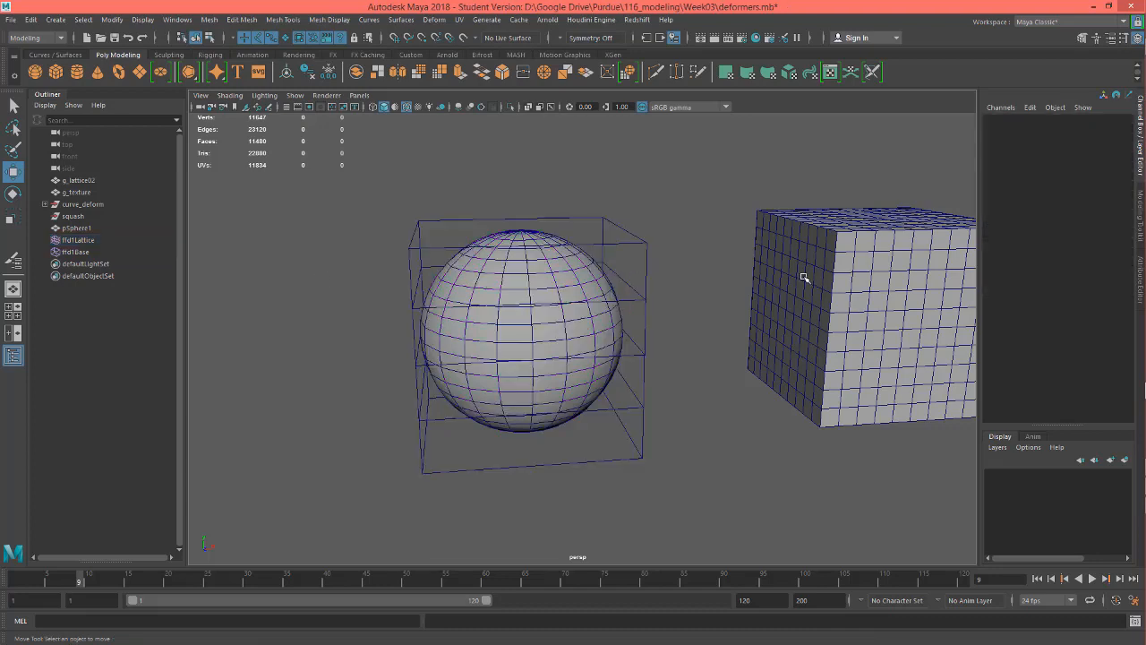
- Check g_texture and g_lattice02 in the Outliner, then select ffd1Lattice
{"action": "left_click", "coordinate": [79, 240]}
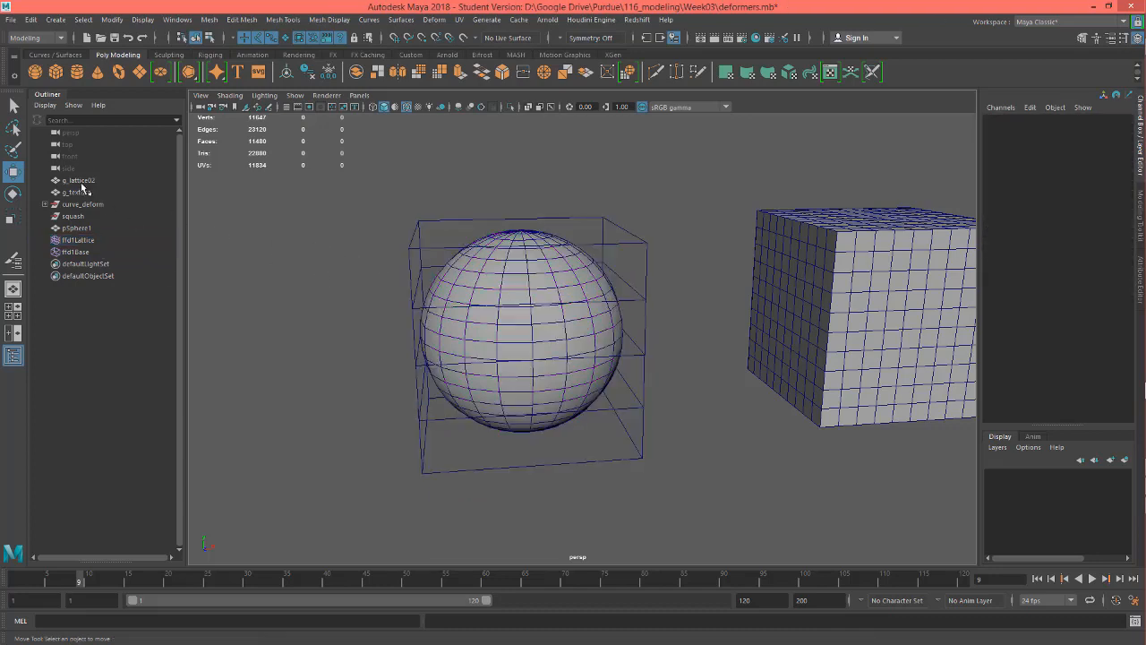
{"action": "left_click", "coordinate": [75, 192]}
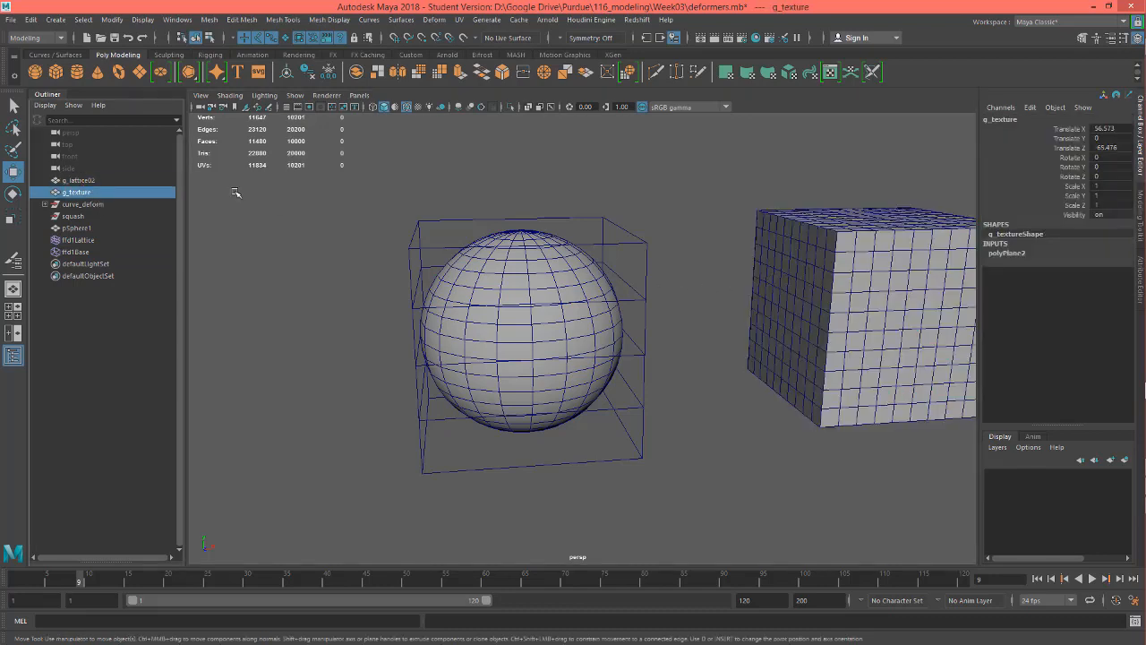
{"action": "left_click", "coordinate": [79, 179]}
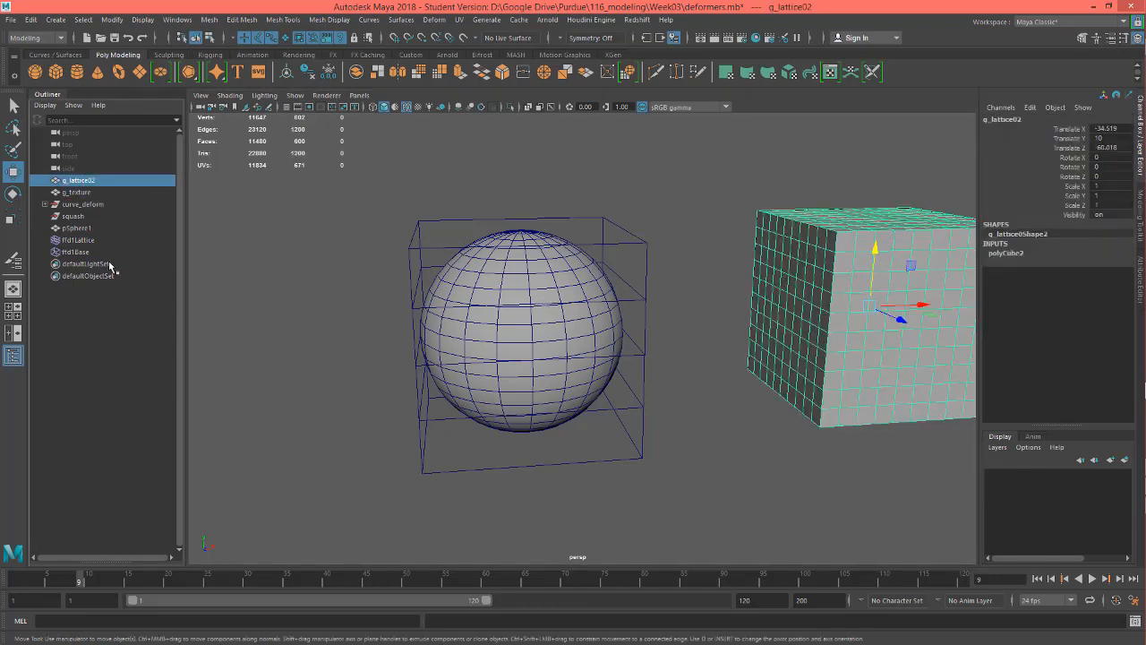
{"action": "left_click", "coordinate": [78, 240]}
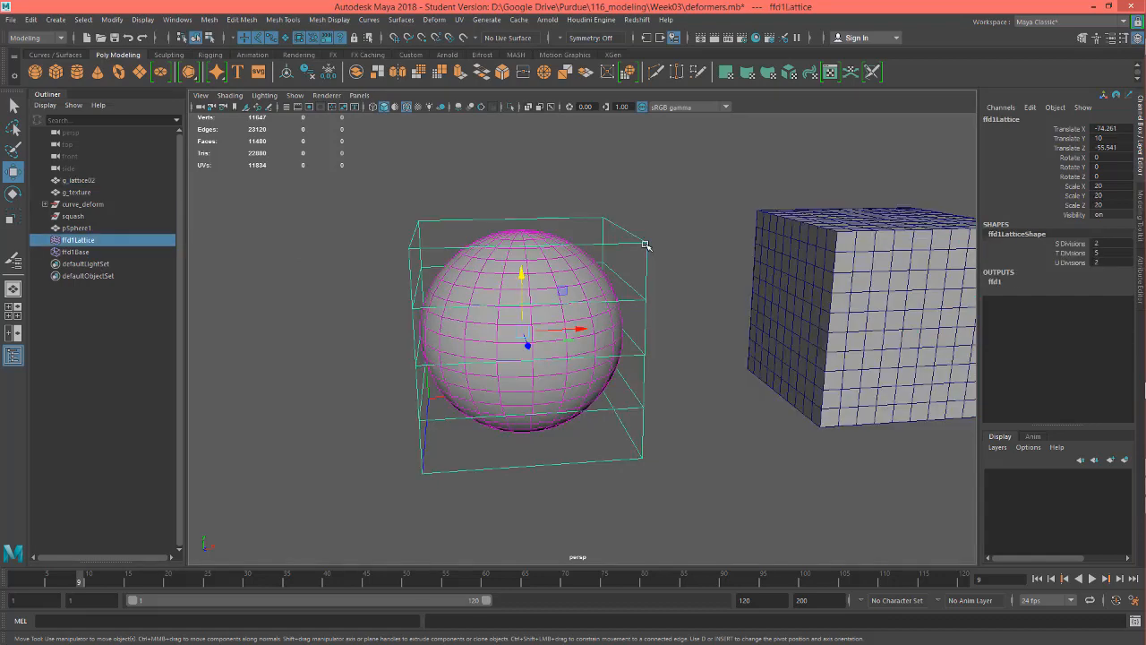
- In Lattice Point mode, widen the top points and pinch the bottom into a teardrop
{"action": "right_click", "coordinate": [641, 241]}
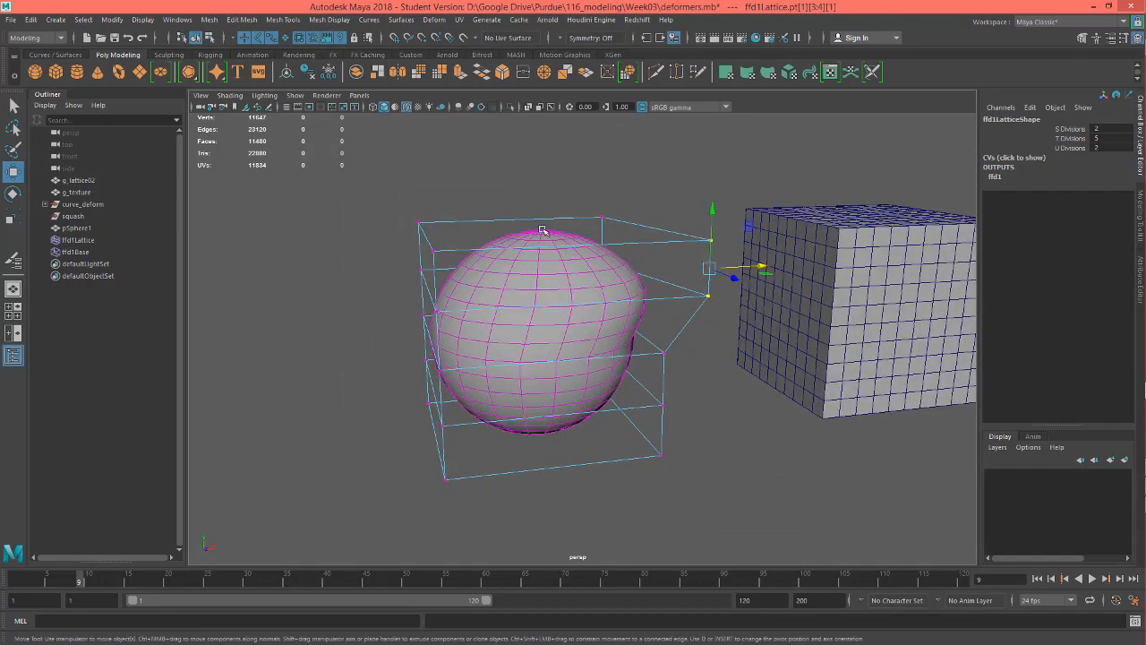
{"action": "mouse_move", "coordinate": [635, 300]}
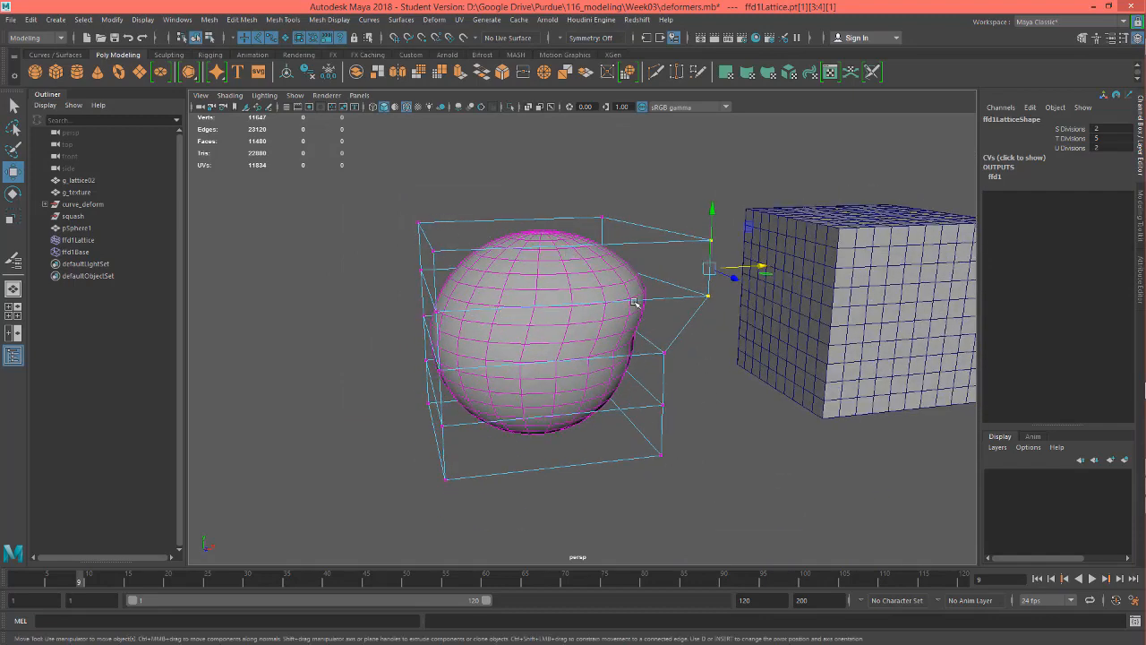
{"action": "mouse_move", "coordinate": [509, 474]}
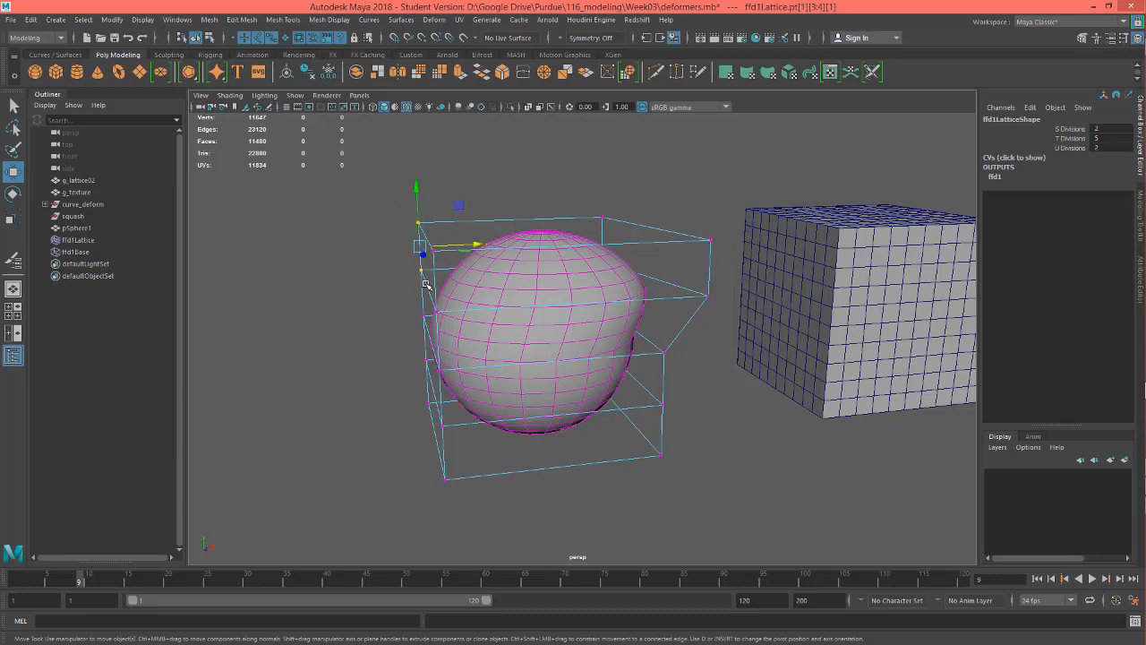
{"action": "left_click_drag", "start_coordinate": [421, 251], "coordinate": [349, 251]}
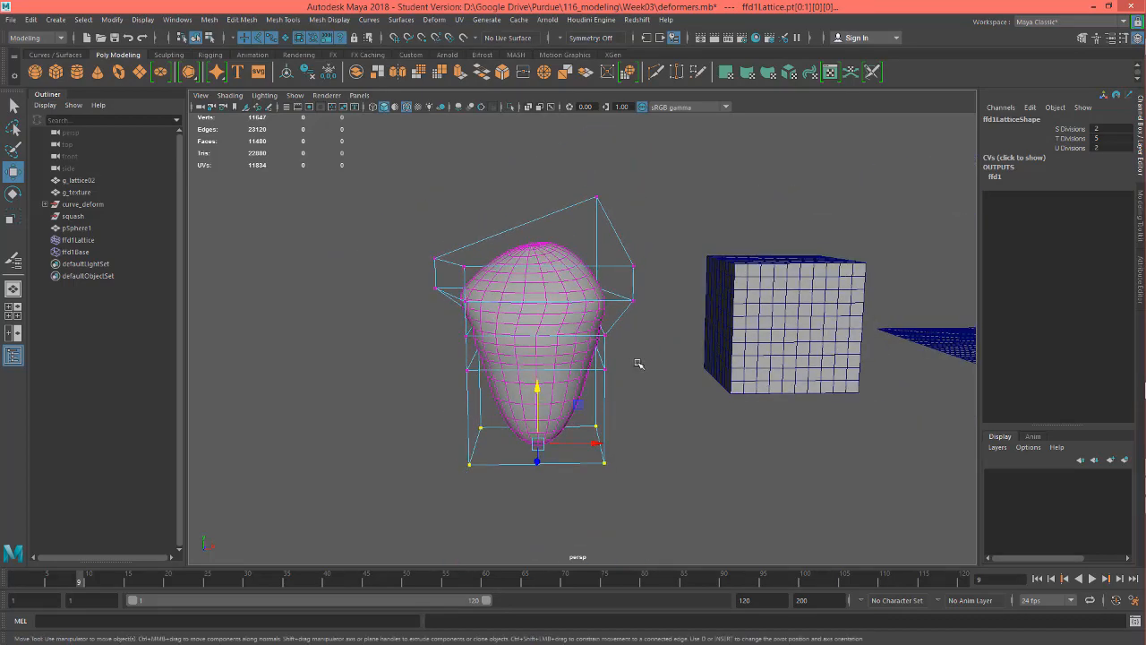
{"action": "left_click_drag", "start_coordinate": [637, 363], "coordinate": [731, 519]}
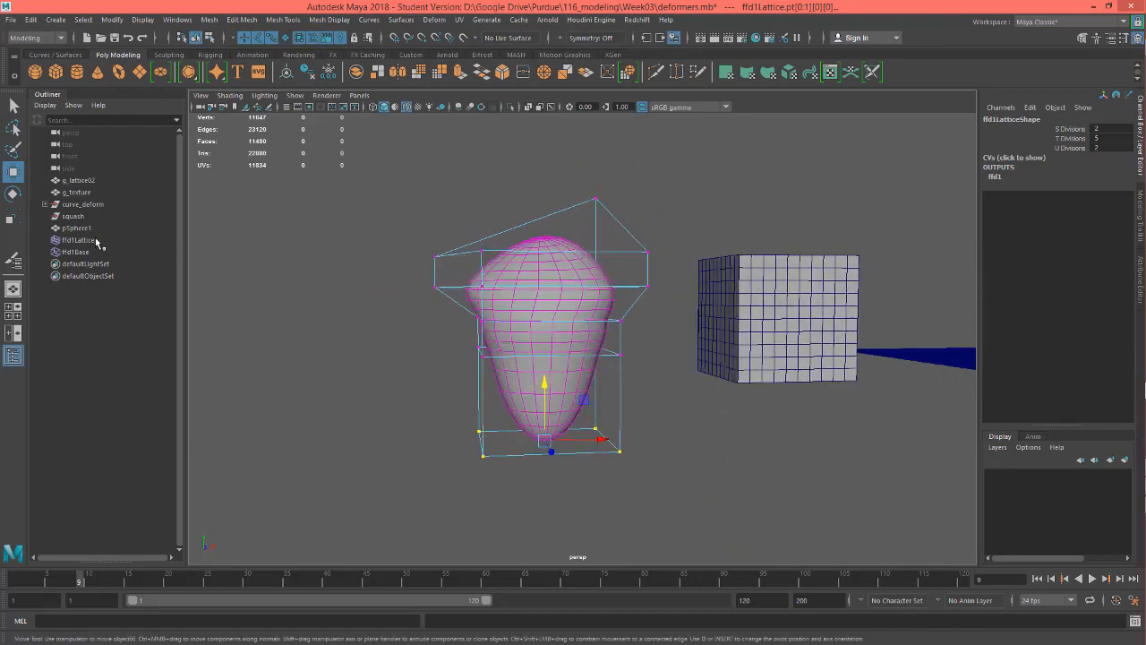
{"action": "left_click", "coordinate": [79, 240]}
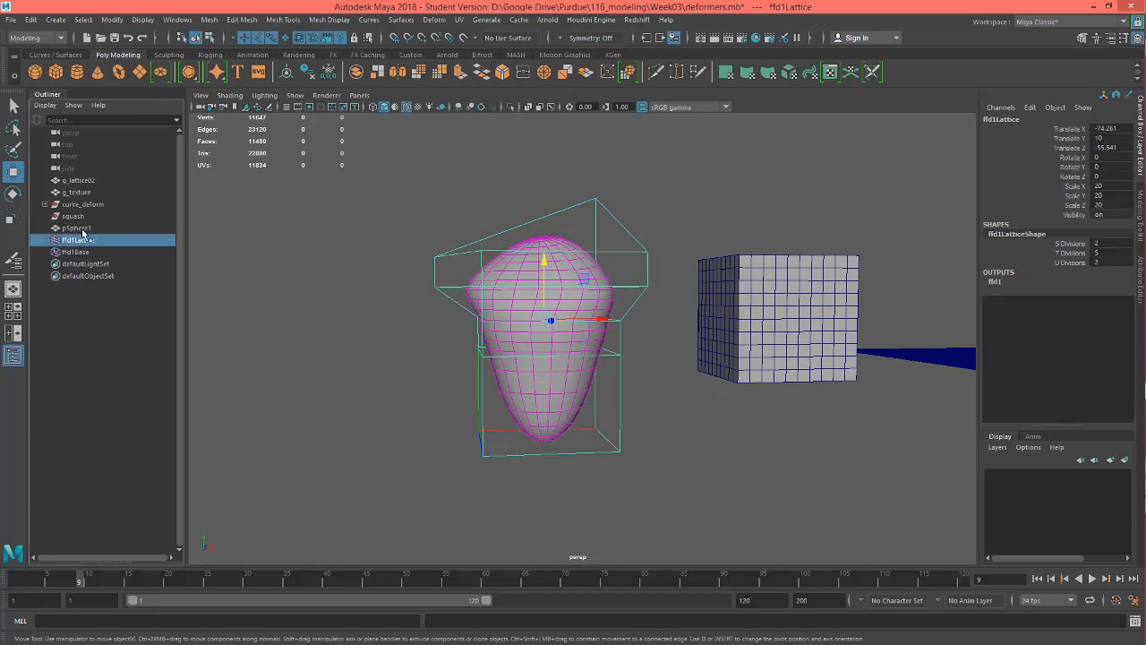
{"action": "left_click", "coordinate": [75, 251]}
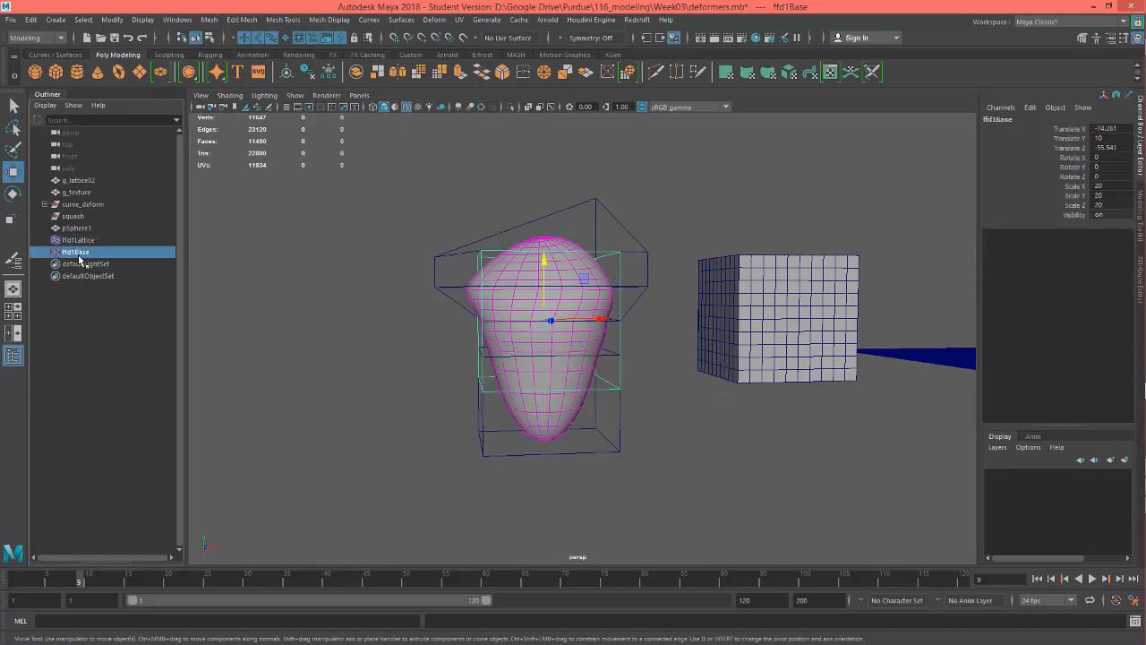
{"action": "mouse_move", "coordinate": [75, 251]}
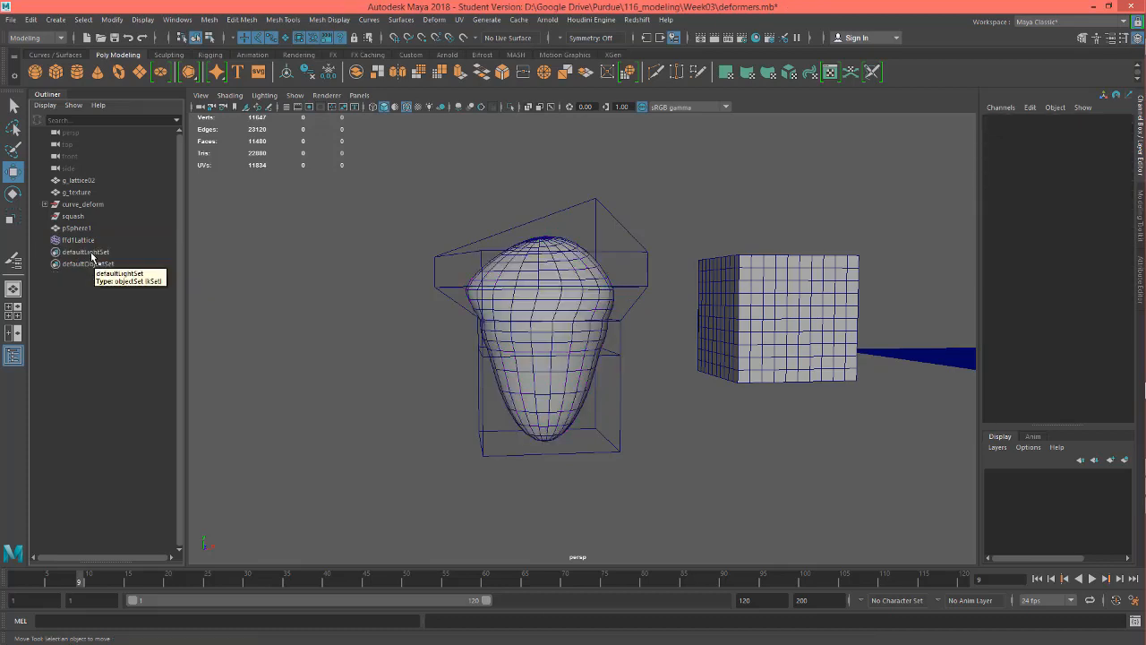
{"action": "left_click", "coordinate": [79, 240]}
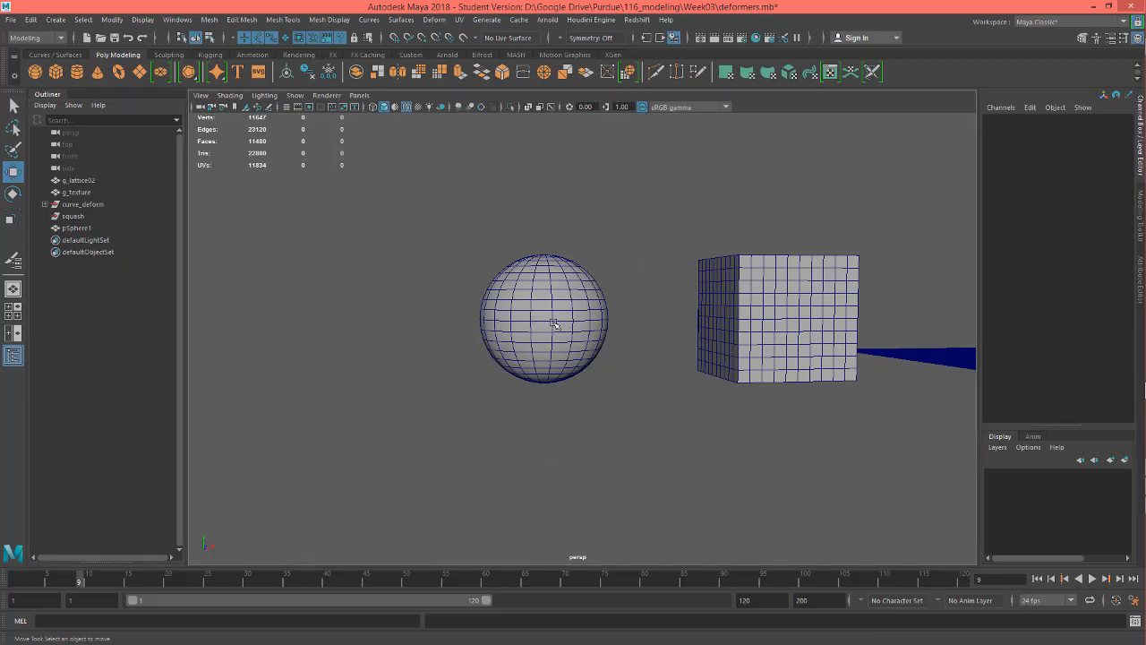
{"action": "mouse_move", "coordinate": [81, 240]}
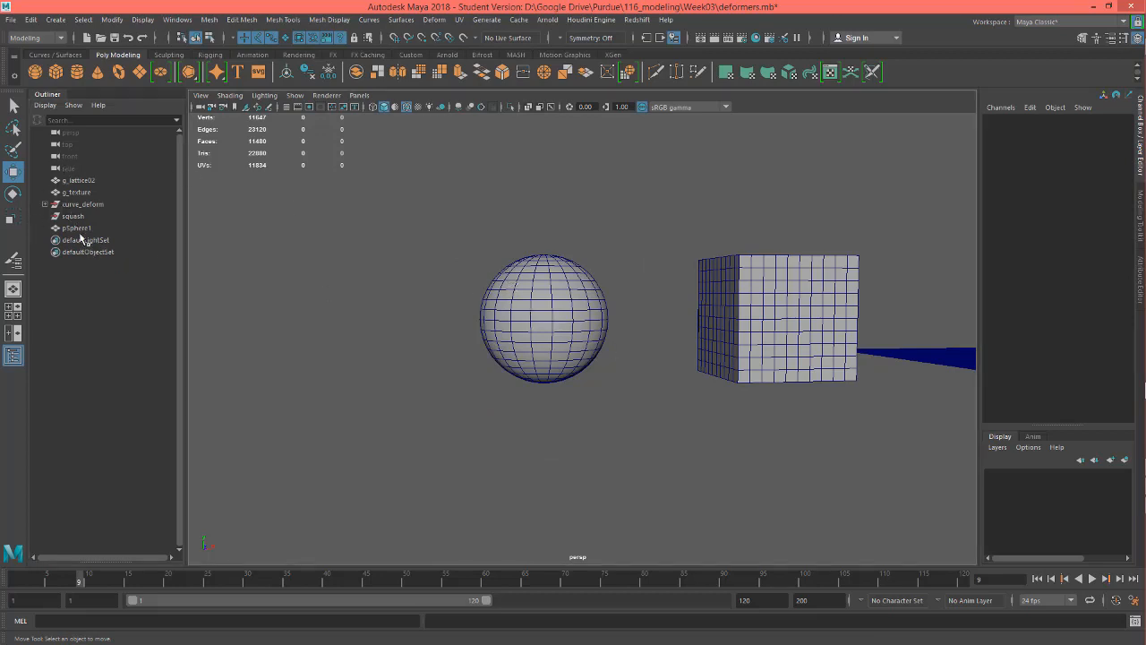
- Select pSphere1 and apply Deform > Lattice, creating ffd1Lattice around it
{"action": "left_click", "coordinate": [75, 228]}
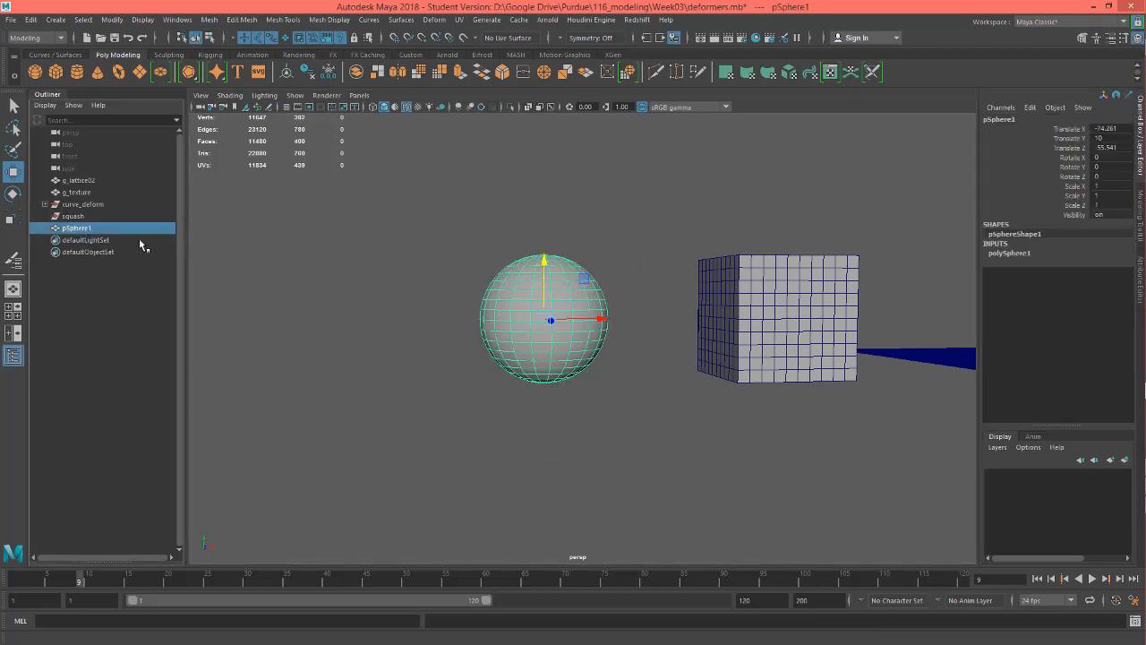
{"action": "left_click", "coordinate": [433, 20]}
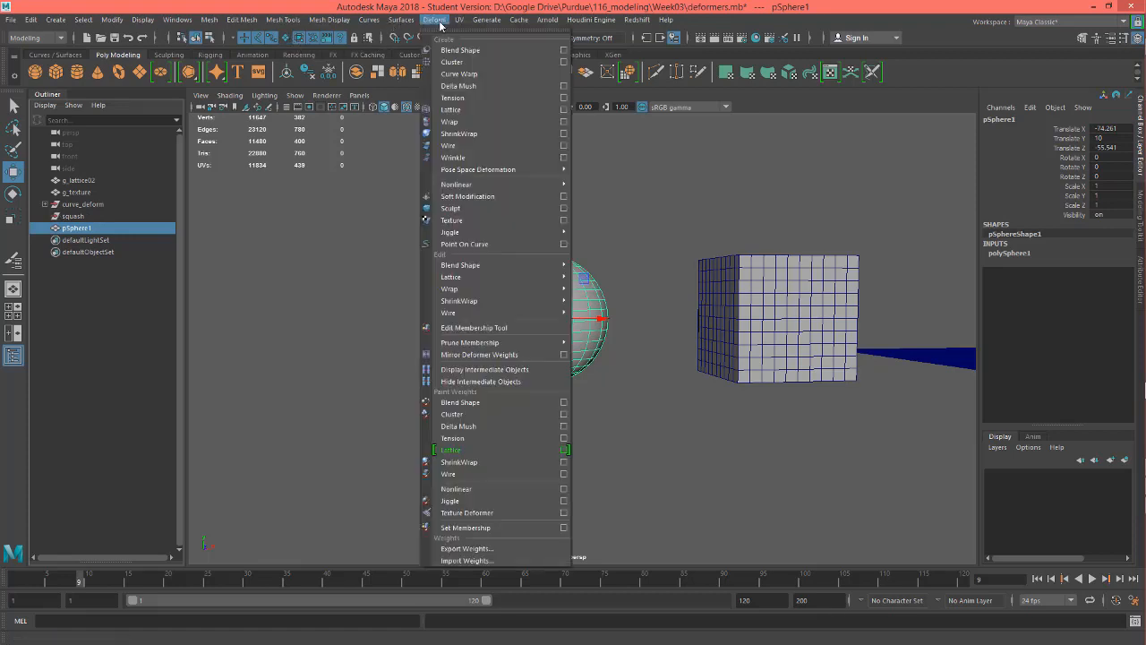
{"action": "mouse_move", "coordinate": [451, 109]}
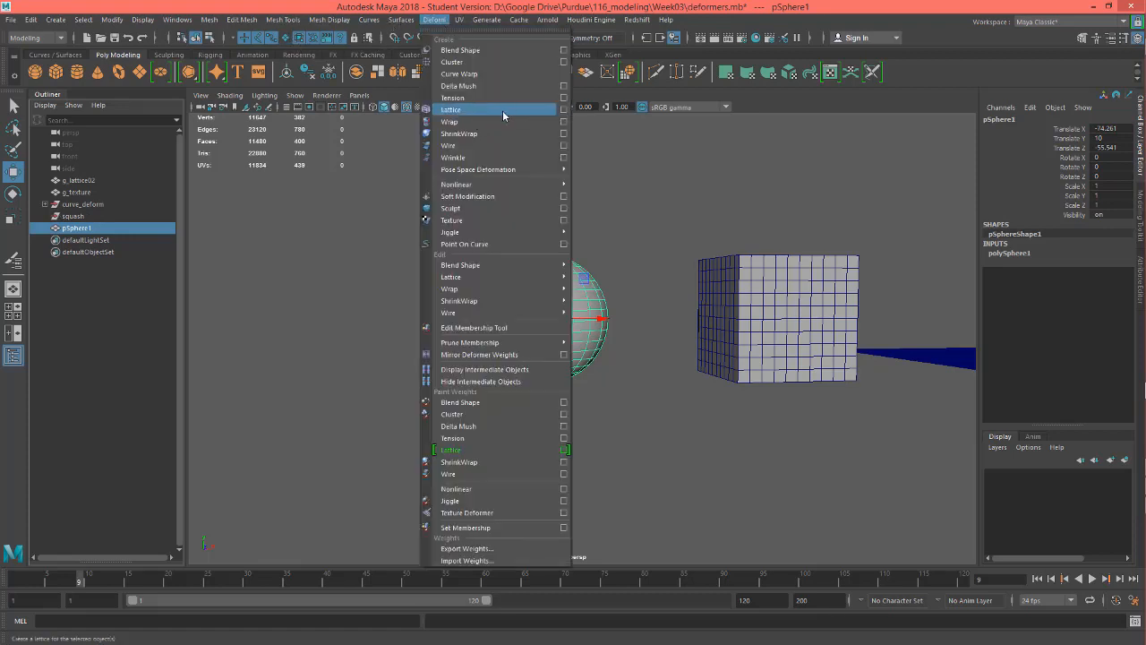
{"action": "left_click", "coordinate": [451, 109]}
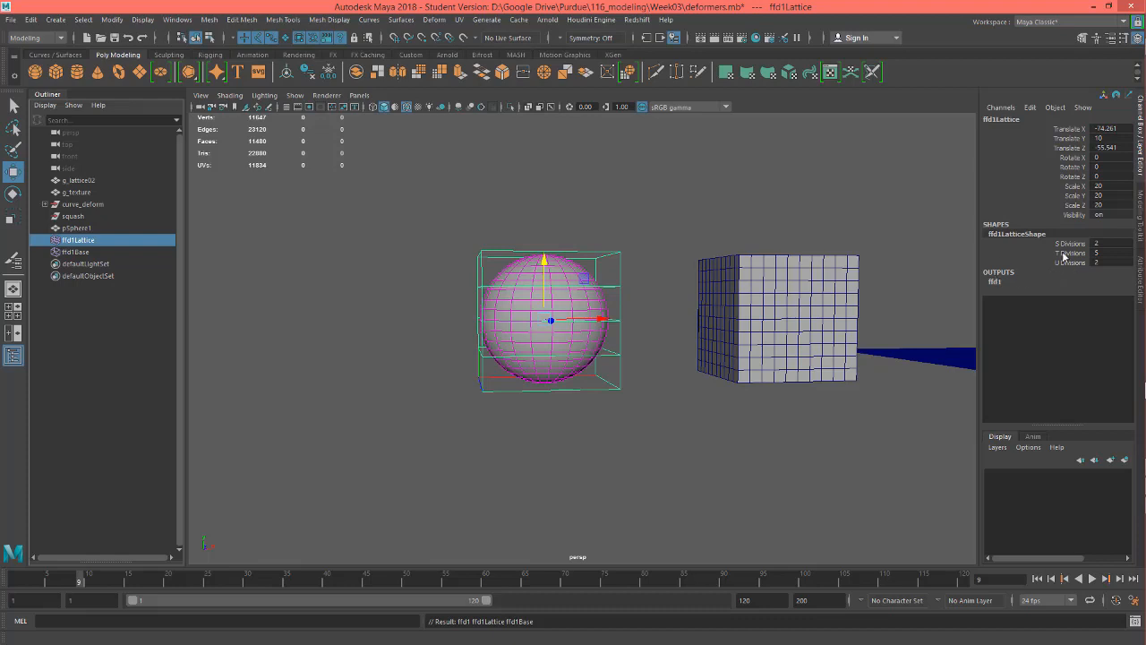
{"action": "mouse_move", "coordinate": [1031, 257]}
{"action": "type", "text": "2"}
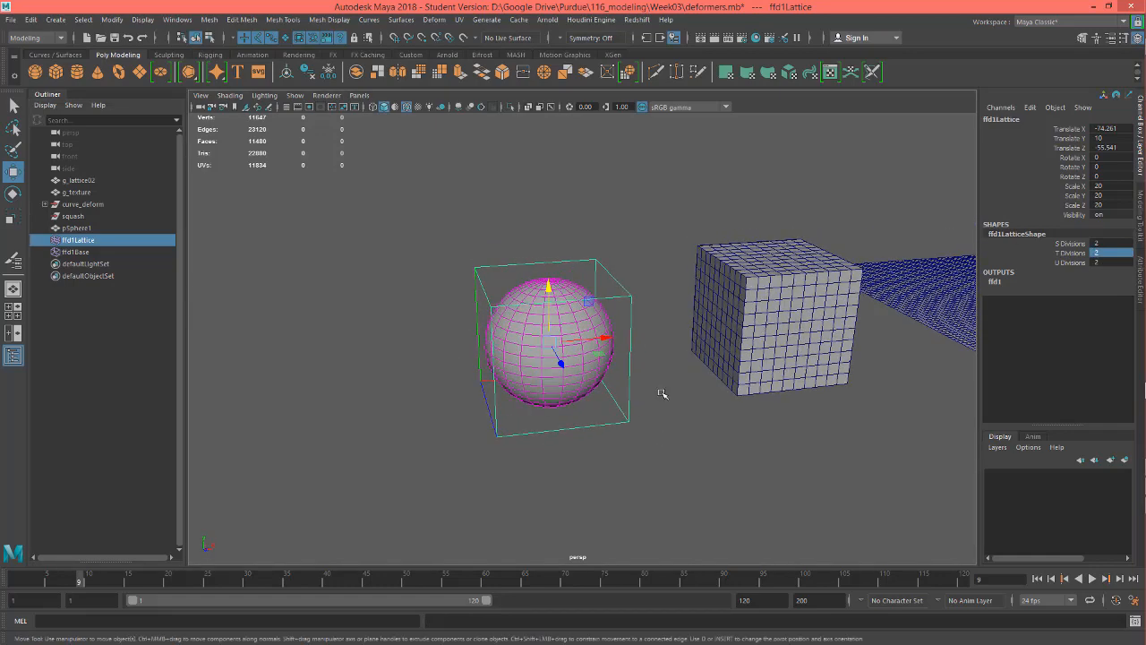
- Move the lattice's side points inward, squeezing the sphere into a tall narrow oval
{"action": "left_click_drag", "start_coordinate": [663, 394], "coordinate": [689, 435]}
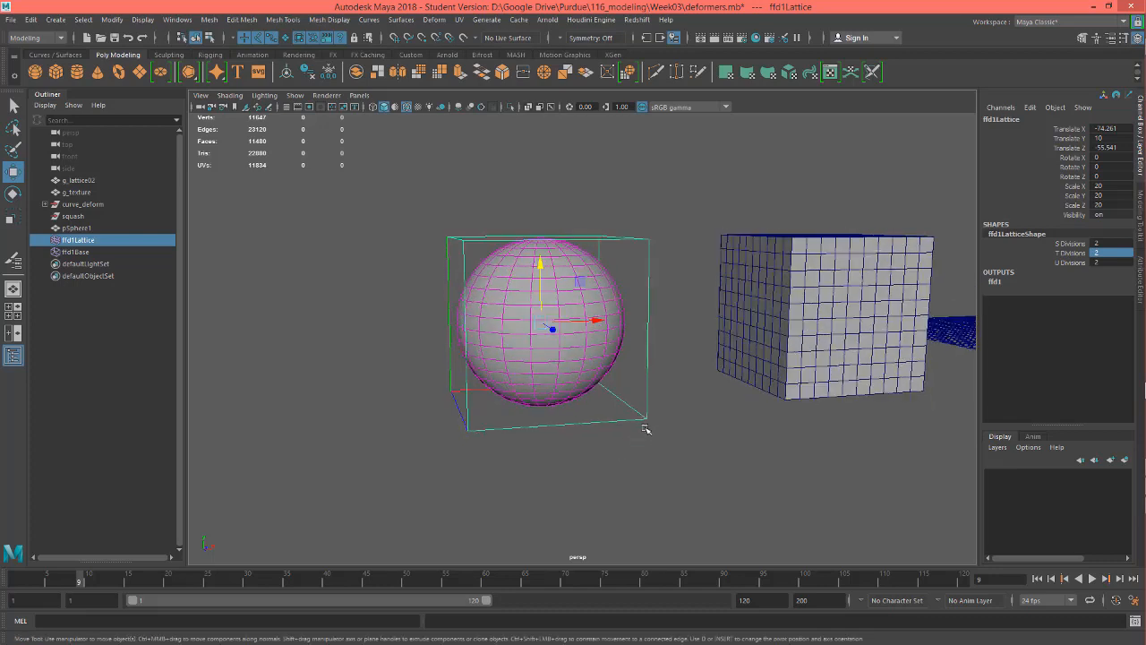
{"action": "mouse_move", "coordinate": [652, 367]}
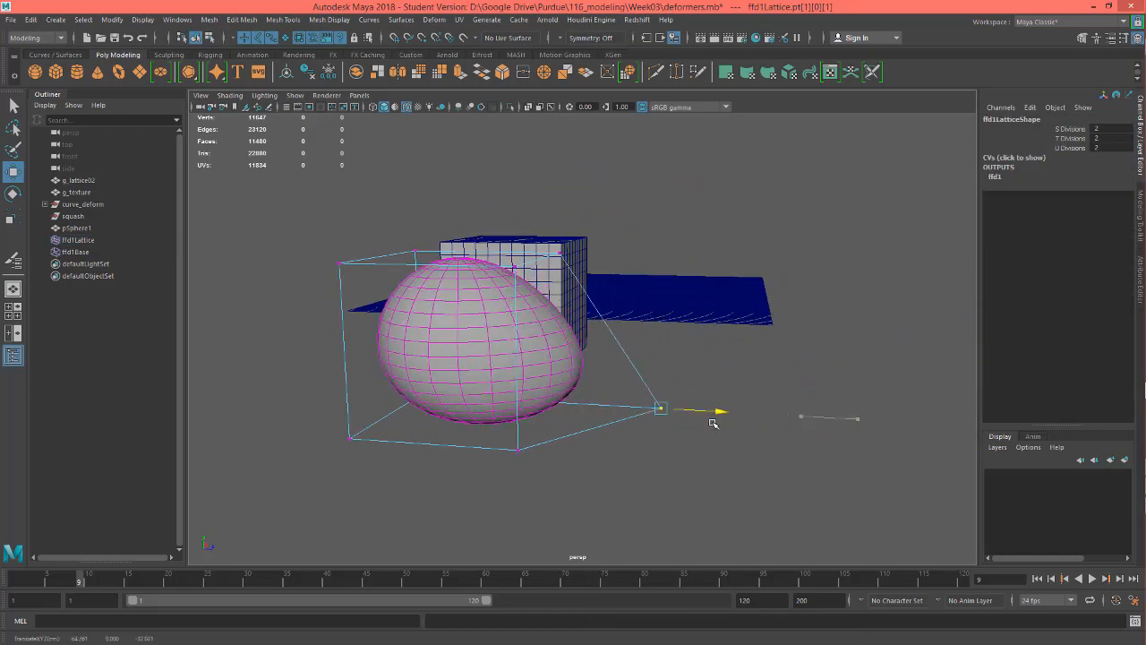
{"action": "left_click_drag", "start_coordinate": [661, 408], "coordinate": [609, 404]}
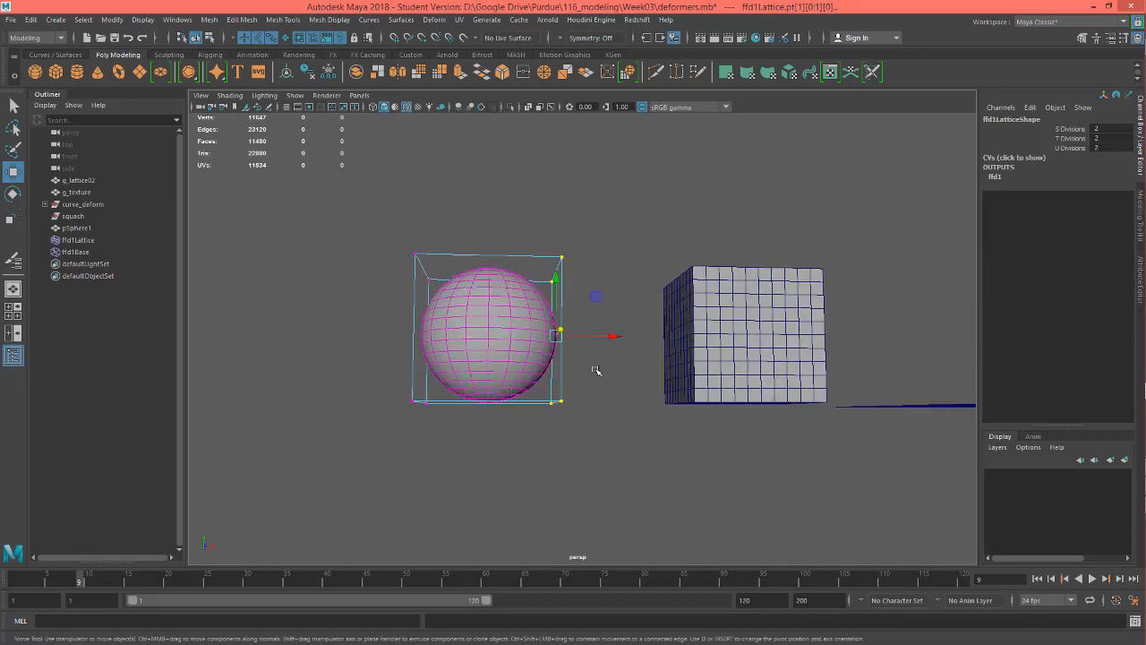
{"action": "left_click_drag", "start_coordinate": [598, 369], "coordinate": [534, 481]}
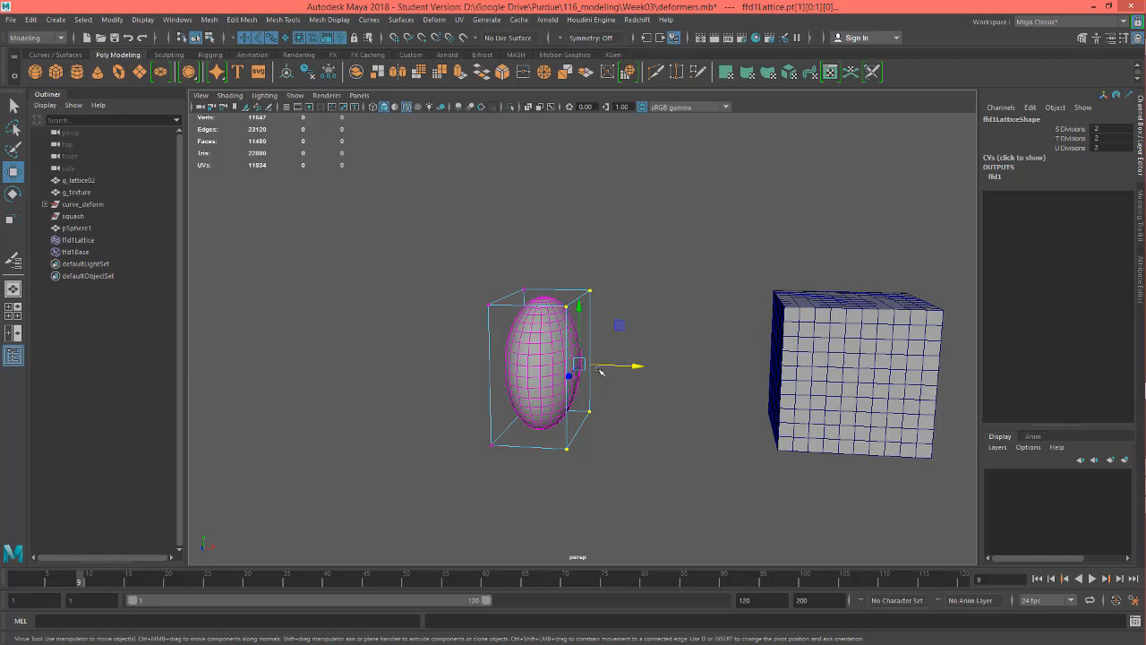
{"action": "mouse_move", "coordinate": [395, 319]}
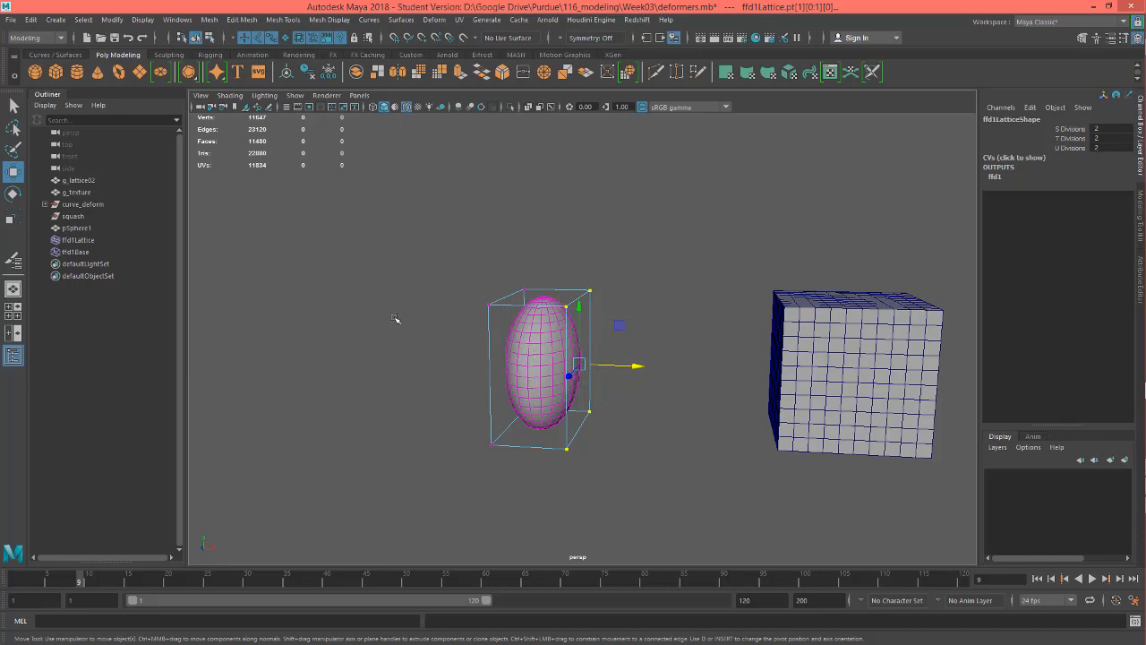
{"action": "mouse_move", "coordinate": [609, 412]}
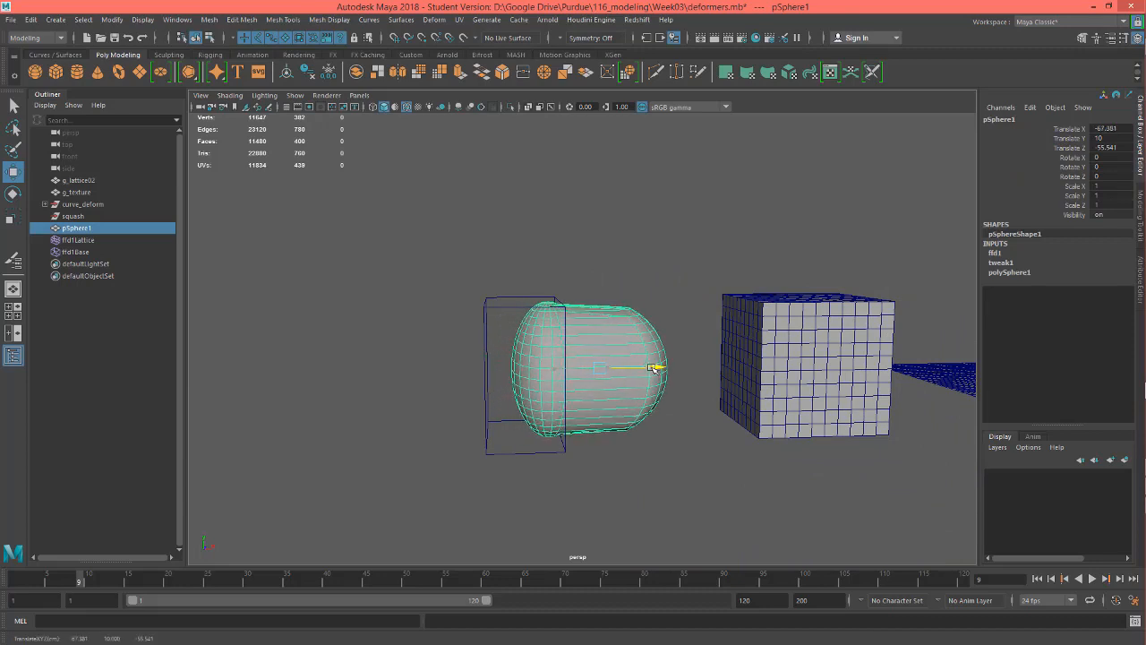
- Drag pSphere1 along X out of and back into the lattice, leaving it centred inside
{"action": "left_click_drag", "start_coordinate": [654, 369], "coordinate": [716, 365]}
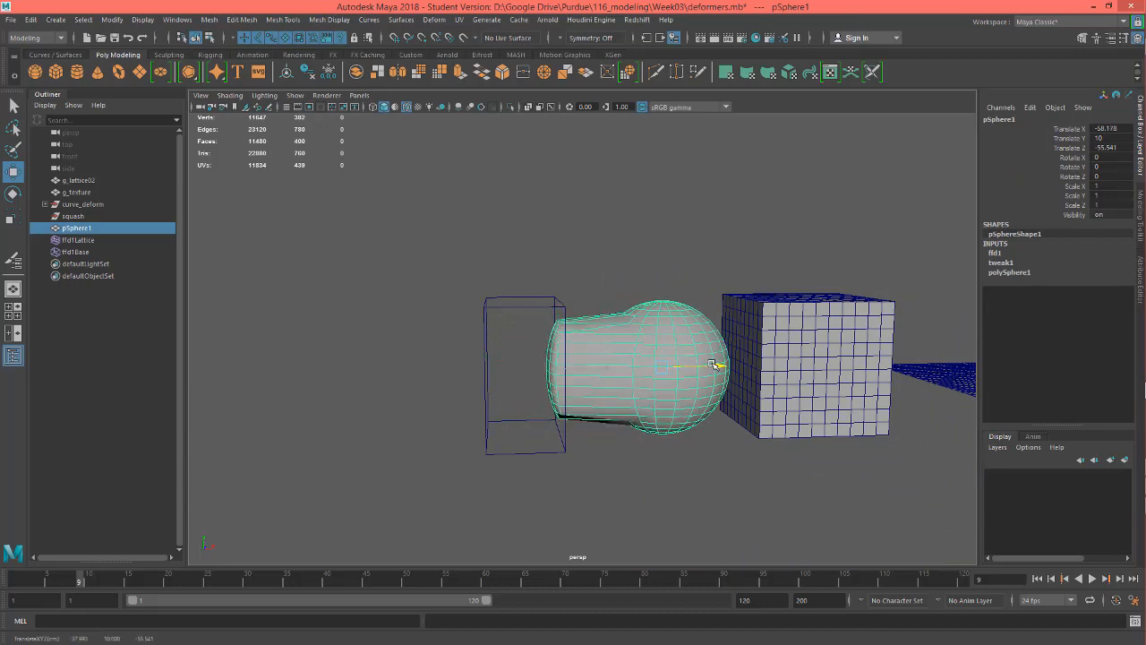
{"action": "left_click_drag", "start_coordinate": [712, 366], "coordinate": [654, 365]}
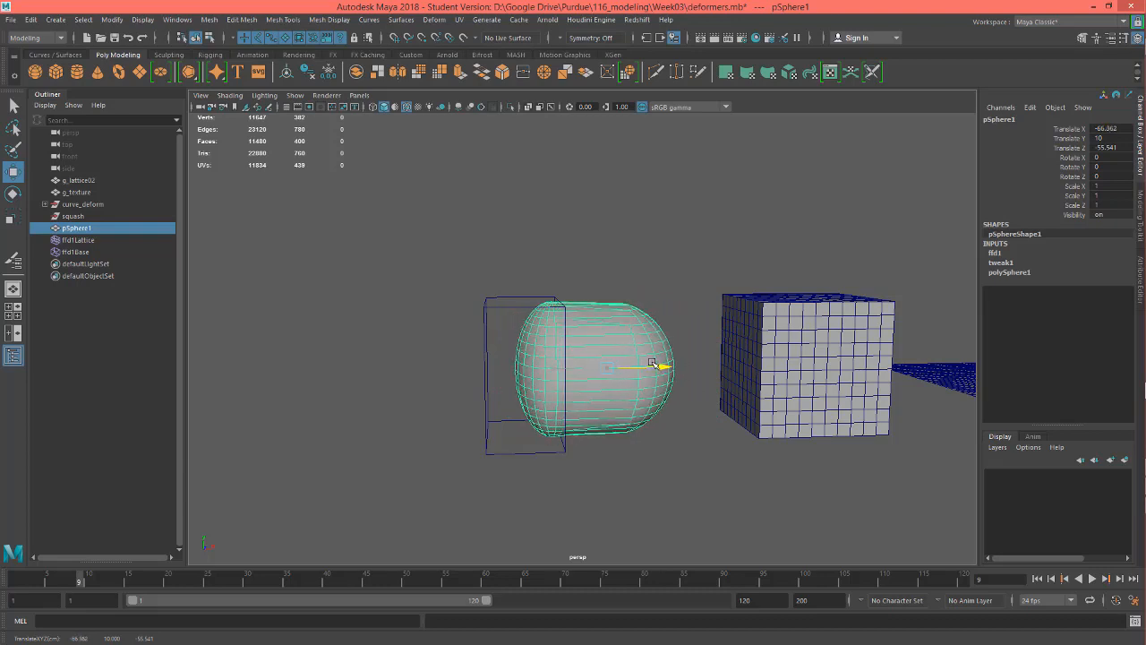
{"action": "left_click_drag", "start_coordinate": [653, 365], "coordinate": [416, 367]}
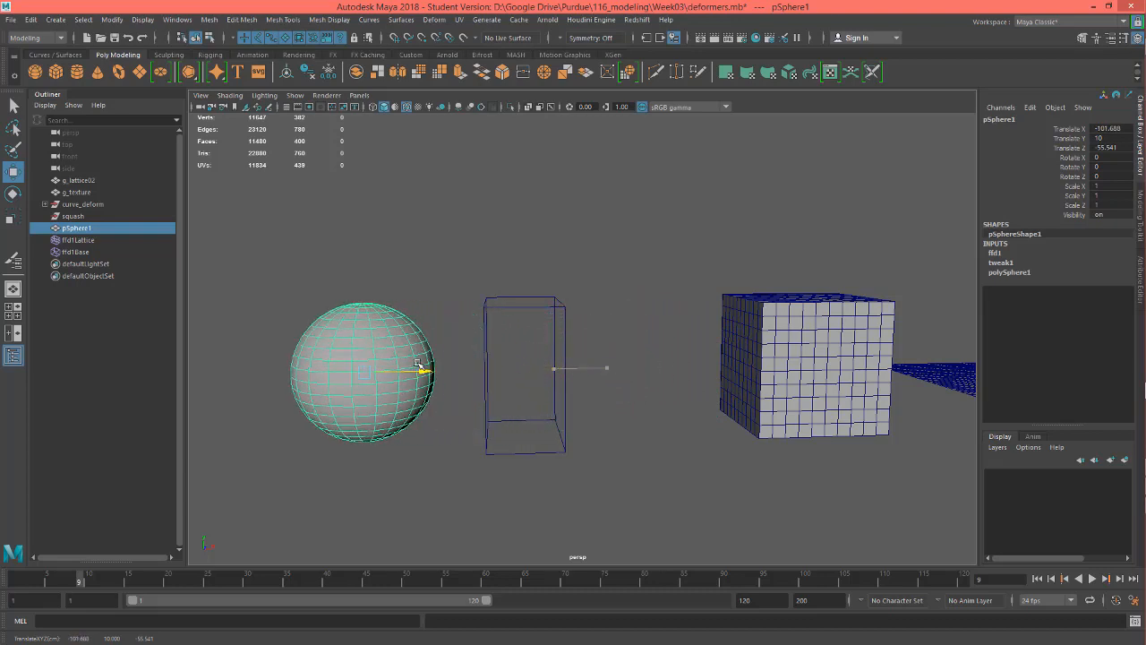
{"action": "left_click_drag", "start_coordinate": [420, 367], "coordinate": [695, 369]}
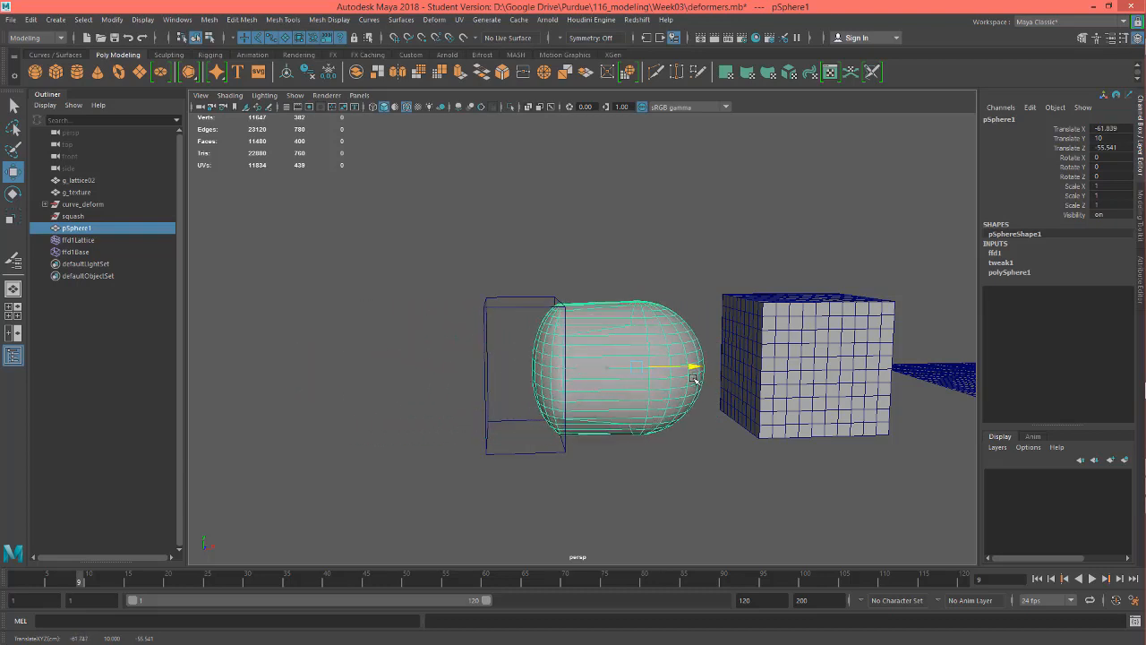
{"action": "left_click_drag", "start_coordinate": [695, 367], "coordinate": [600, 367]}
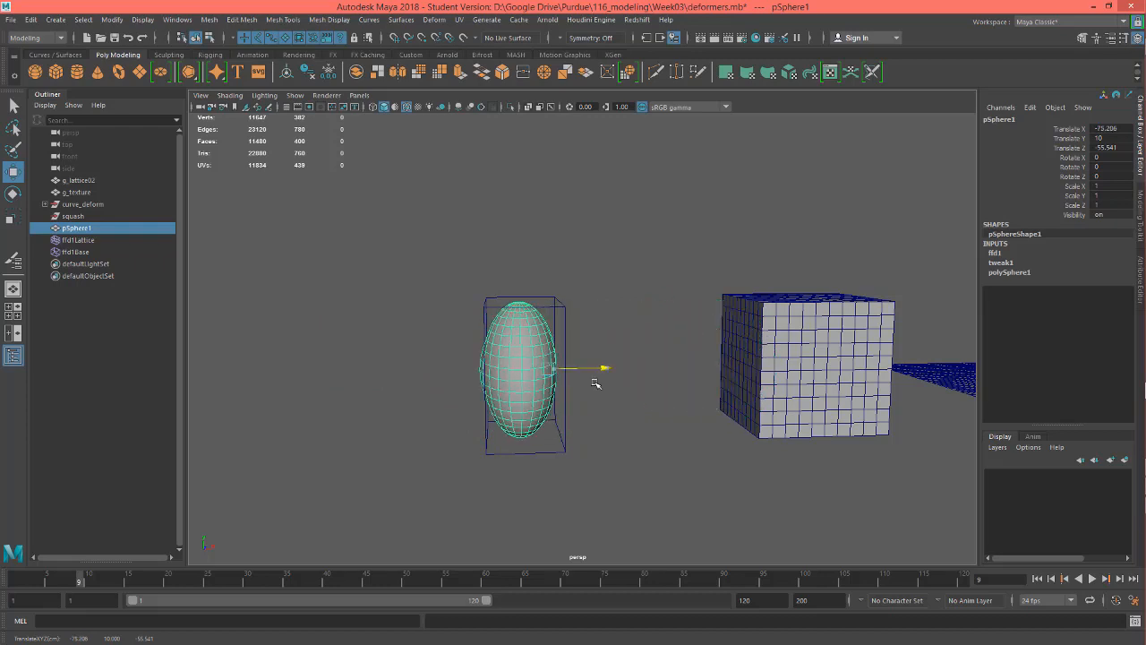
{"action": "left_click_drag", "start_coordinate": [605, 369], "coordinate": [582, 369]}
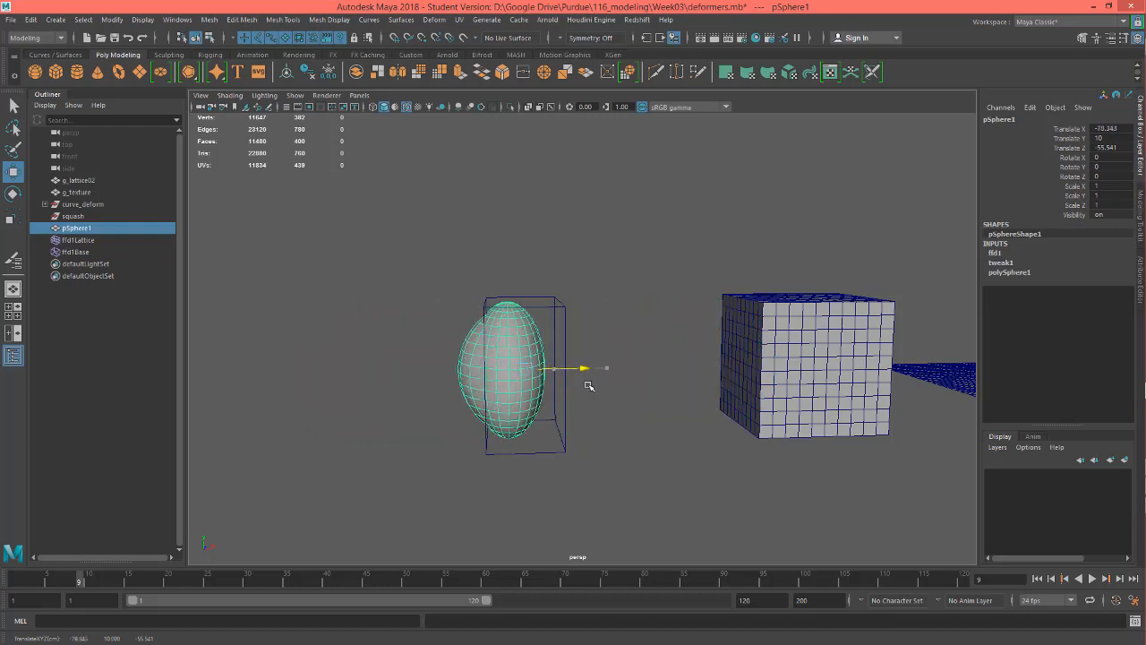
{"action": "left_click_drag", "start_coordinate": [589, 384], "coordinate": [625, 423]}
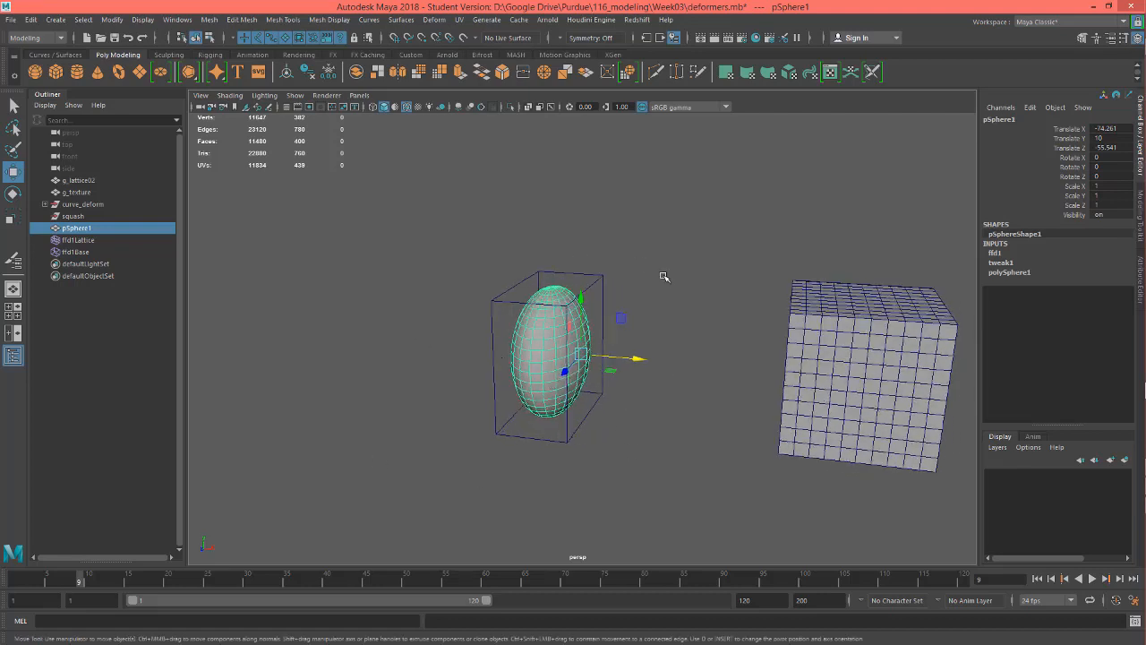
{"action": "mouse_move", "coordinate": [551, 348]}
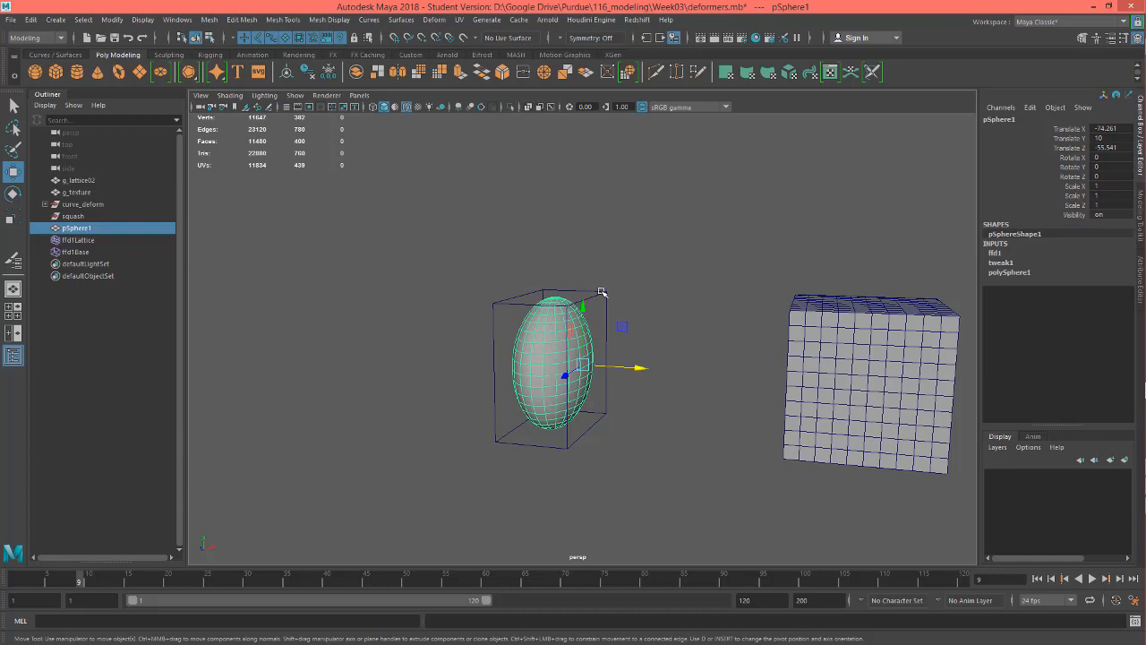
{"action": "mouse_move", "coordinate": [427, 88]}
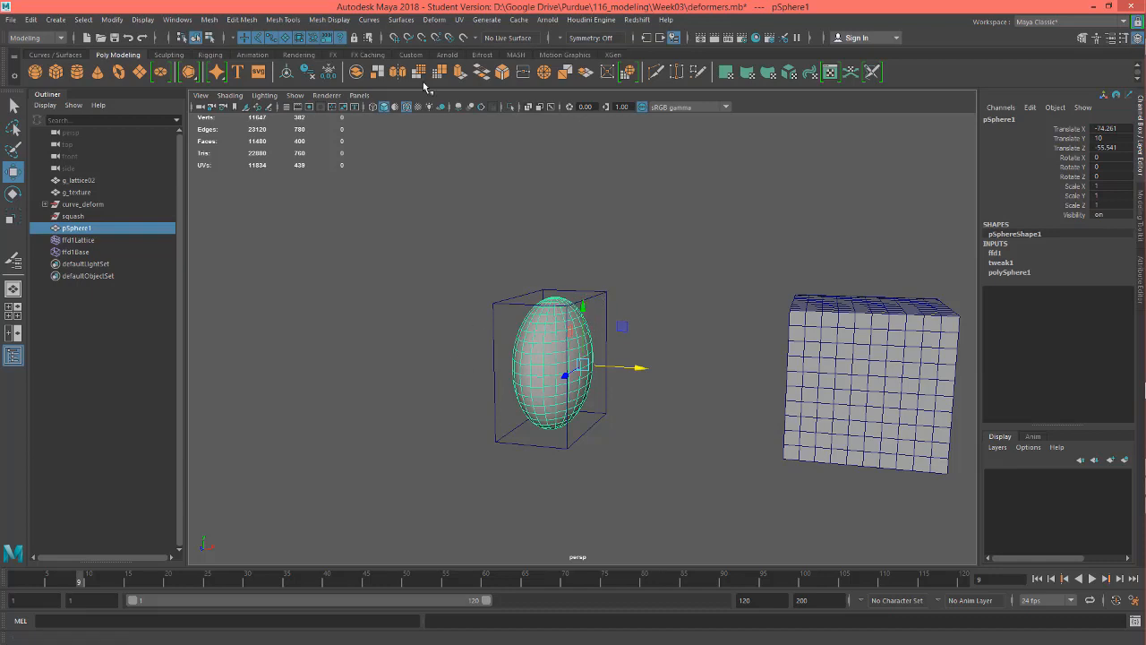
{"action": "mouse_move", "coordinate": [53, 19]}
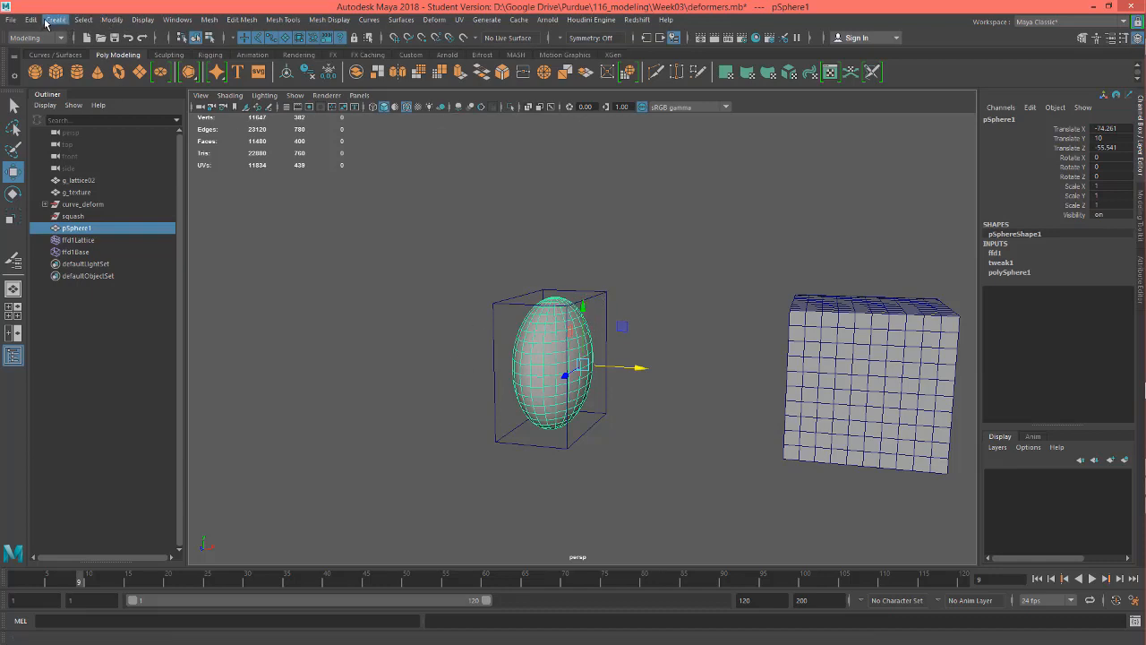
{"action": "left_click", "coordinate": [30, 18]}
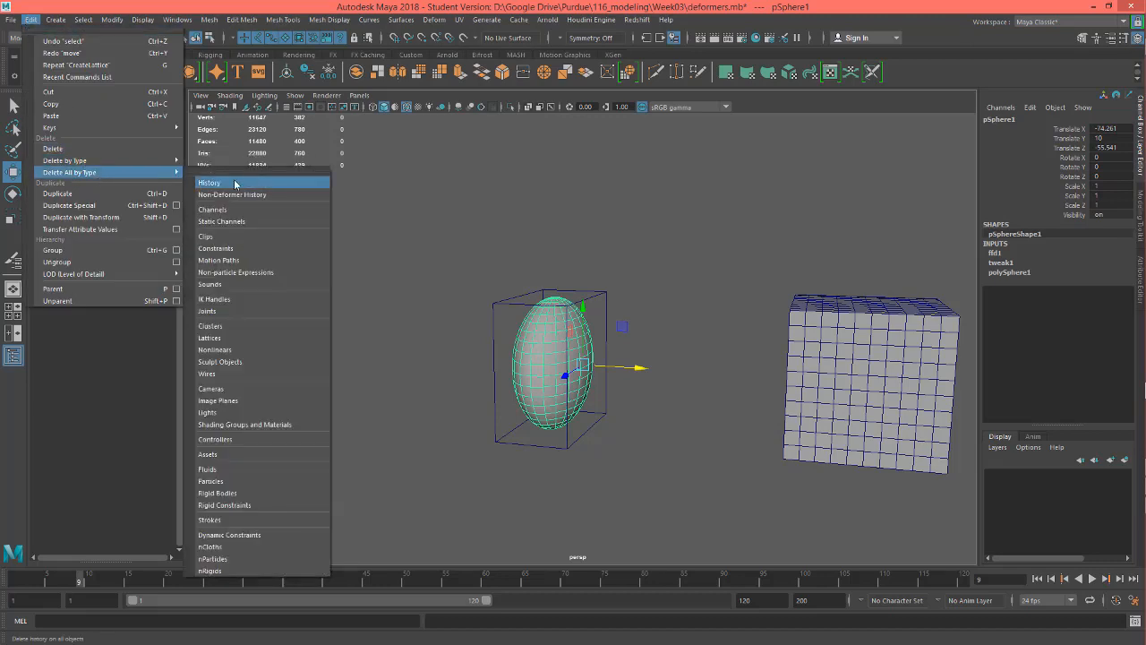
{"action": "left_click", "coordinate": [208, 183]}
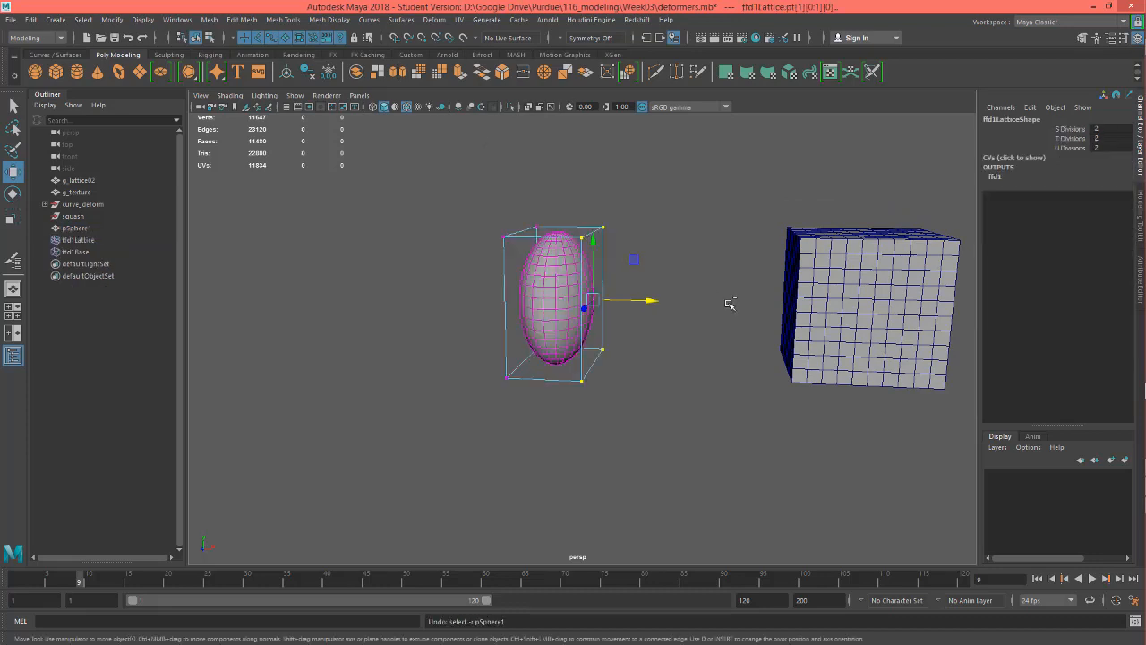
- Select ffd1Lattice, raise its division count, and show its points for editing
{"action": "left_click_drag", "start_coordinate": [584, 303], "coordinate": [648, 302]}
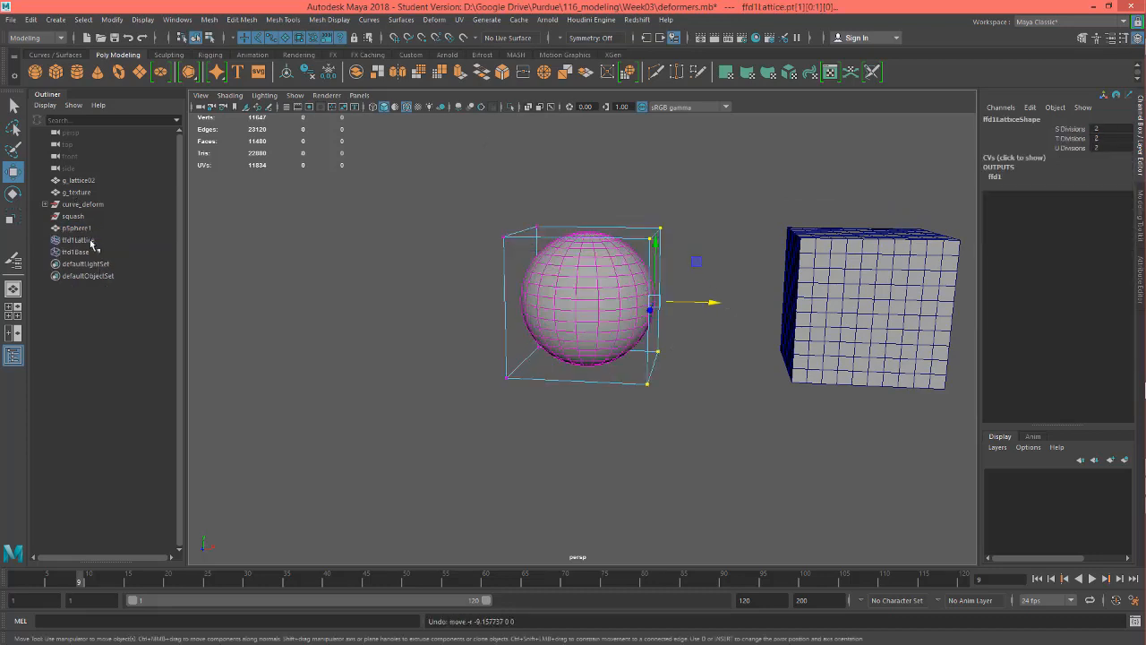
{"action": "left_click", "coordinate": [78, 240]}
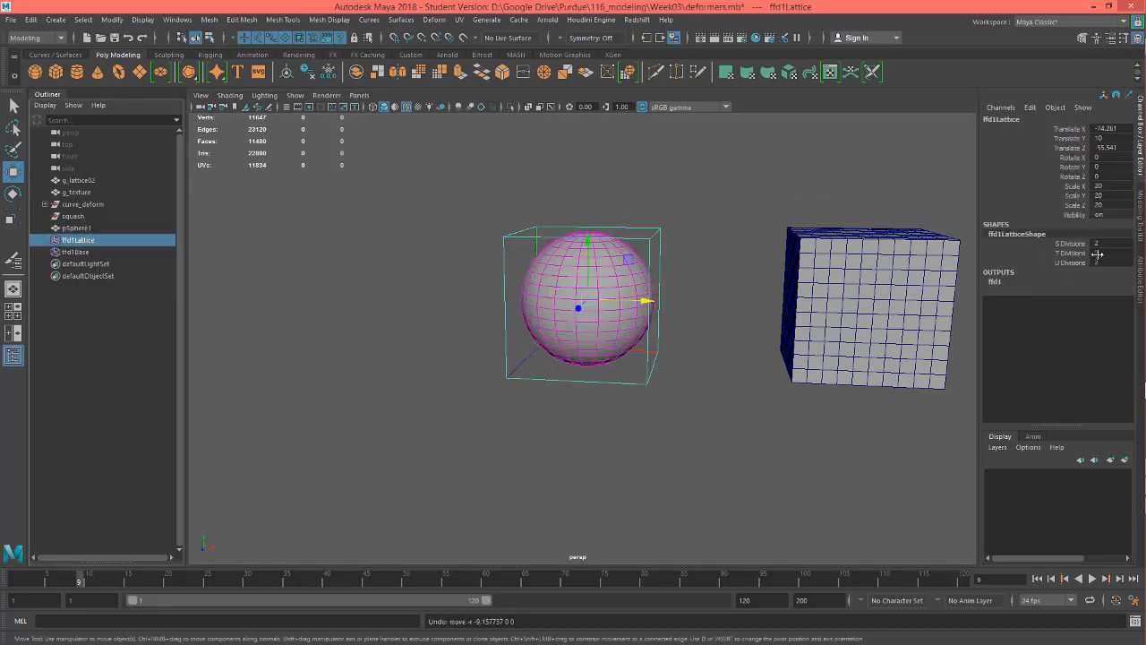
{"action": "triple_click", "coordinate": [1111, 243]}
{"action": "type", "text": "5"}
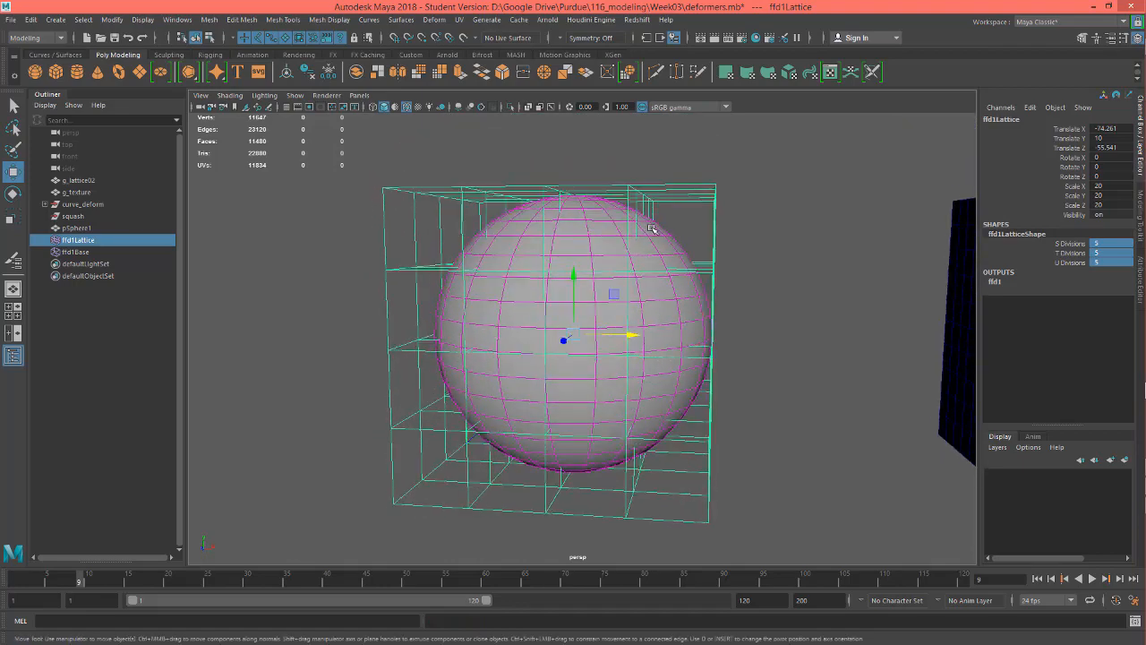
{"action": "left_click_drag", "start_coordinate": [654, 229], "coordinate": [707, 248]}
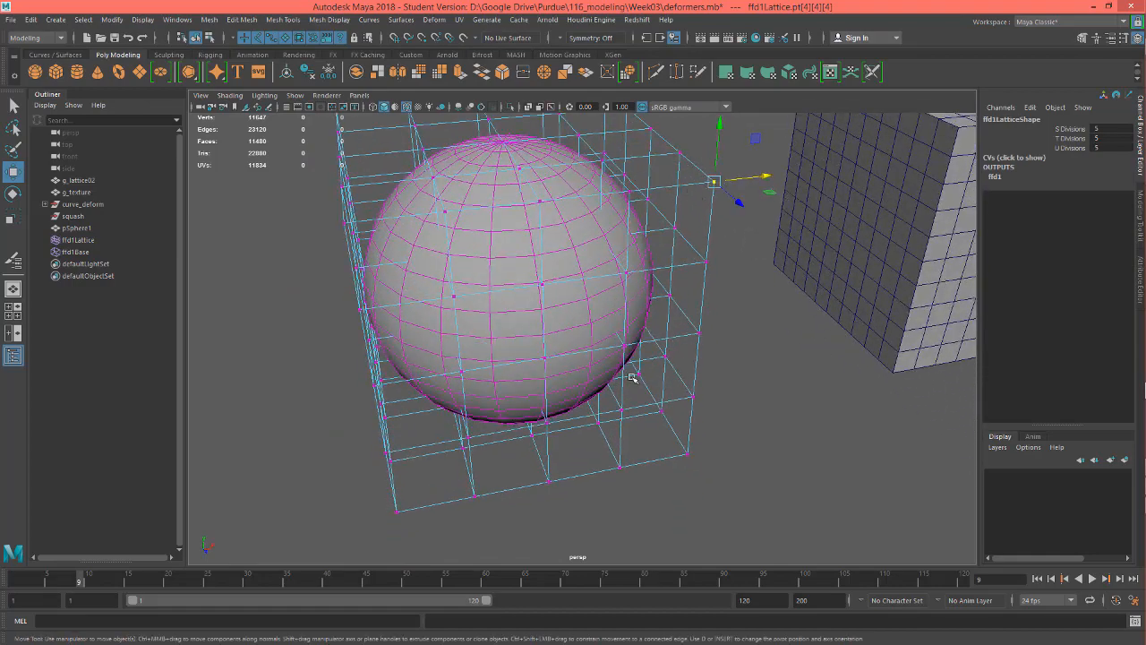
- Pull the bottom corner lattice point far out, then return it near the lattice
{"action": "left_click_drag", "start_coordinate": [630, 376], "coordinate": [566, 294]}
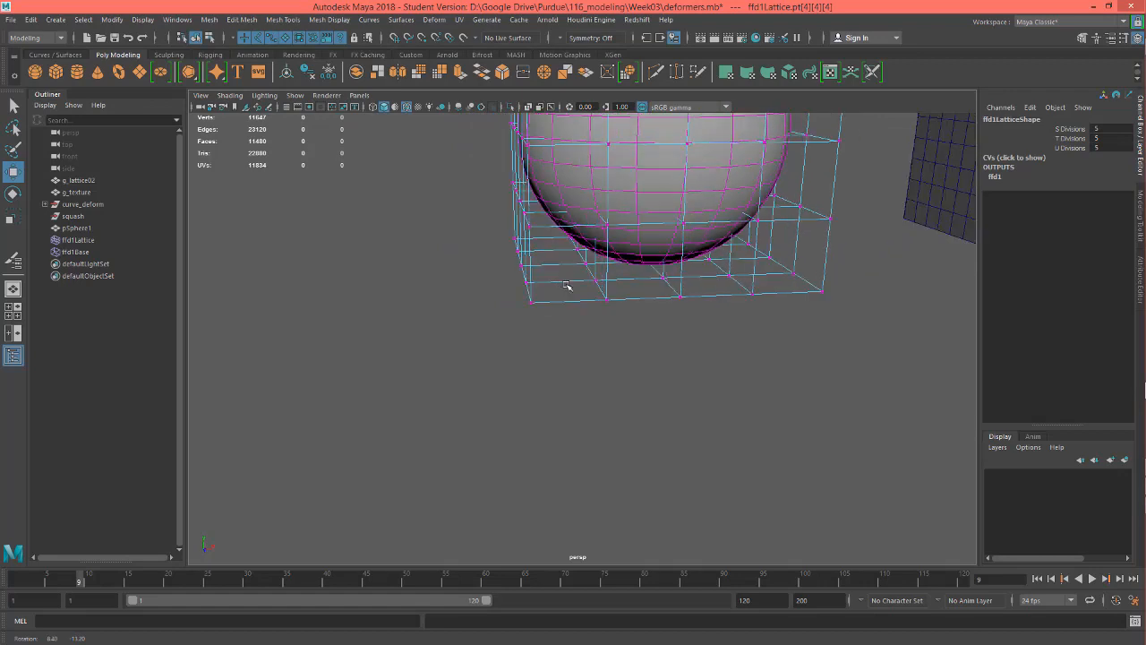
{"action": "left_click", "coordinate": [590, 208]}
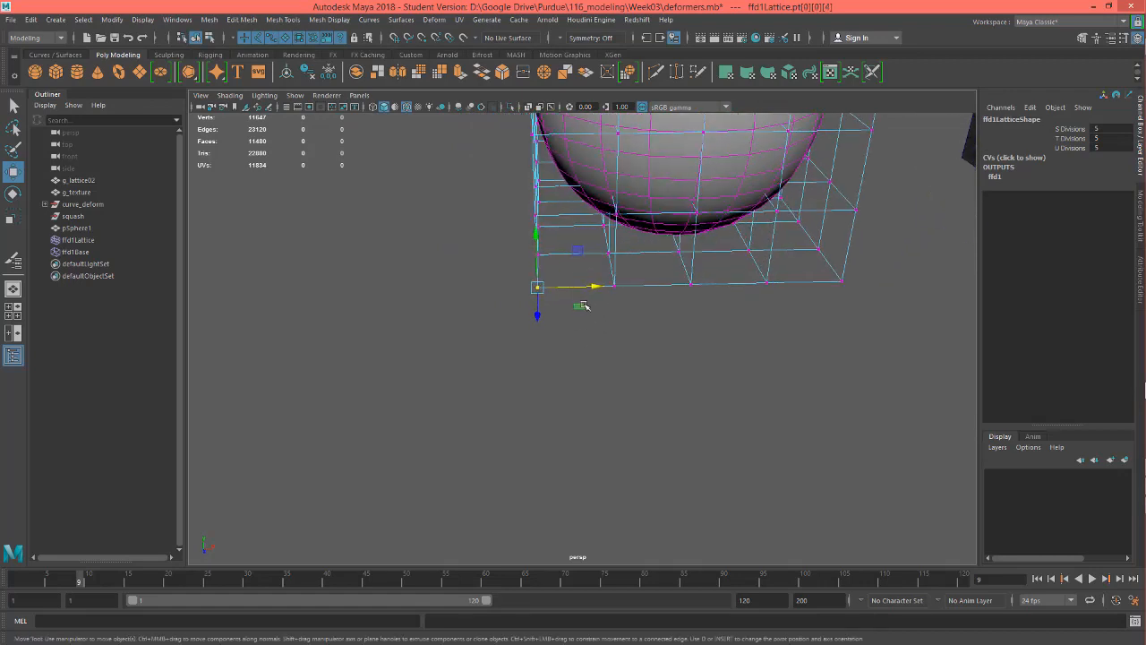
{"action": "left_click_drag", "start_coordinate": [537, 287], "coordinate": [355, 386]}
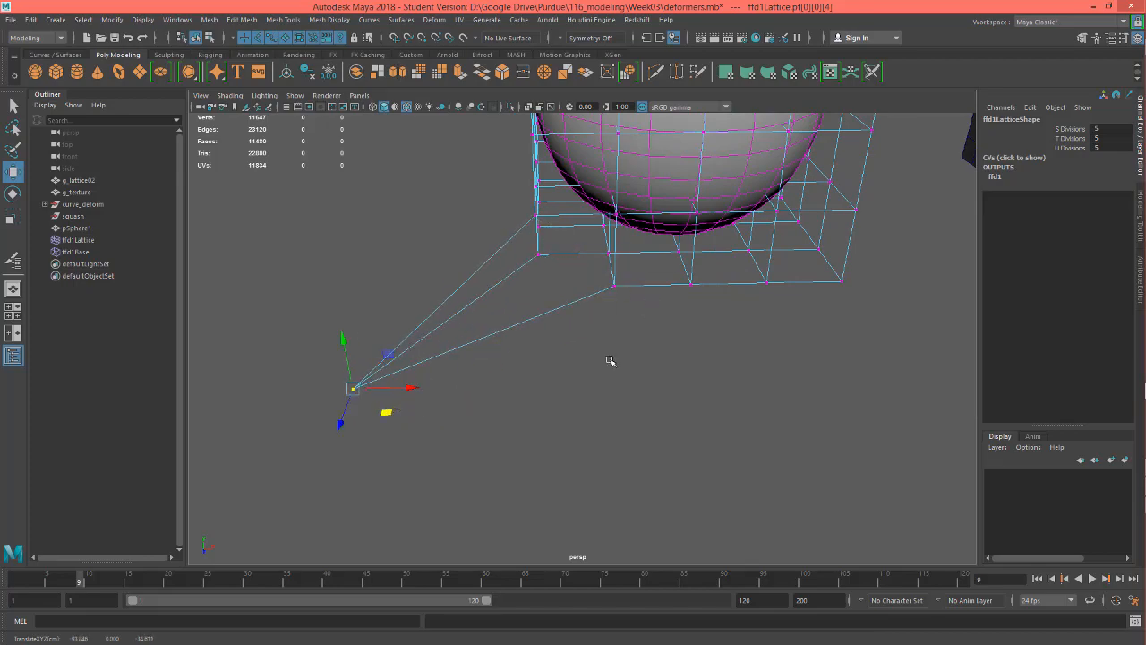
{"action": "left_click_drag", "start_coordinate": [610, 361], "coordinate": [552, 236]}
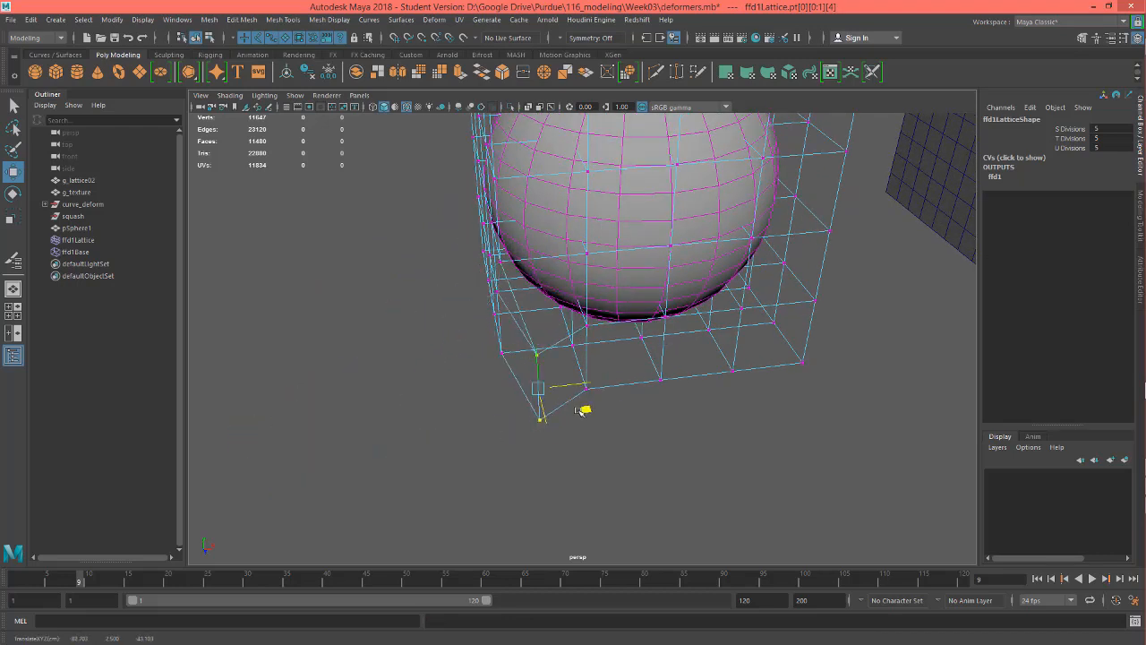
- Push an inner lattice point into the sphere to form and deepen a dent
{"action": "left_click_drag", "start_coordinate": [537, 390], "coordinate": [412, 430]}
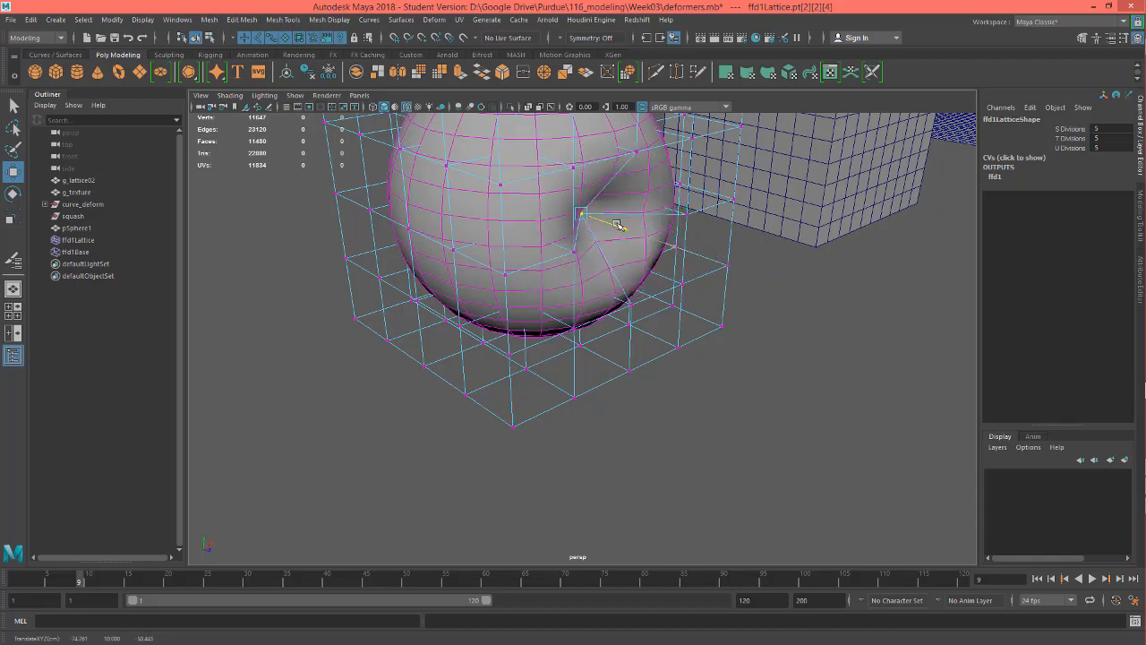
{"action": "left_click_drag", "start_coordinate": [617, 224], "coordinate": [670, 283]}
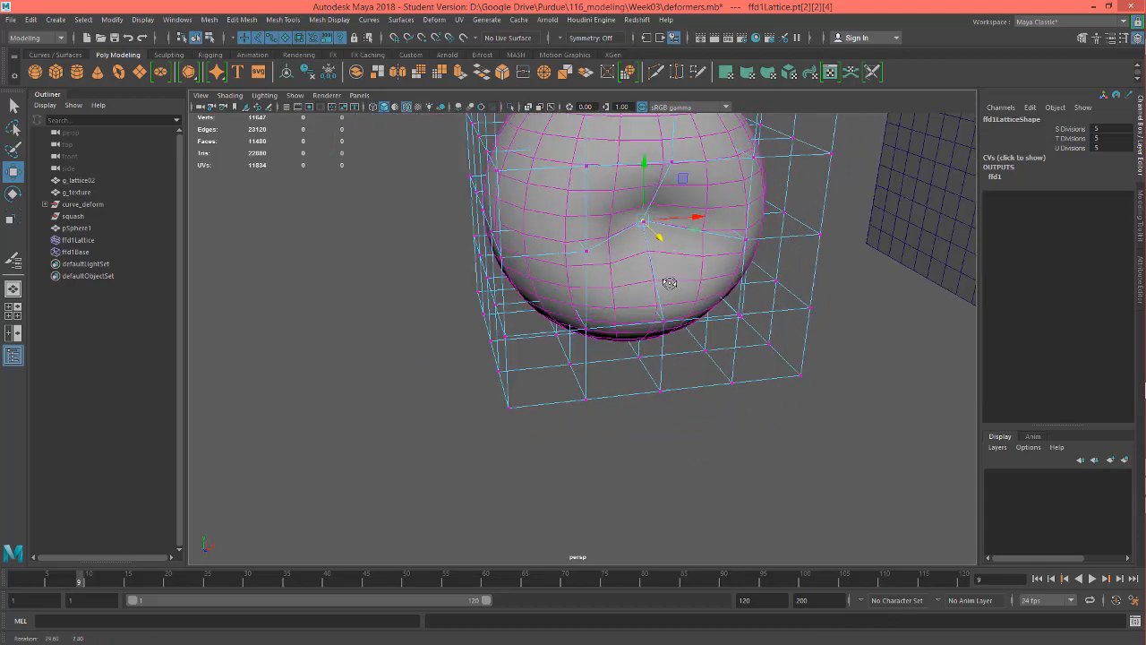
{"action": "left_click_drag", "start_coordinate": [670, 283], "coordinate": [523, 319]}
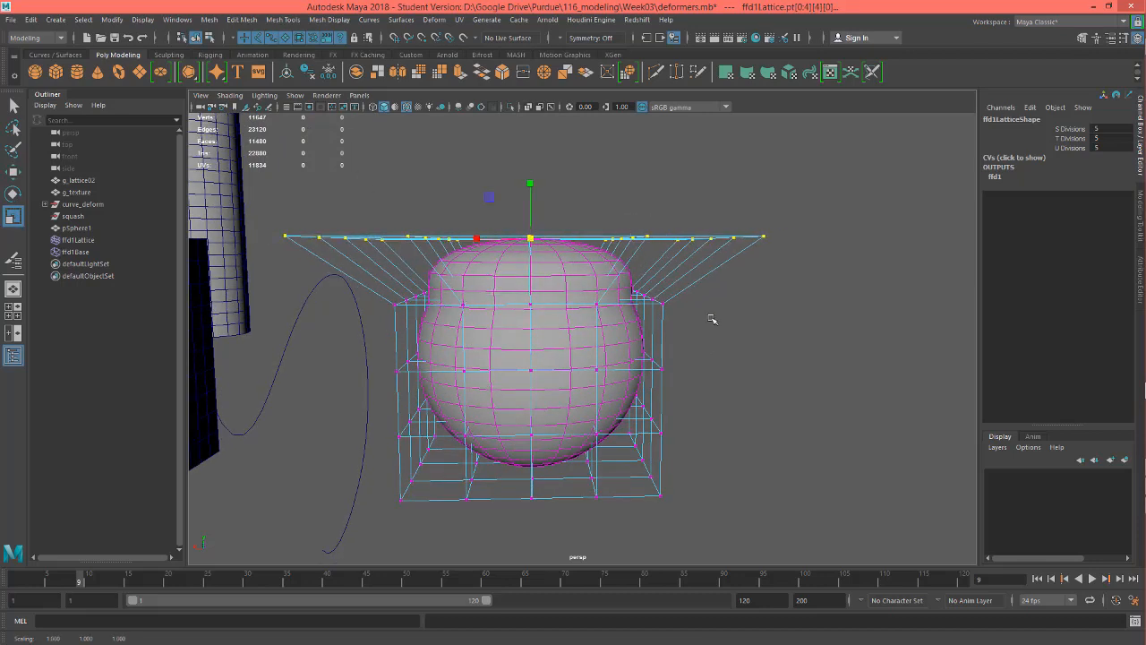
- Flare the top lattice row outward and pinch the row below into a narrow neck
{"action": "left_click_drag", "start_coordinate": [713, 319], "coordinate": [648, 313]}
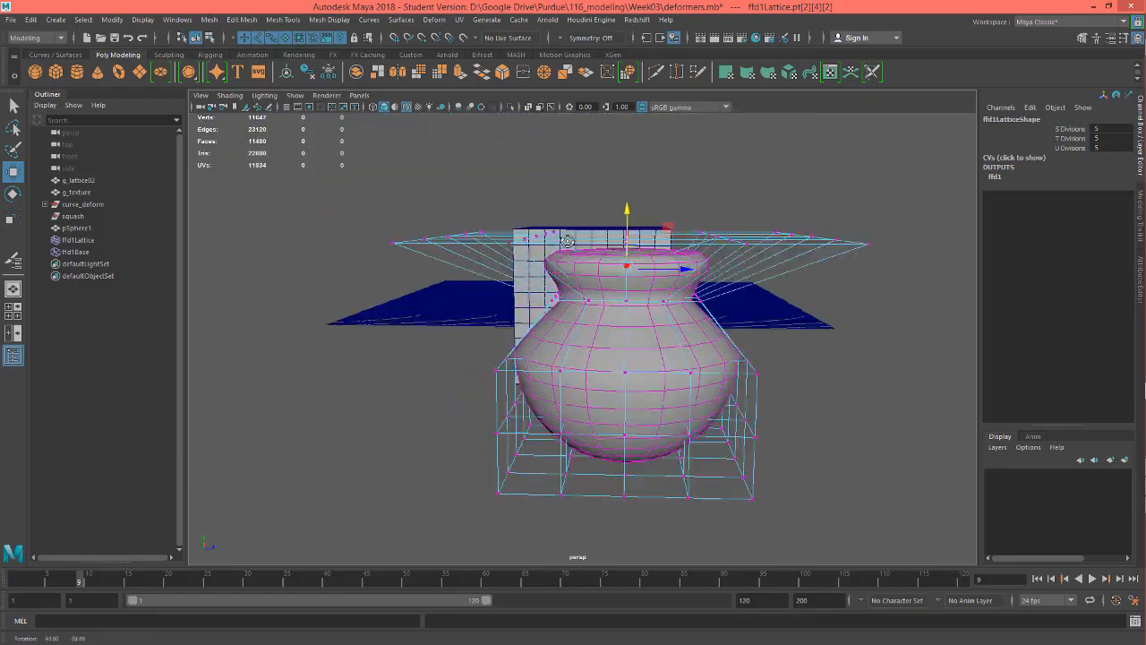
{"action": "left_click_drag", "start_coordinate": [627, 314], "coordinate": [609, 268]}
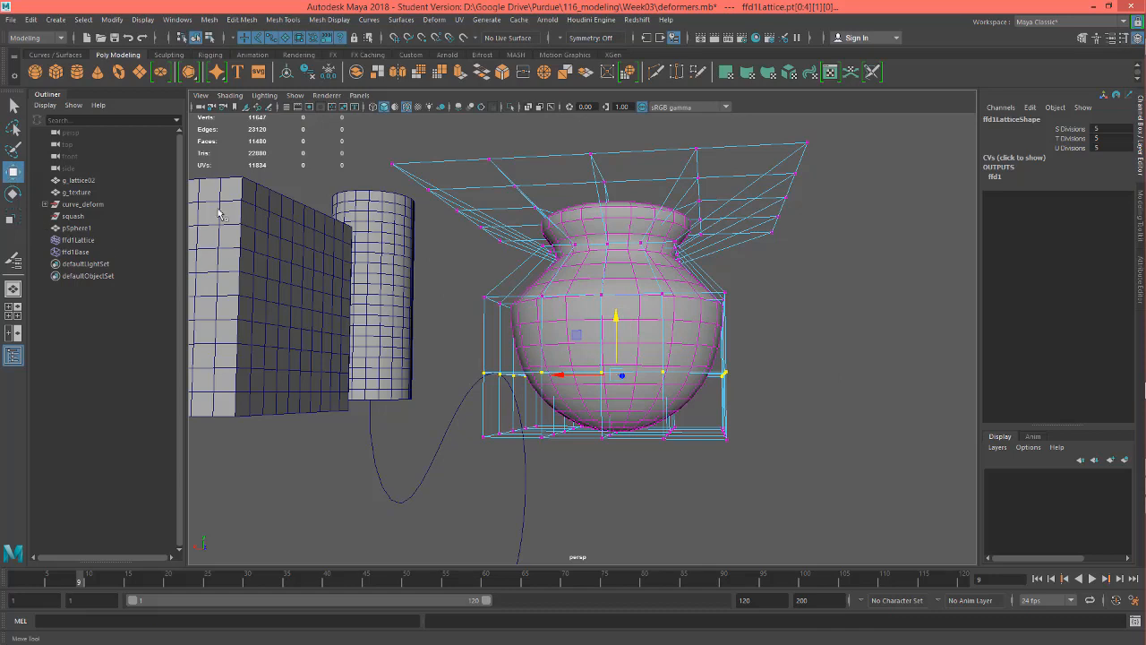
{"action": "mouse_move", "coordinate": [82, 201]}
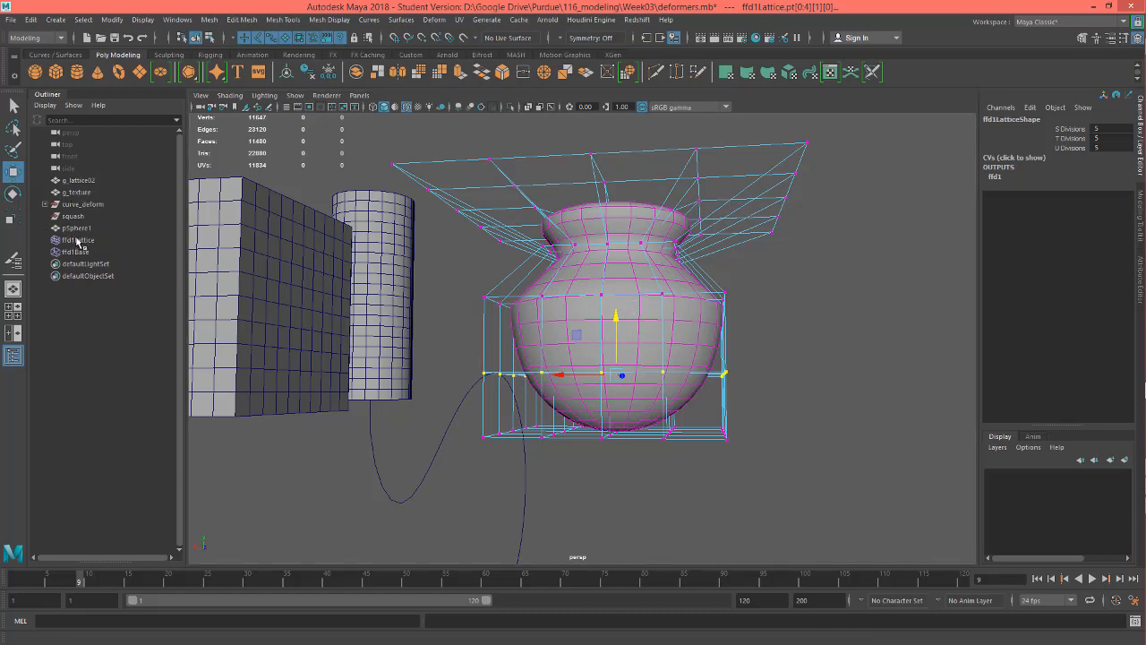
- Select pSphere1, enable Soft Selection in the Move Tool settings, and enter Vertex mode
{"action": "left_click", "coordinate": [75, 251]}
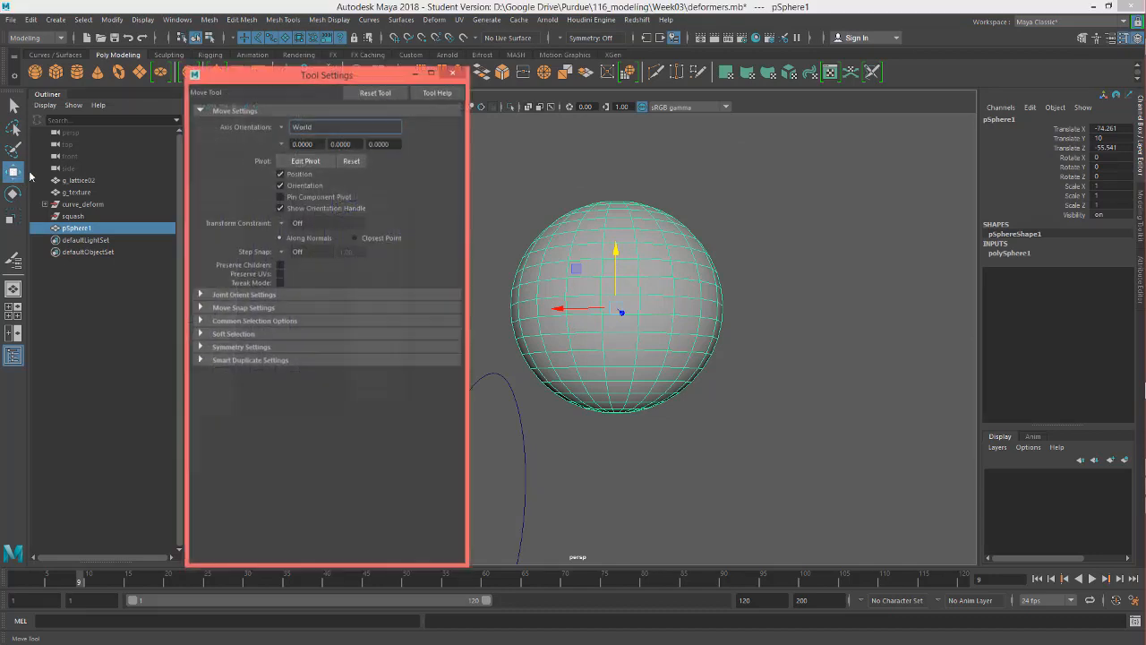
{"action": "left_click_drag", "start_coordinate": [326, 76], "coordinate": [301, 82]}
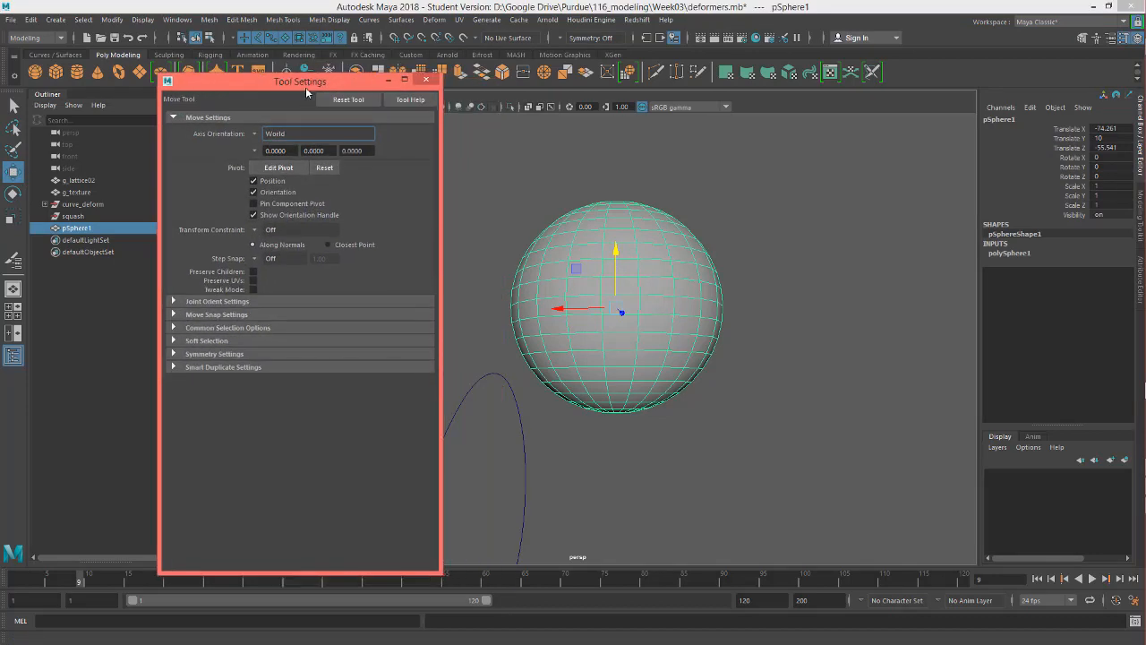
{"action": "left_click_drag", "start_coordinate": [301, 82], "coordinate": [301, 54]}
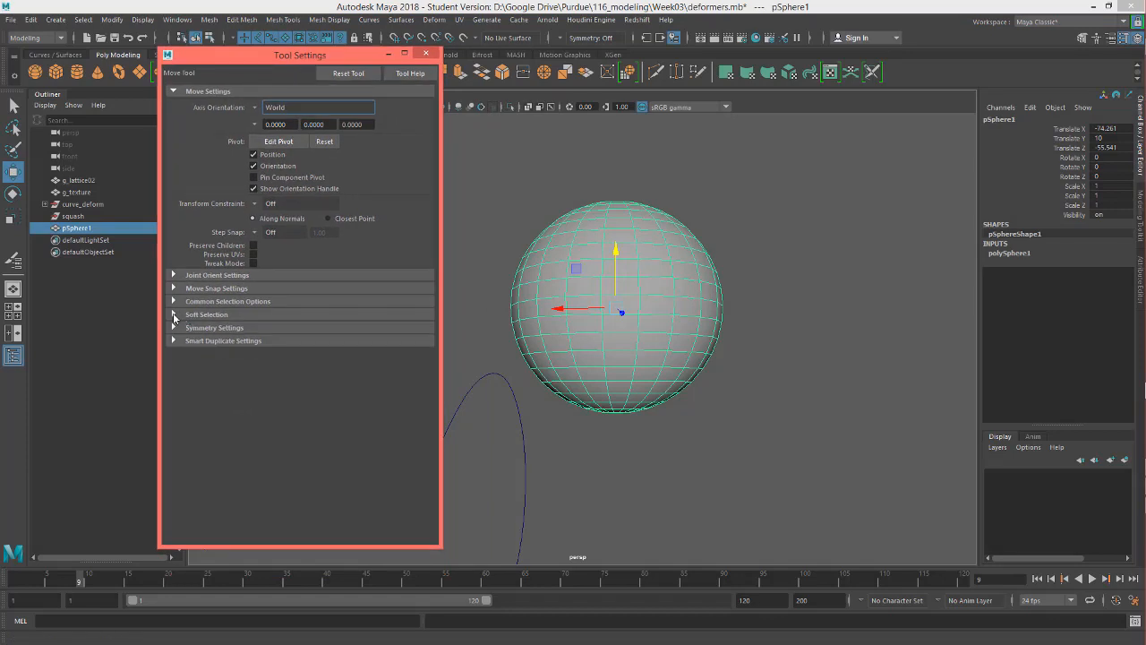
{"action": "left_click", "coordinate": [208, 316]}
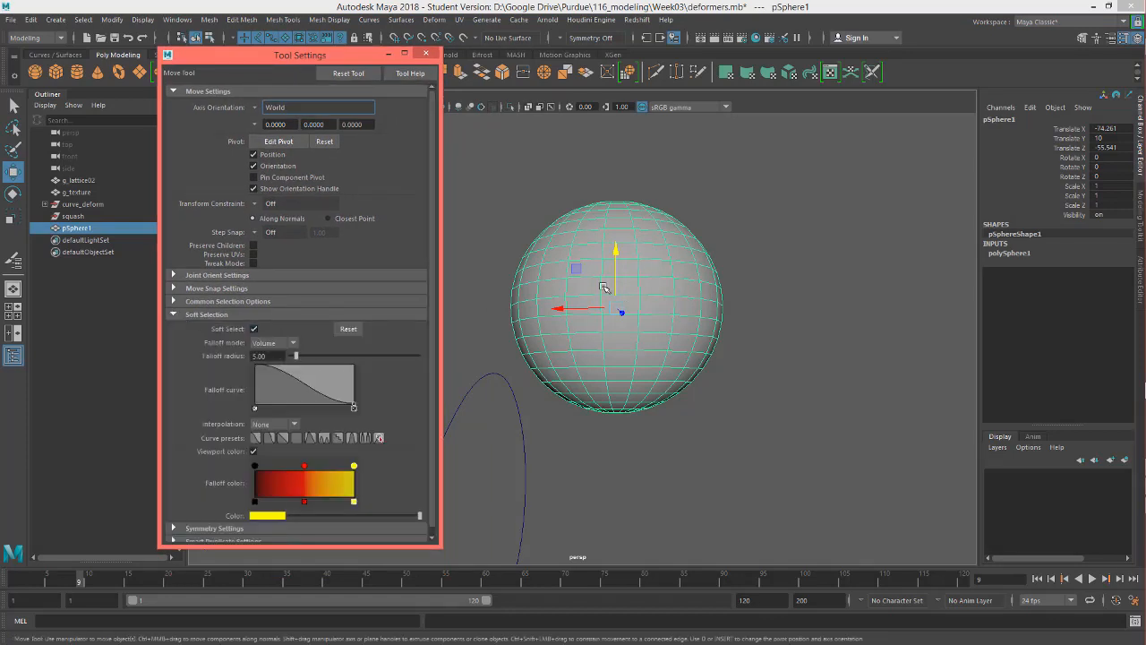
{"action": "right_click", "coordinate": [655, 269]}
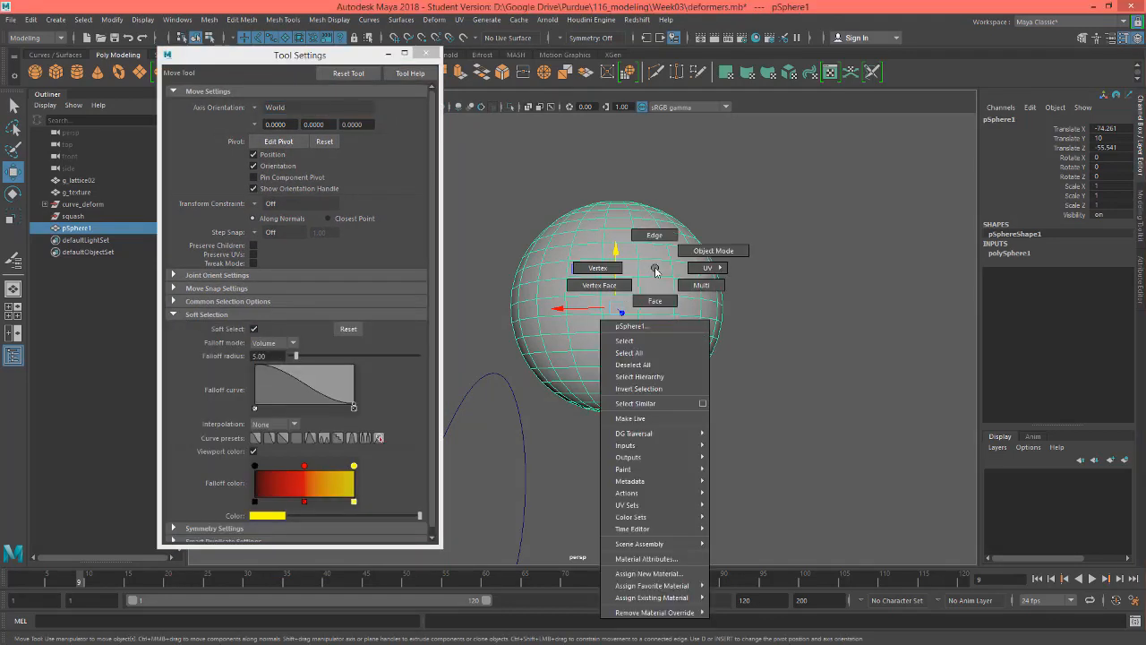
{"action": "mouse_move", "coordinate": [598, 269]}
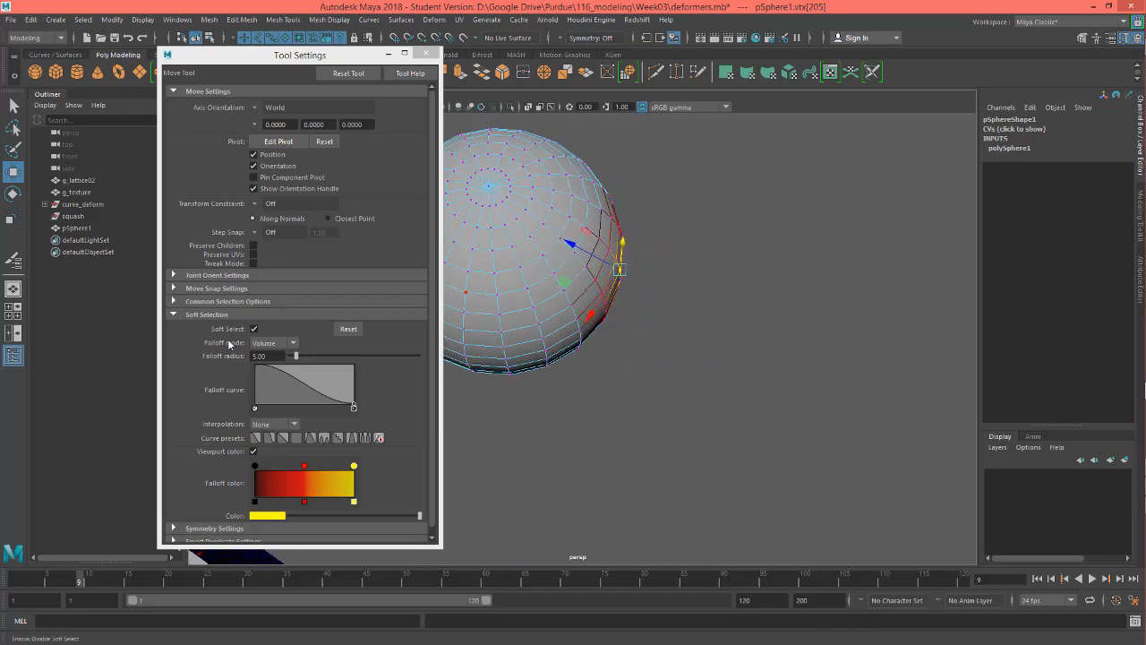
- Pull side and top vertices with varying falloff radius, leaving the sphere round in object mode
{"action": "left_click_drag", "start_coordinate": [618, 259], "coordinate": [652, 287]}
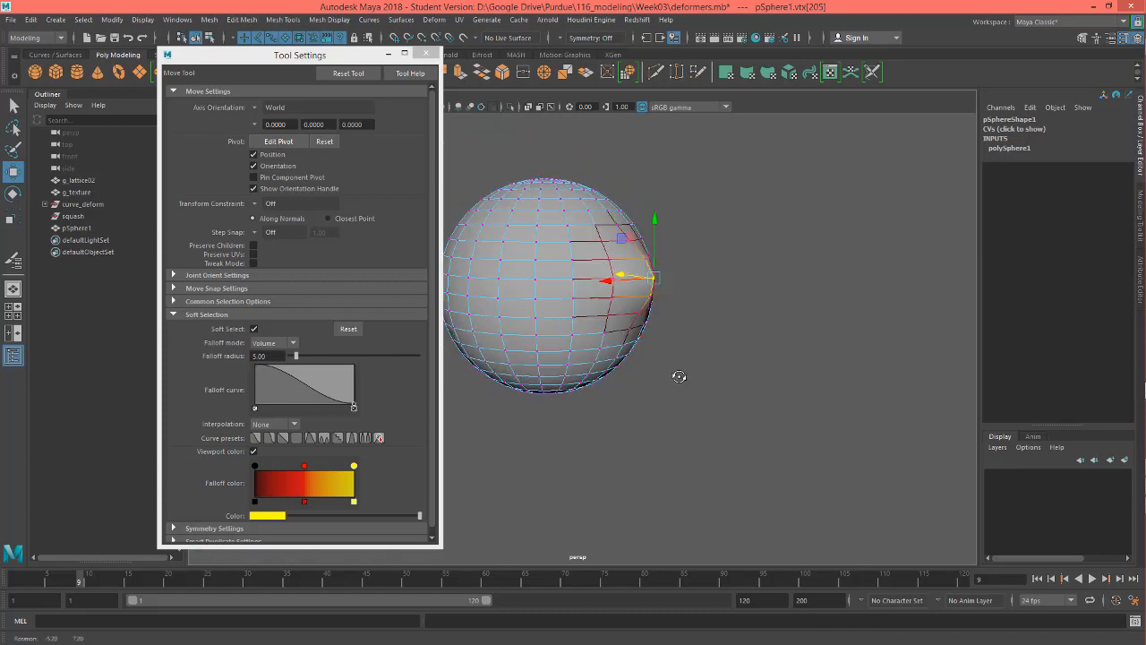
{"action": "left_click_drag", "start_coordinate": [295, 354], "coordinate": [300, 355]}
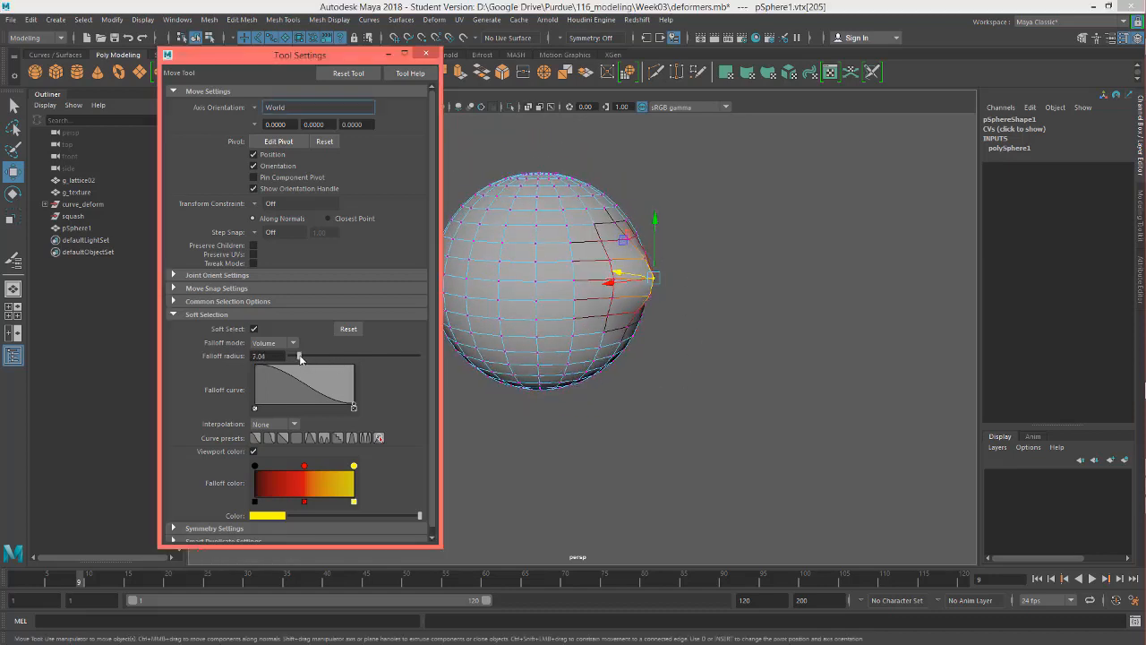
{"action": "left_click_drag", "start_coordinate": [297, 355], "coordinate": [312, 354]}
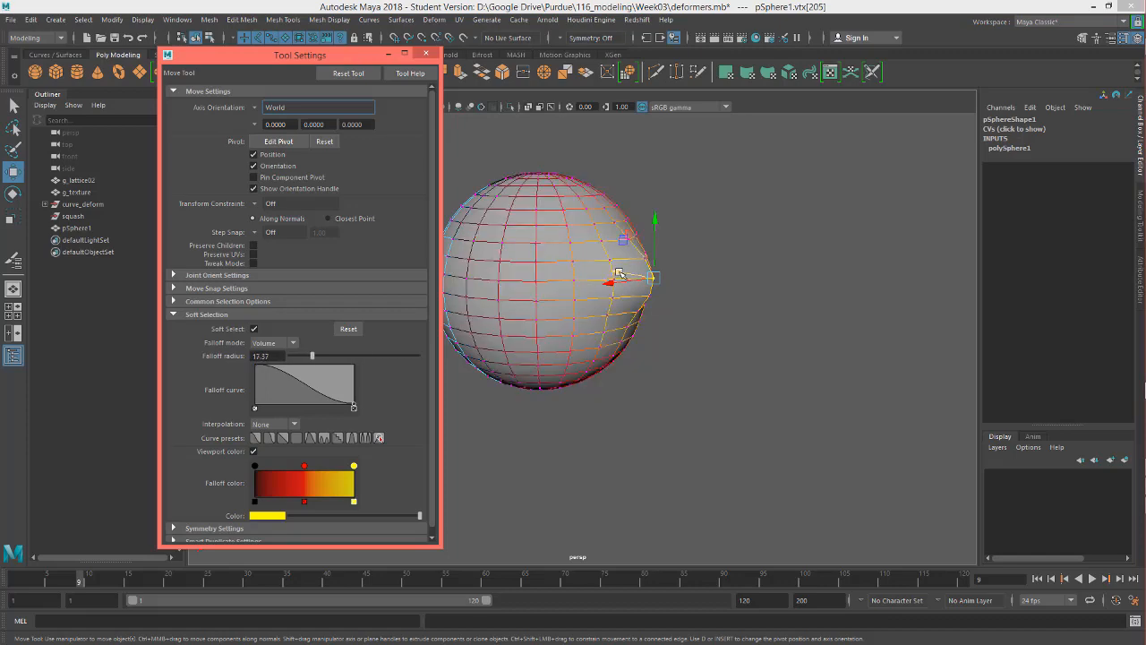
{"action": "left_click_drag", "start_coordinate": [618, 278], "coordinate": [573, 269]}
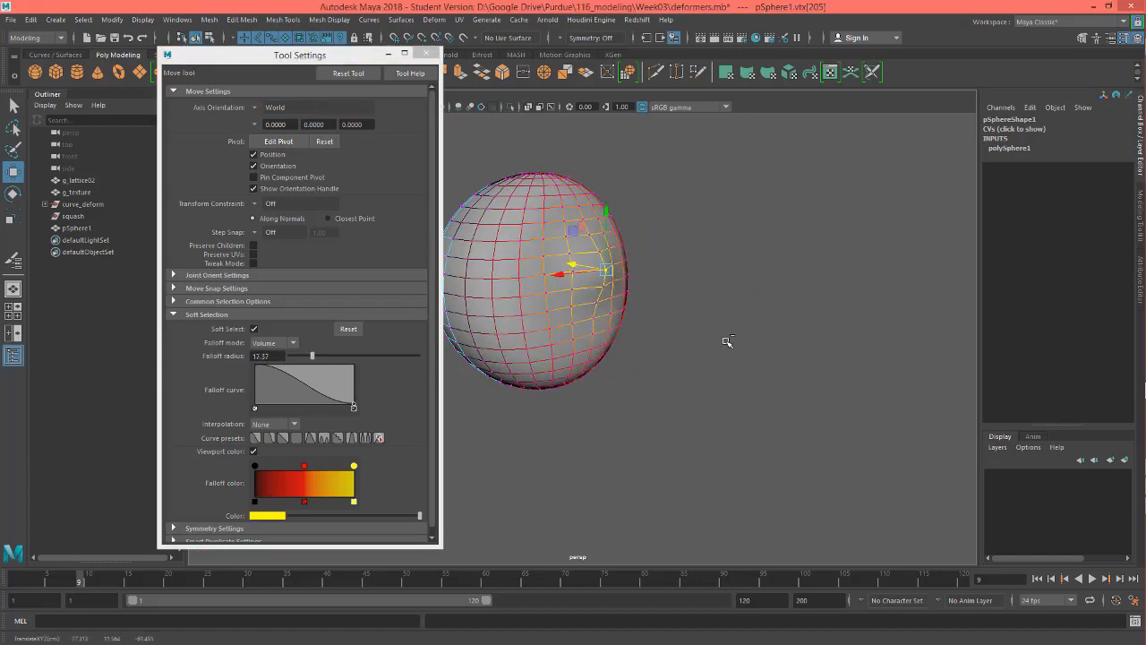
{"action": "left_click_drag", "start_coordinate": [312, 355], "coordinate": [296, 355]}
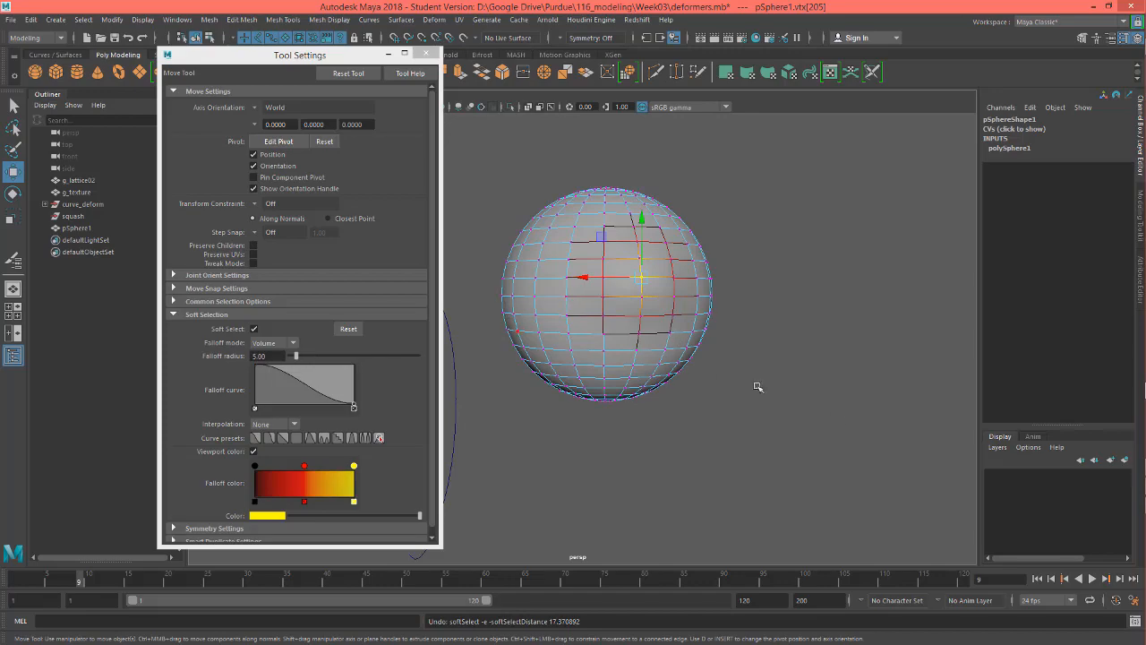
{"action": "left_click_drag", "start_coordinate": [761, 385], "coordinate": [741, 427]}
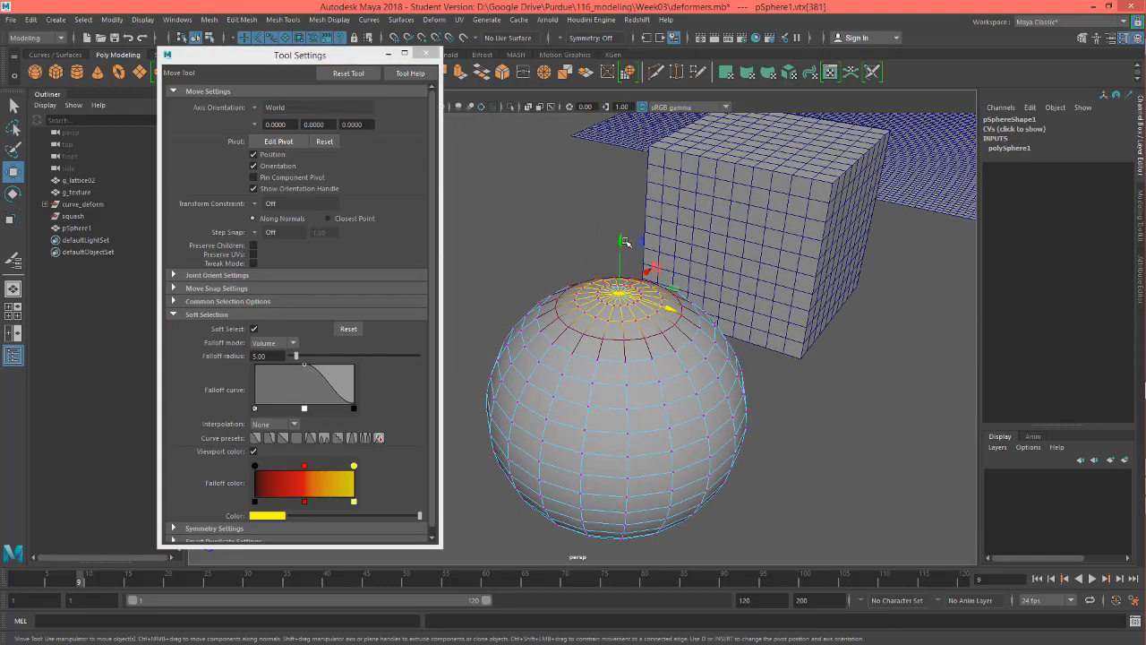
{"action": "left_click_drag", "start_coordinate": [620, 250], "coordinate": [619, 212]}
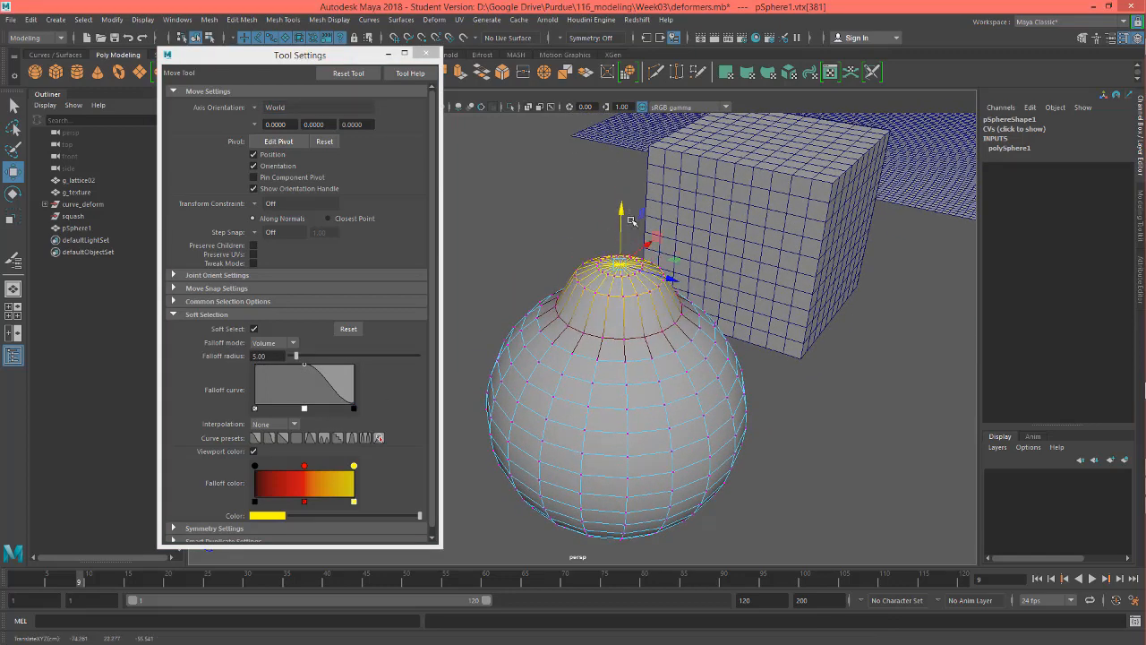
{"action": "left_click", "coordinate": [426, 53]}
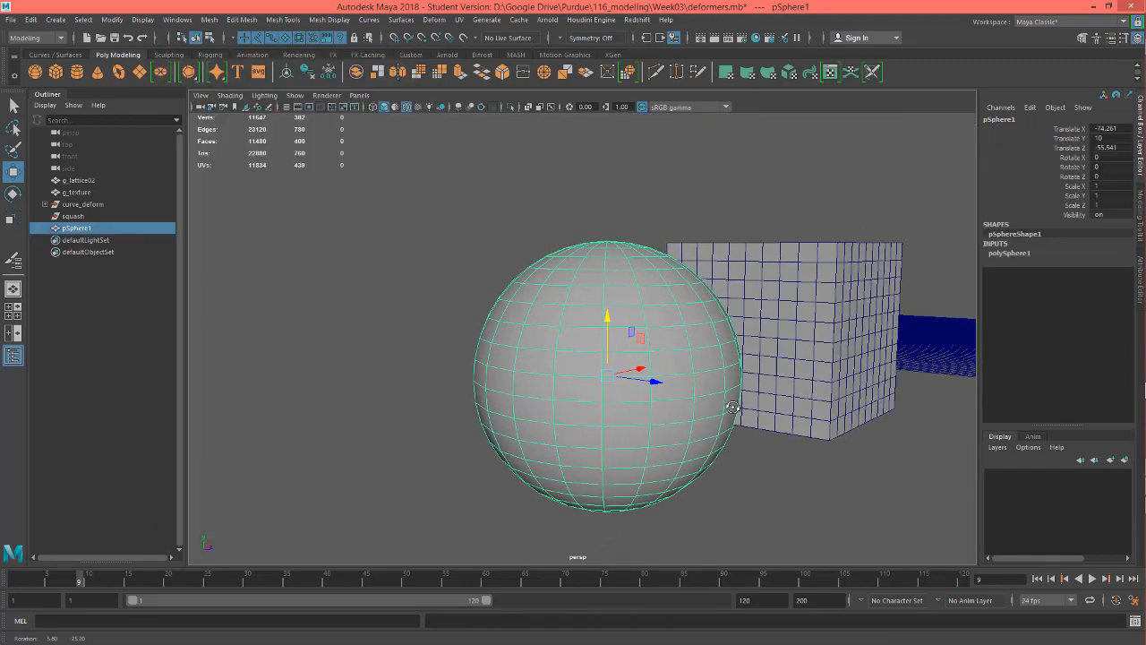
- Add a lattice deformer (ffd1Lattice) to the cube via Deform > Lattice
{"action": "left_click", "coordinate": [79, 179]}
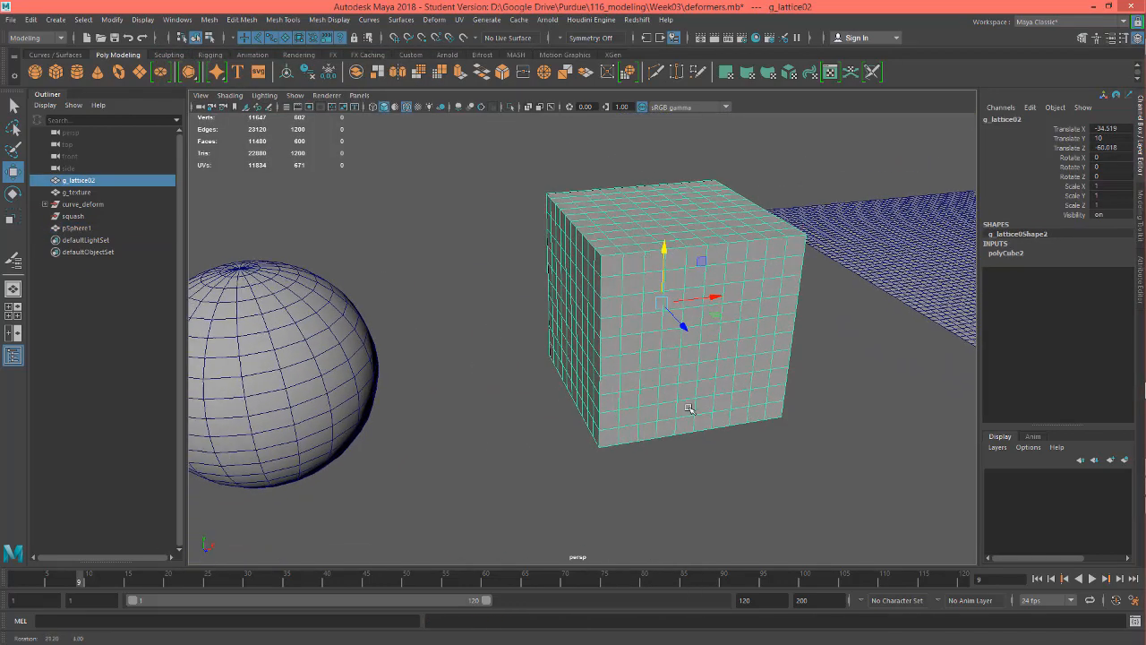
{"action": "left_click", "coordinate": [434, 20]}
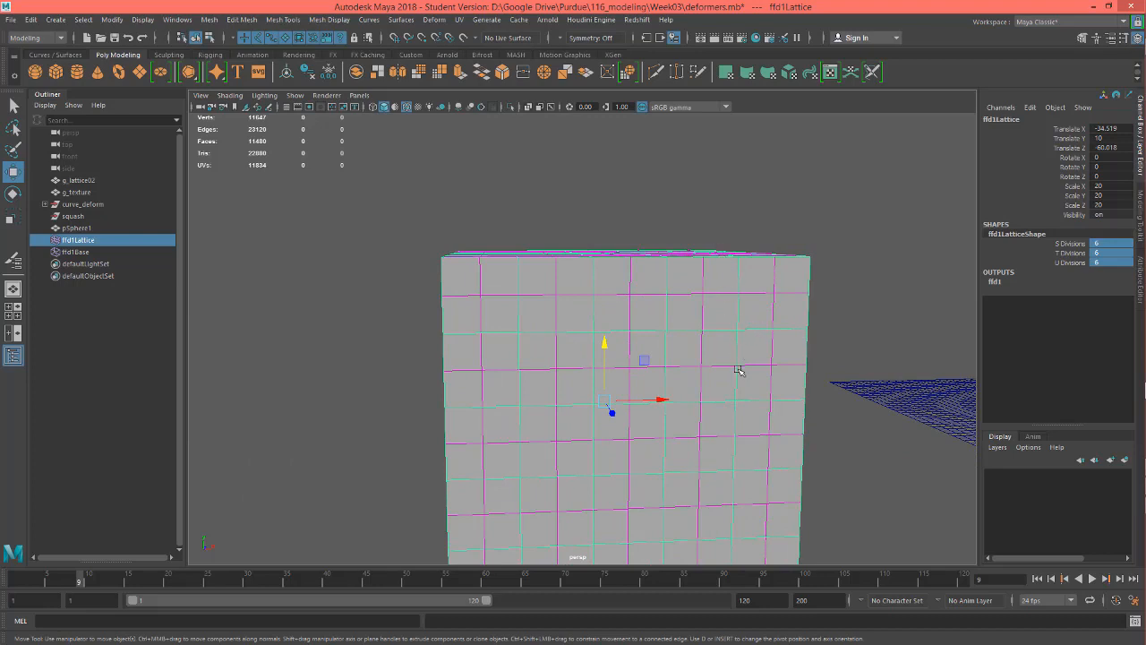
{"action": "mouse_move", "coordinate": [600, 362]}
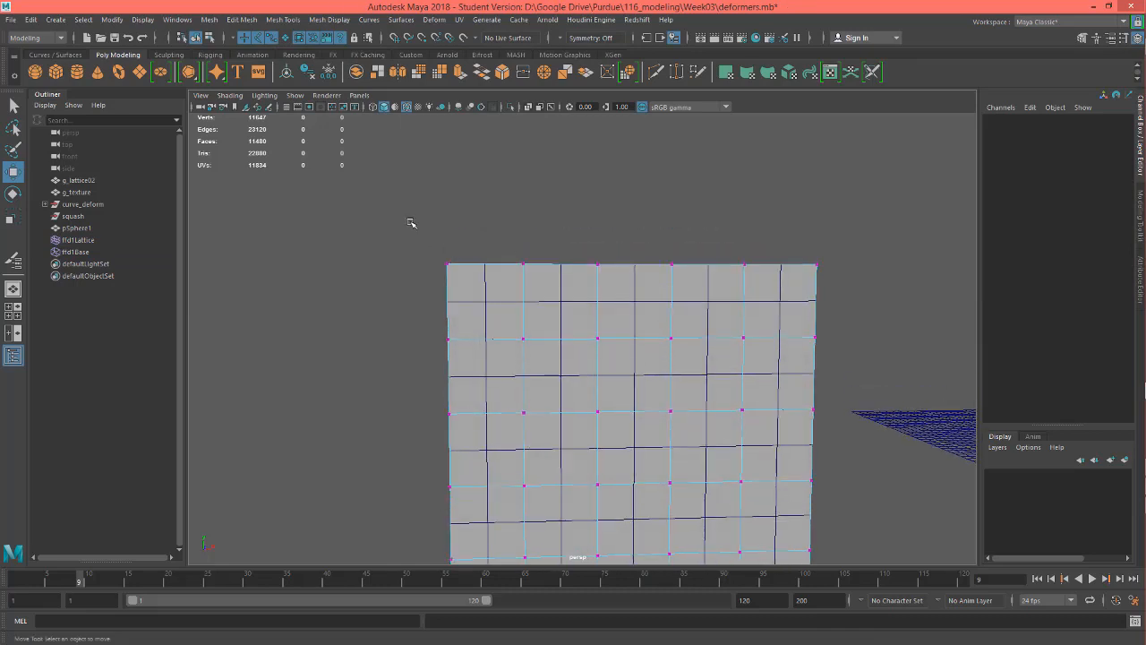
- Drag the top lattice points to warp the cube's top into a wave, then show Move Tool settings
{"action": "left_click", "coordinate": [447, 265]}
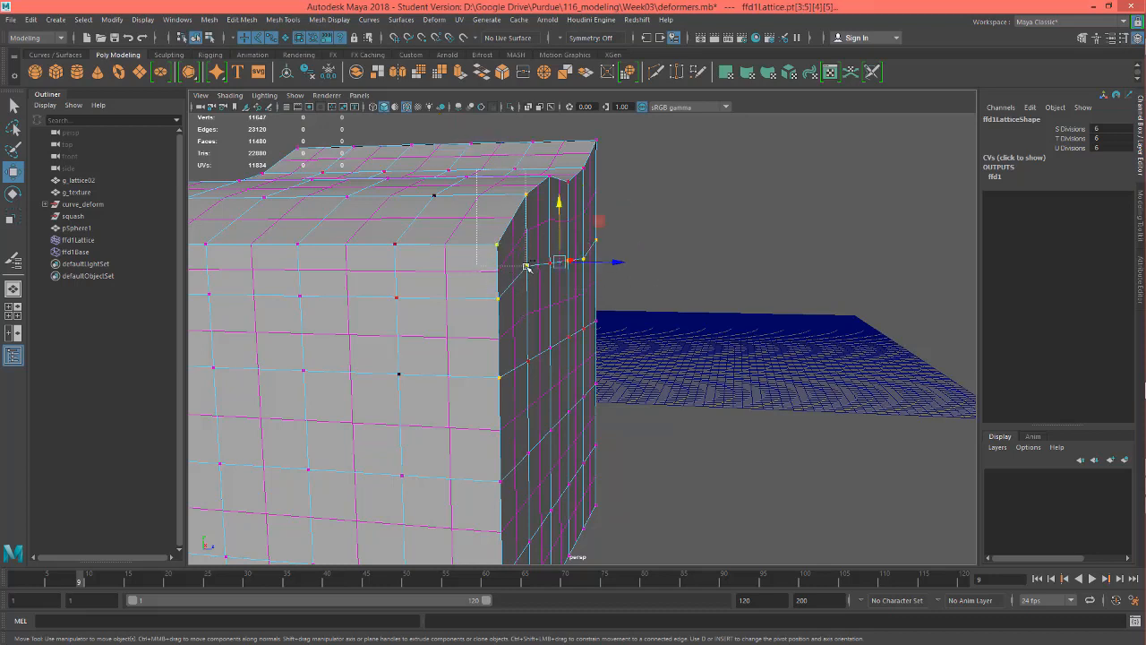
{"action": "left_click_drag", "start_coordinate": [528, 269], "coordinate": [555, 340]}
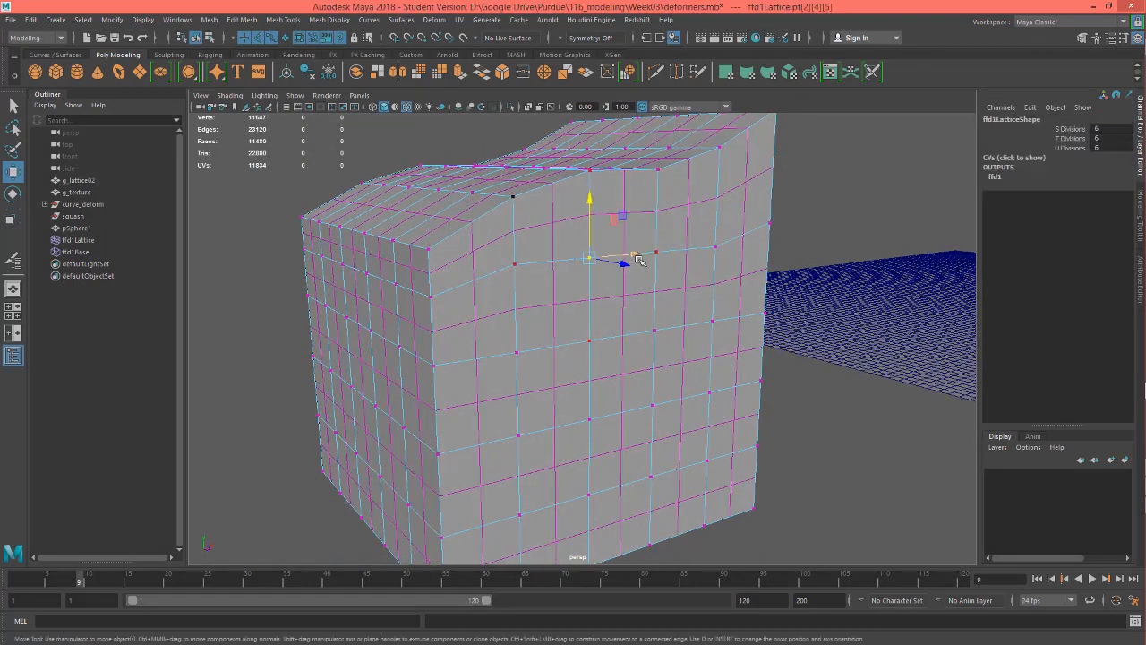
{"action": "left_click", "coordinate": [716, 243]}
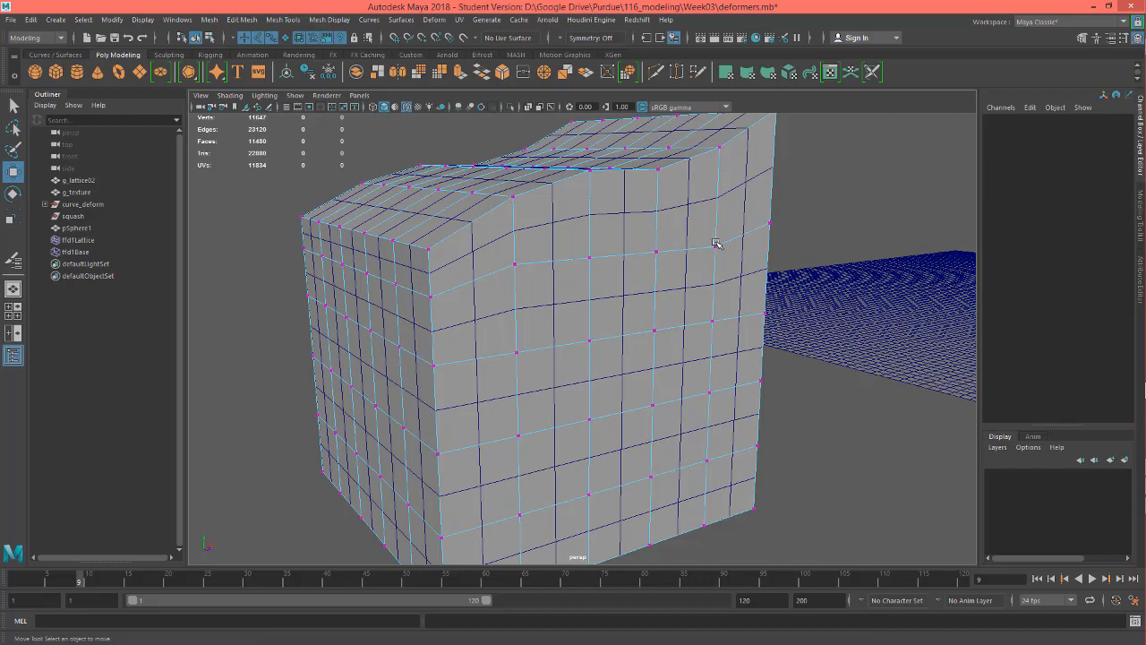
{"action": "left_click", "coordinate": [759, 254]}
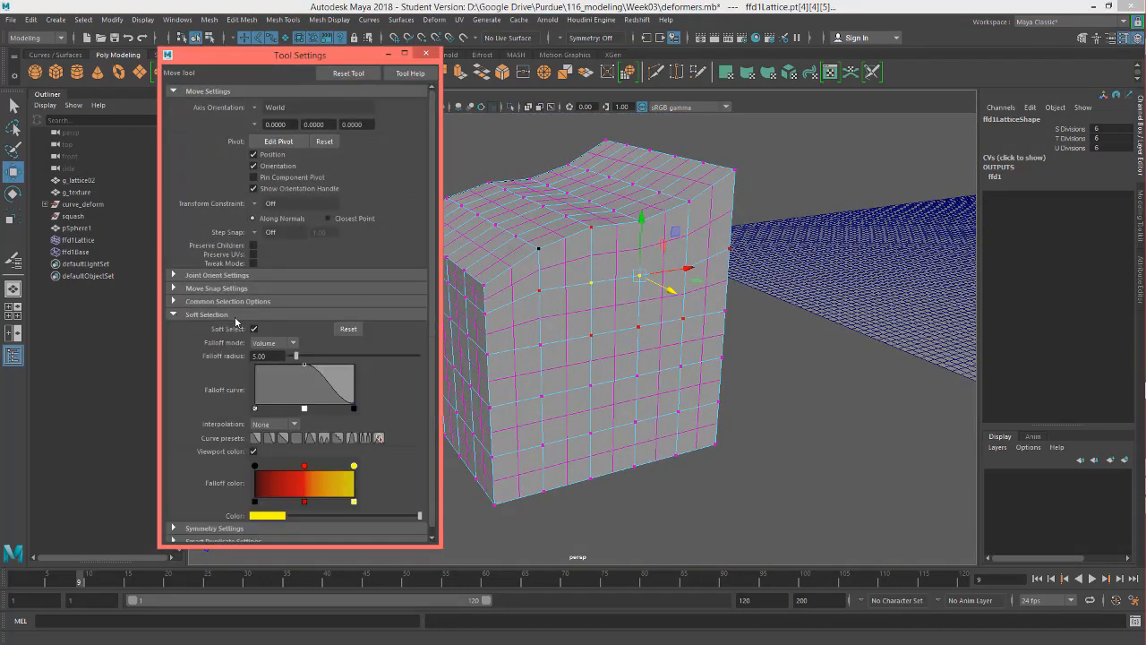
- With Soft Select off, raise the top row of lattice points into a slope
{"action": "left_click", "coordinate": [254, 329]}
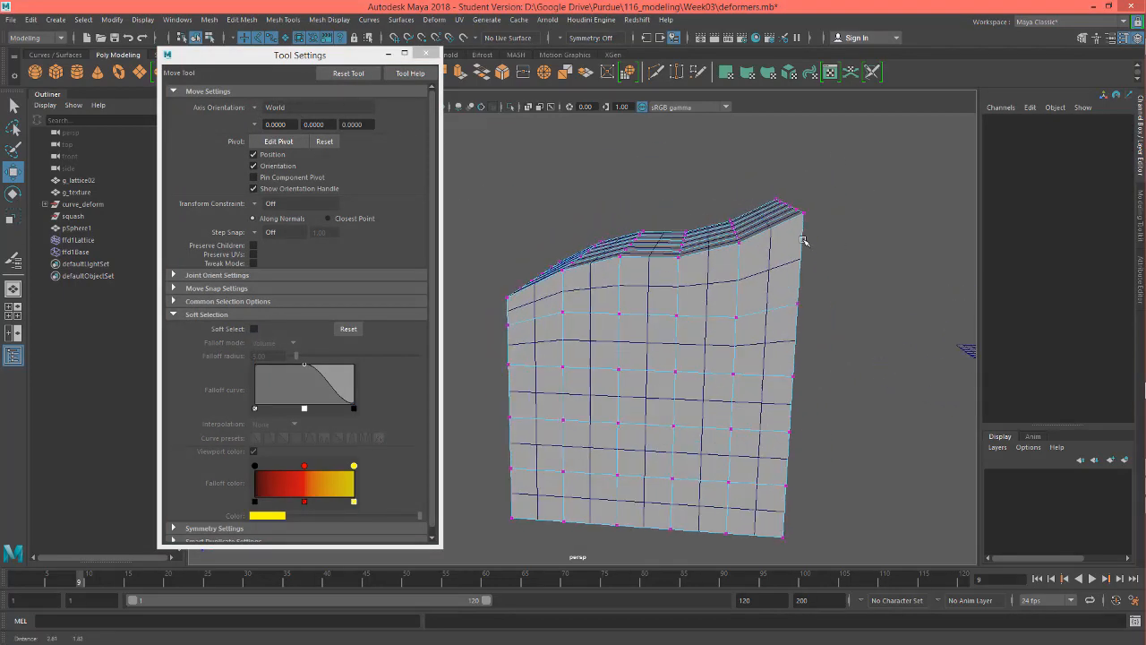
{"action": "left_click", "coordinate": [795, 218]}
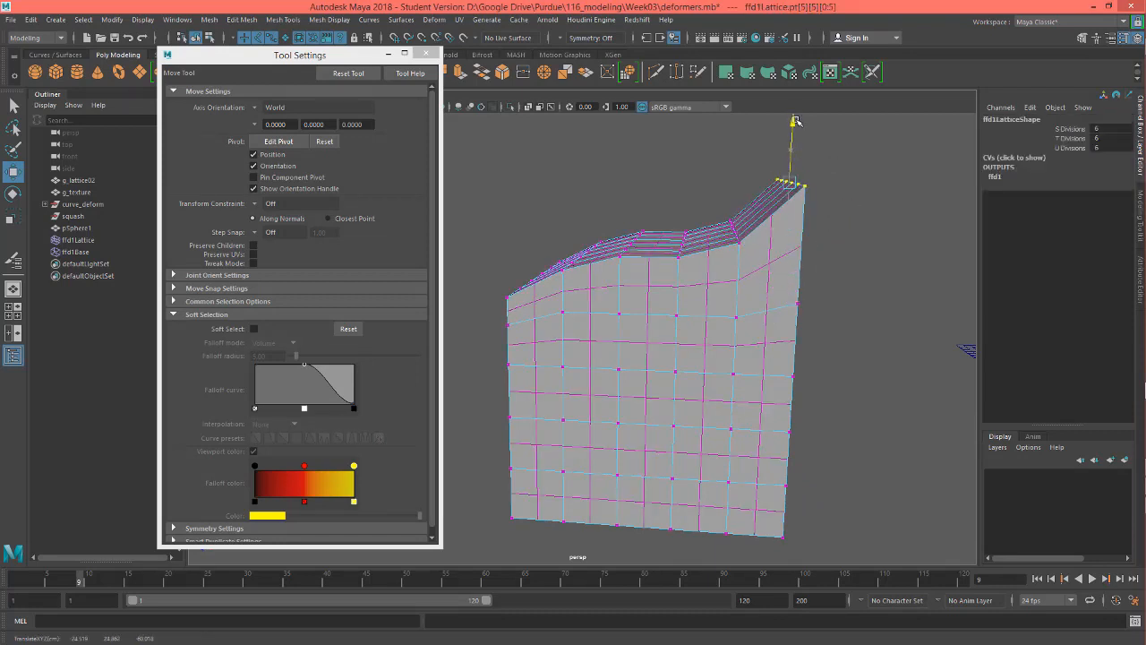
{"action": "left_click_drag", "start_coordinate": [792, 129], "coordinate": [792, 170]}
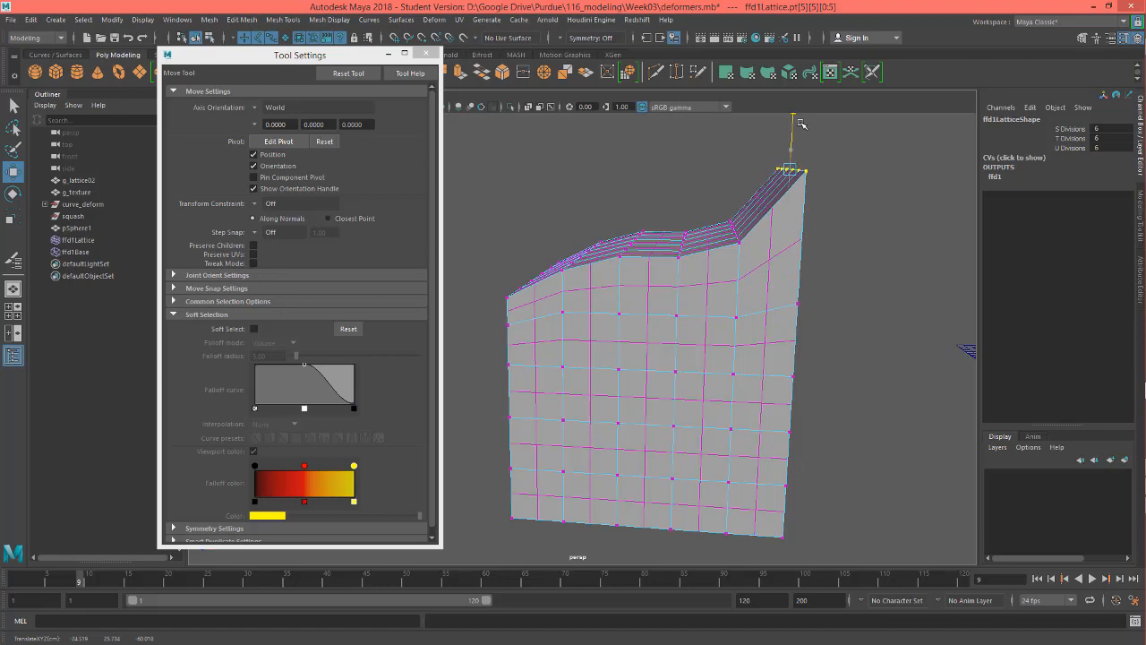
{"action": "left_click", "coordinate": [791, 170]}
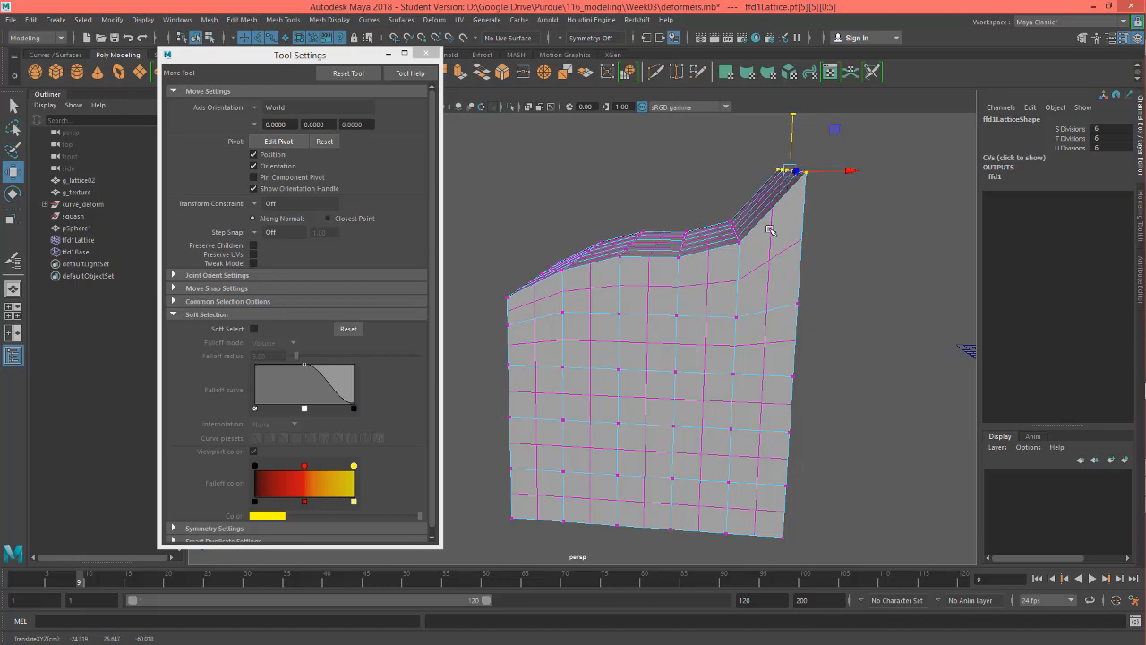
{"action": "mouse_move", "coordinate": [822, 322]}
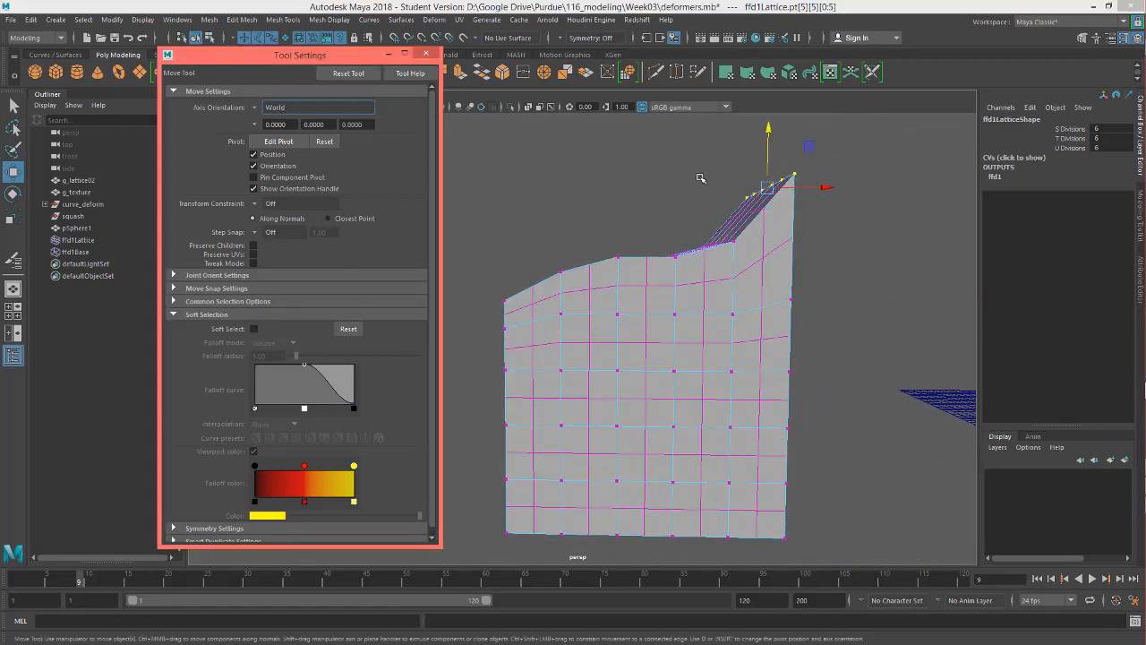
- Turn Soft Select back on and widen the Falloff radius to 25
{"action": "left_click", "coordinate": [254, 329]}
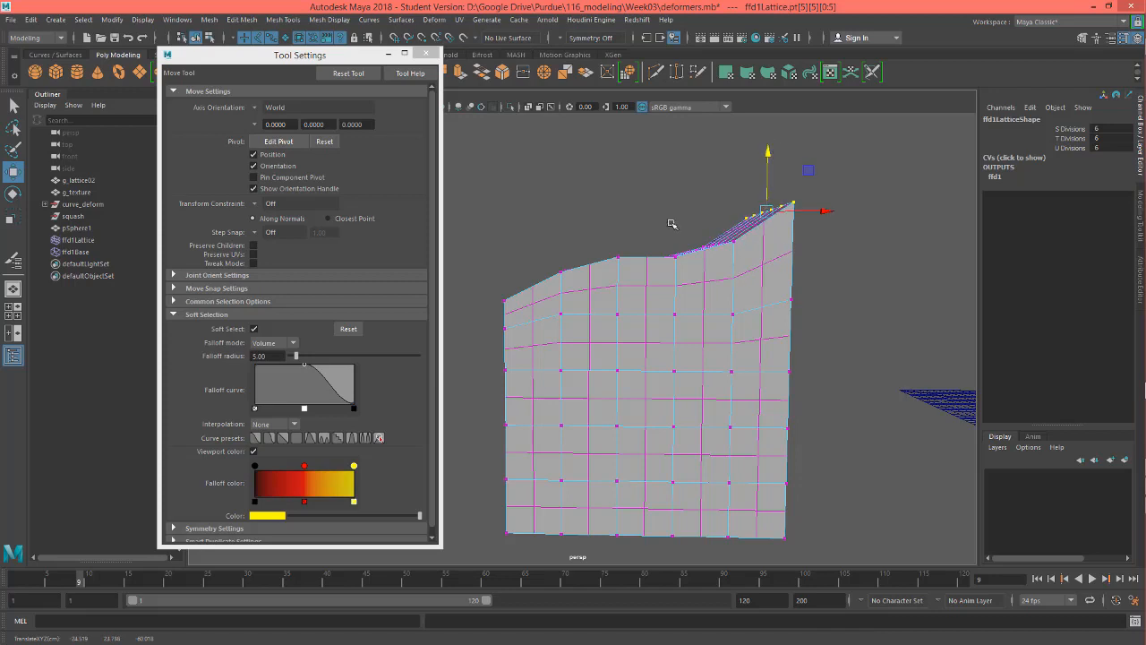
{"action": "left_click_drag", "start_coordinate": [268, 354], "coordinate": [315, 354]}
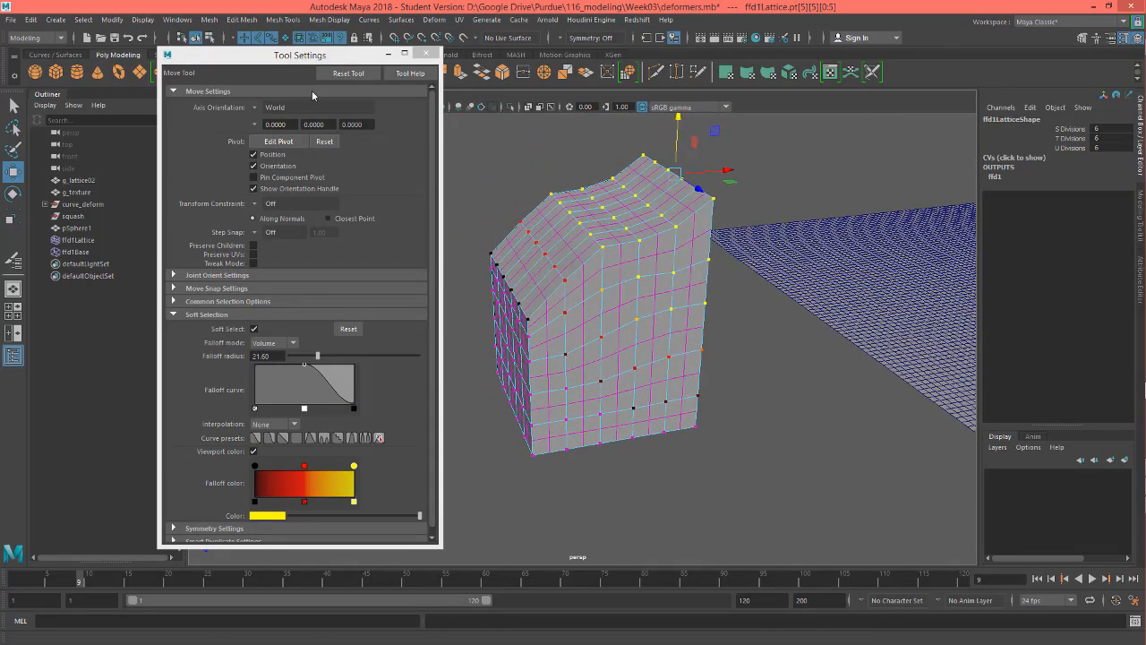
- Close Tool Settings and orbit the view around the ramp-shaped cube beside the sphere
{"action": "left_click", "coordinate": [426, 54]}
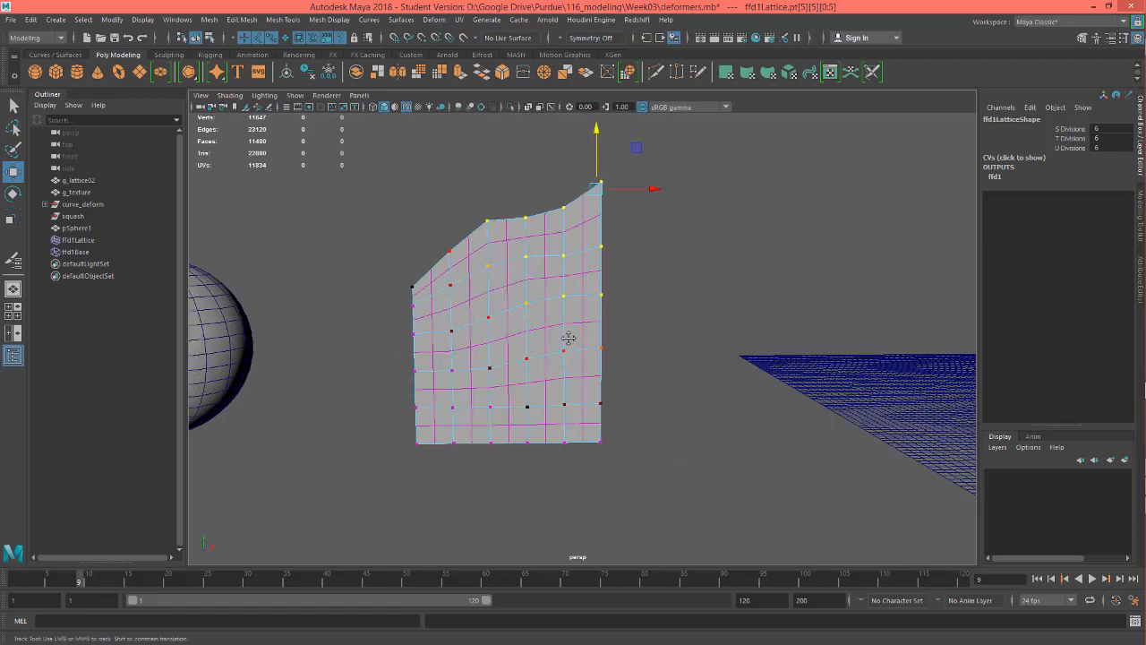
{"action": "left_click_drag", "start_coordinate": [569, 338], "coordinate": [430, 349]}
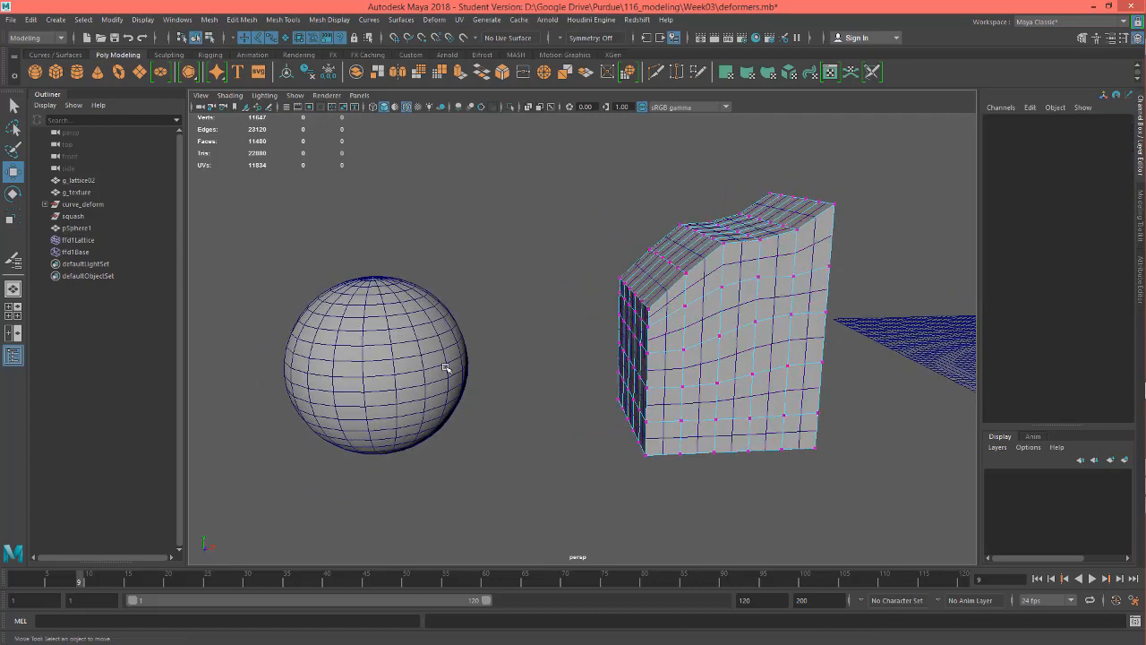
{"action": "mouse_move", "coordinate": [366, 301]}
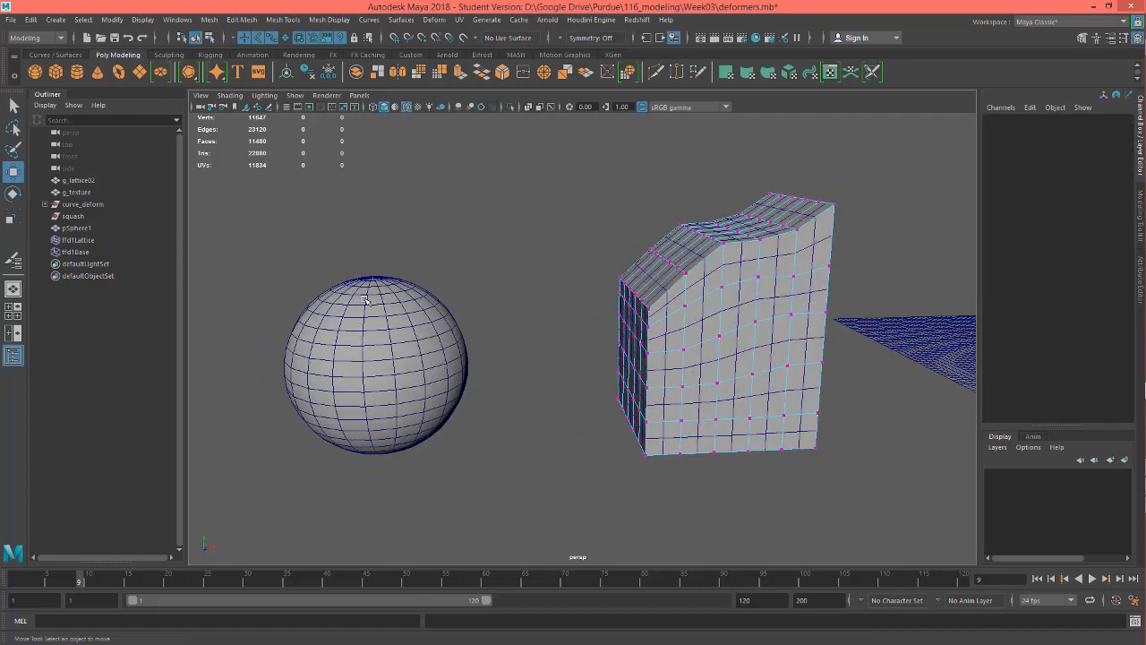
{"action": "mouse_move", "coordinate": [730, 422]}
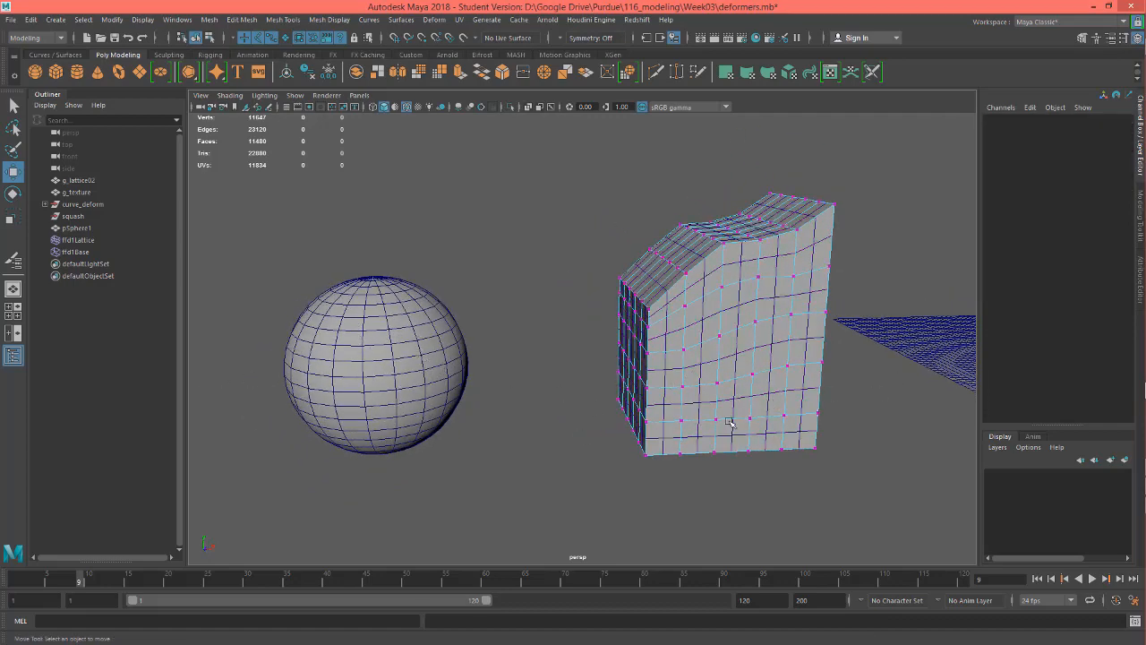
{"action": "left_click_drag", "start_coordinate": [730, 420], "coordinate": [671, 355]}
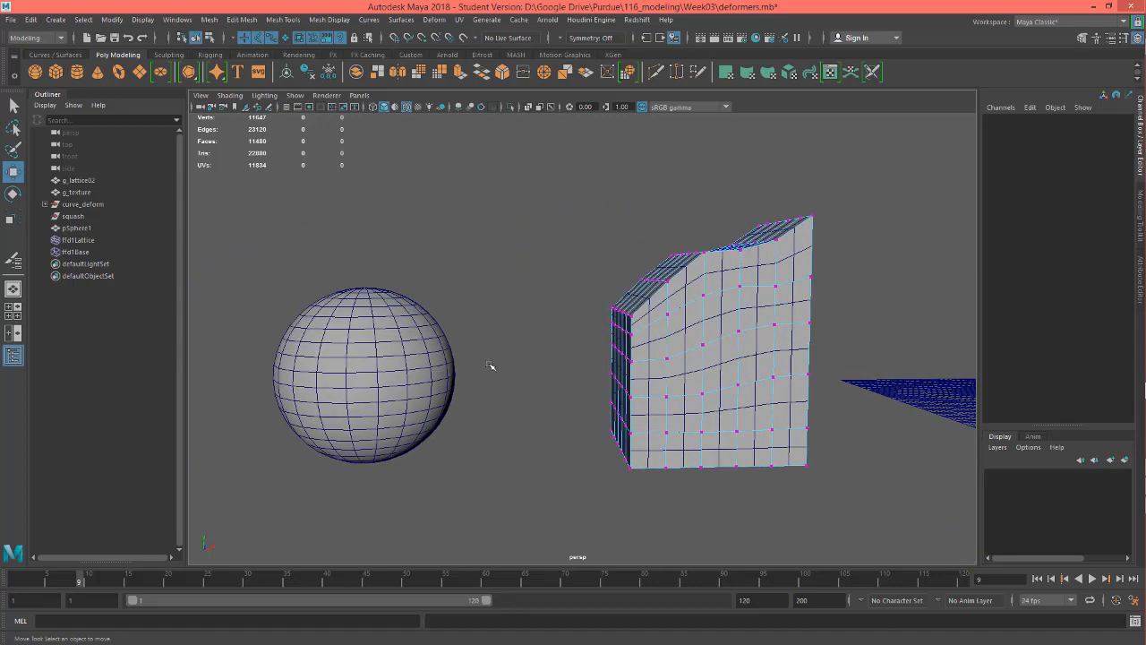
{"action": "mouse_move", "coordinate": [490, 404]}
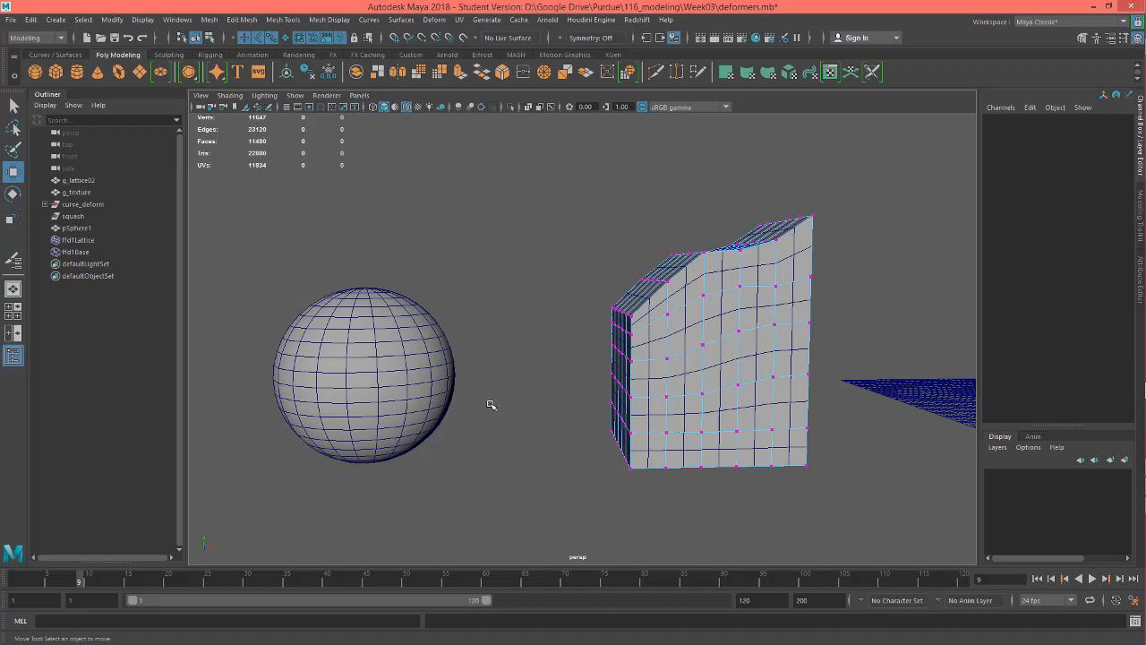
{"action": "mouse_move", "coordinate": [382, 222]}
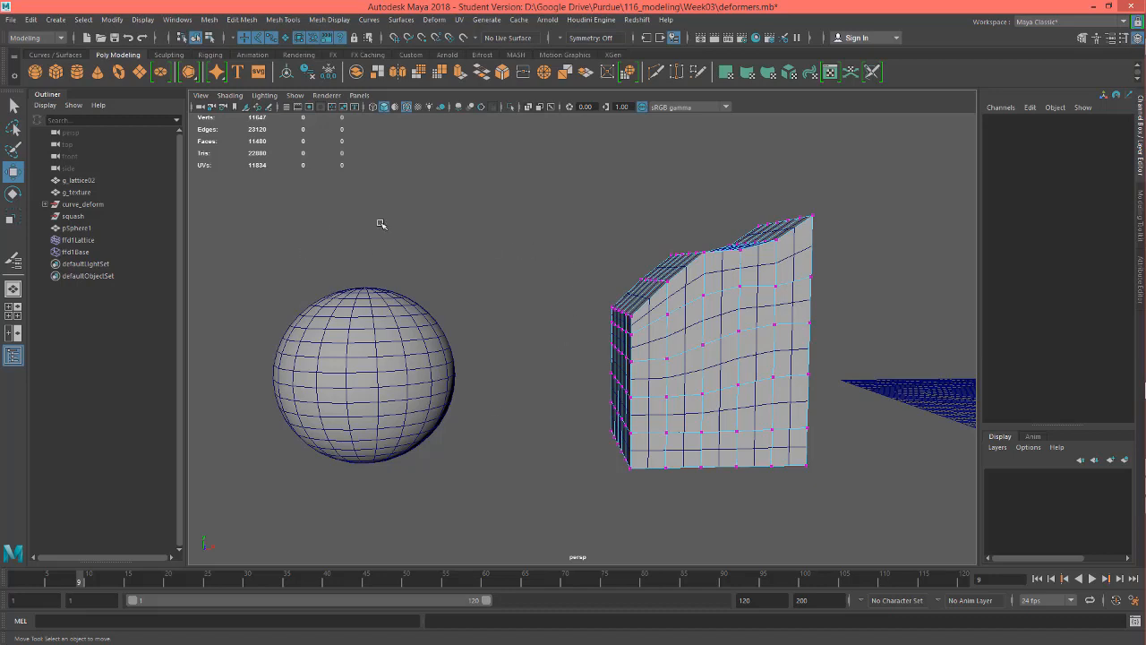
{"action": "mouse_move", "coordinate": [530, 349]}
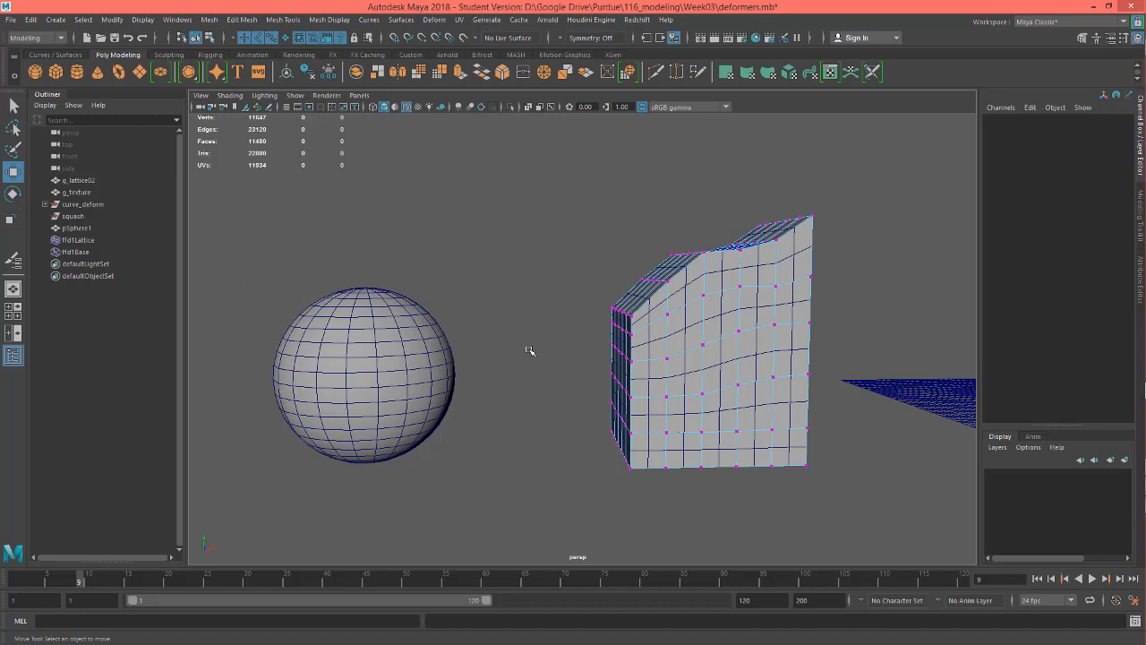
{"action": "mouse_move", "coordinate": [751, 351]}
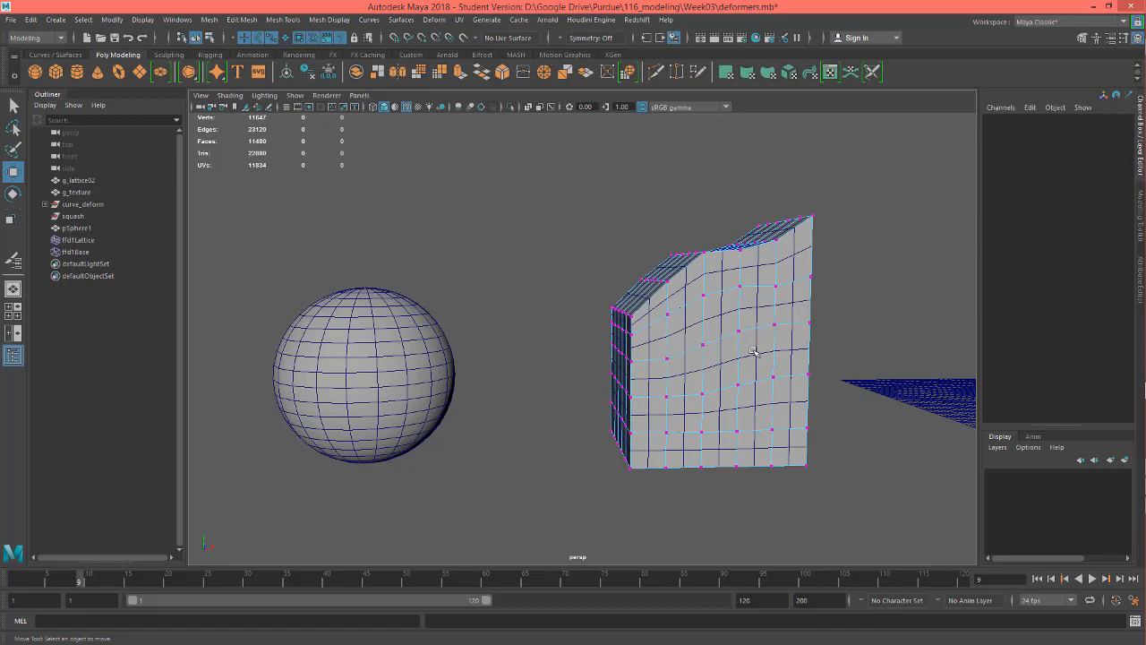